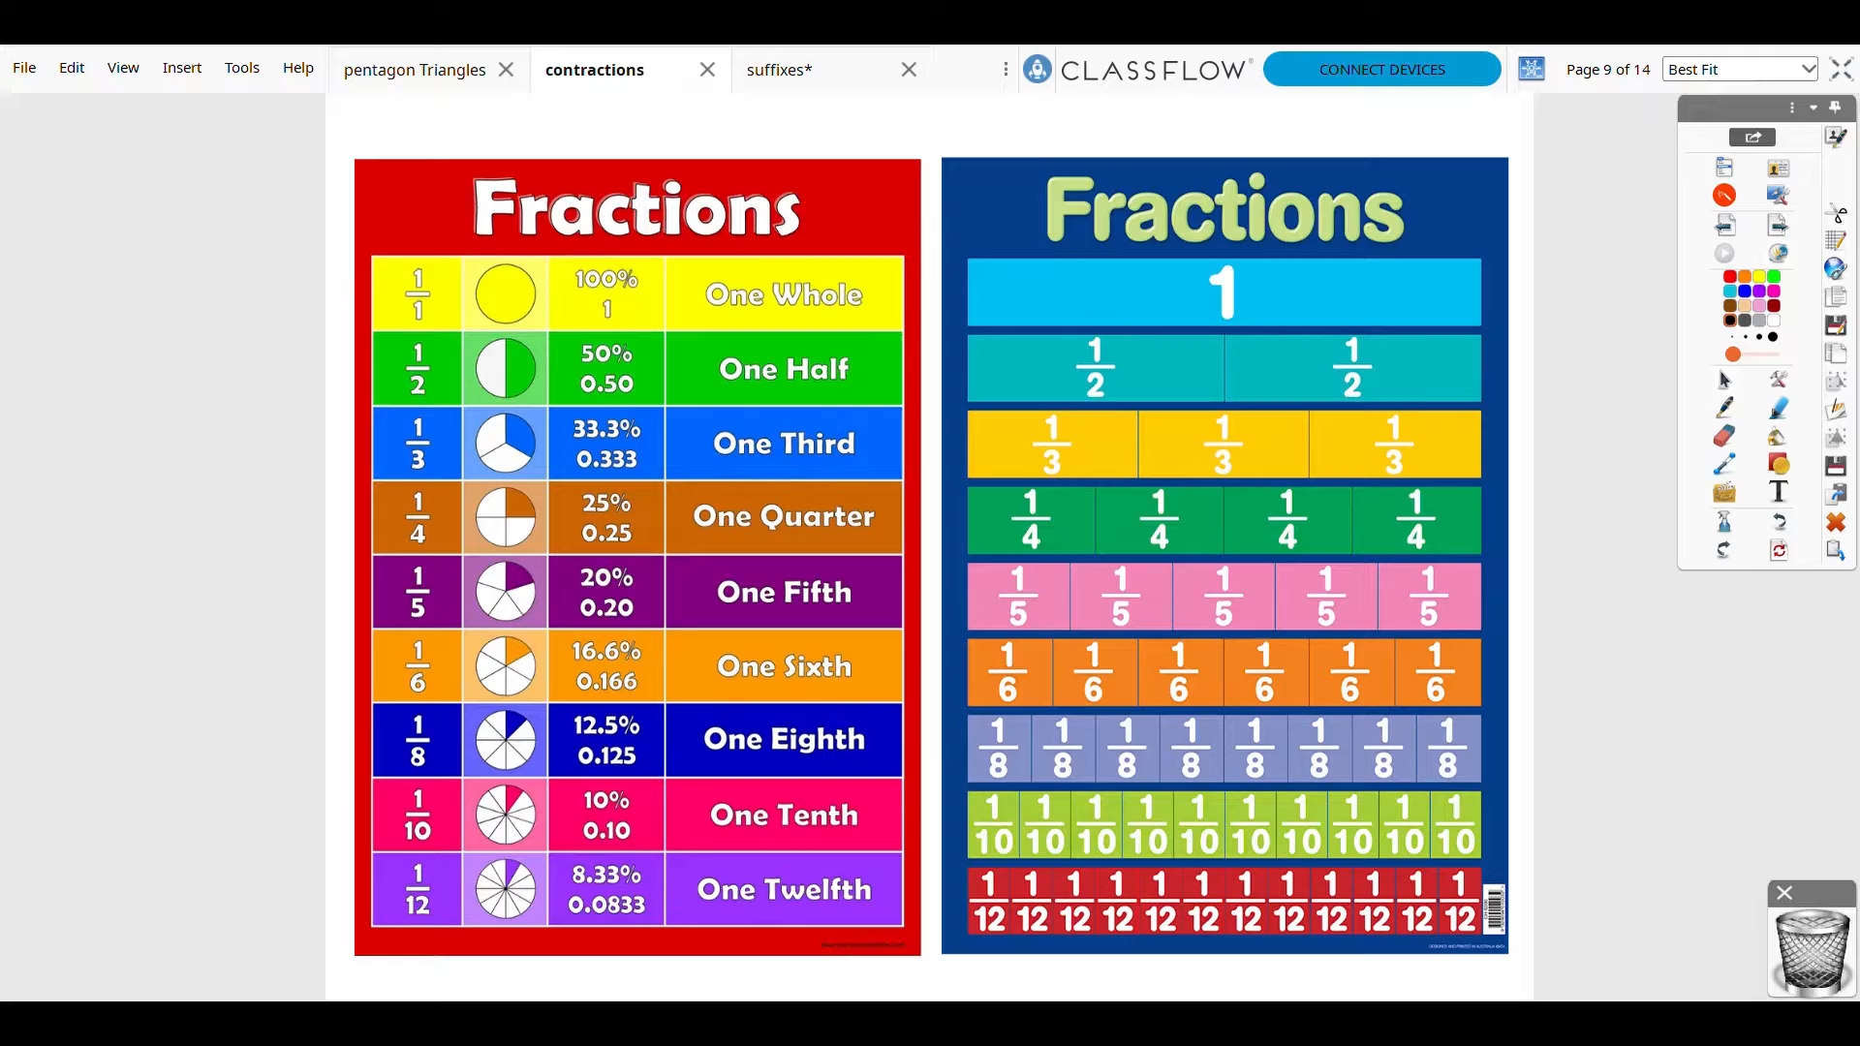
mouse_move(1296, 979)
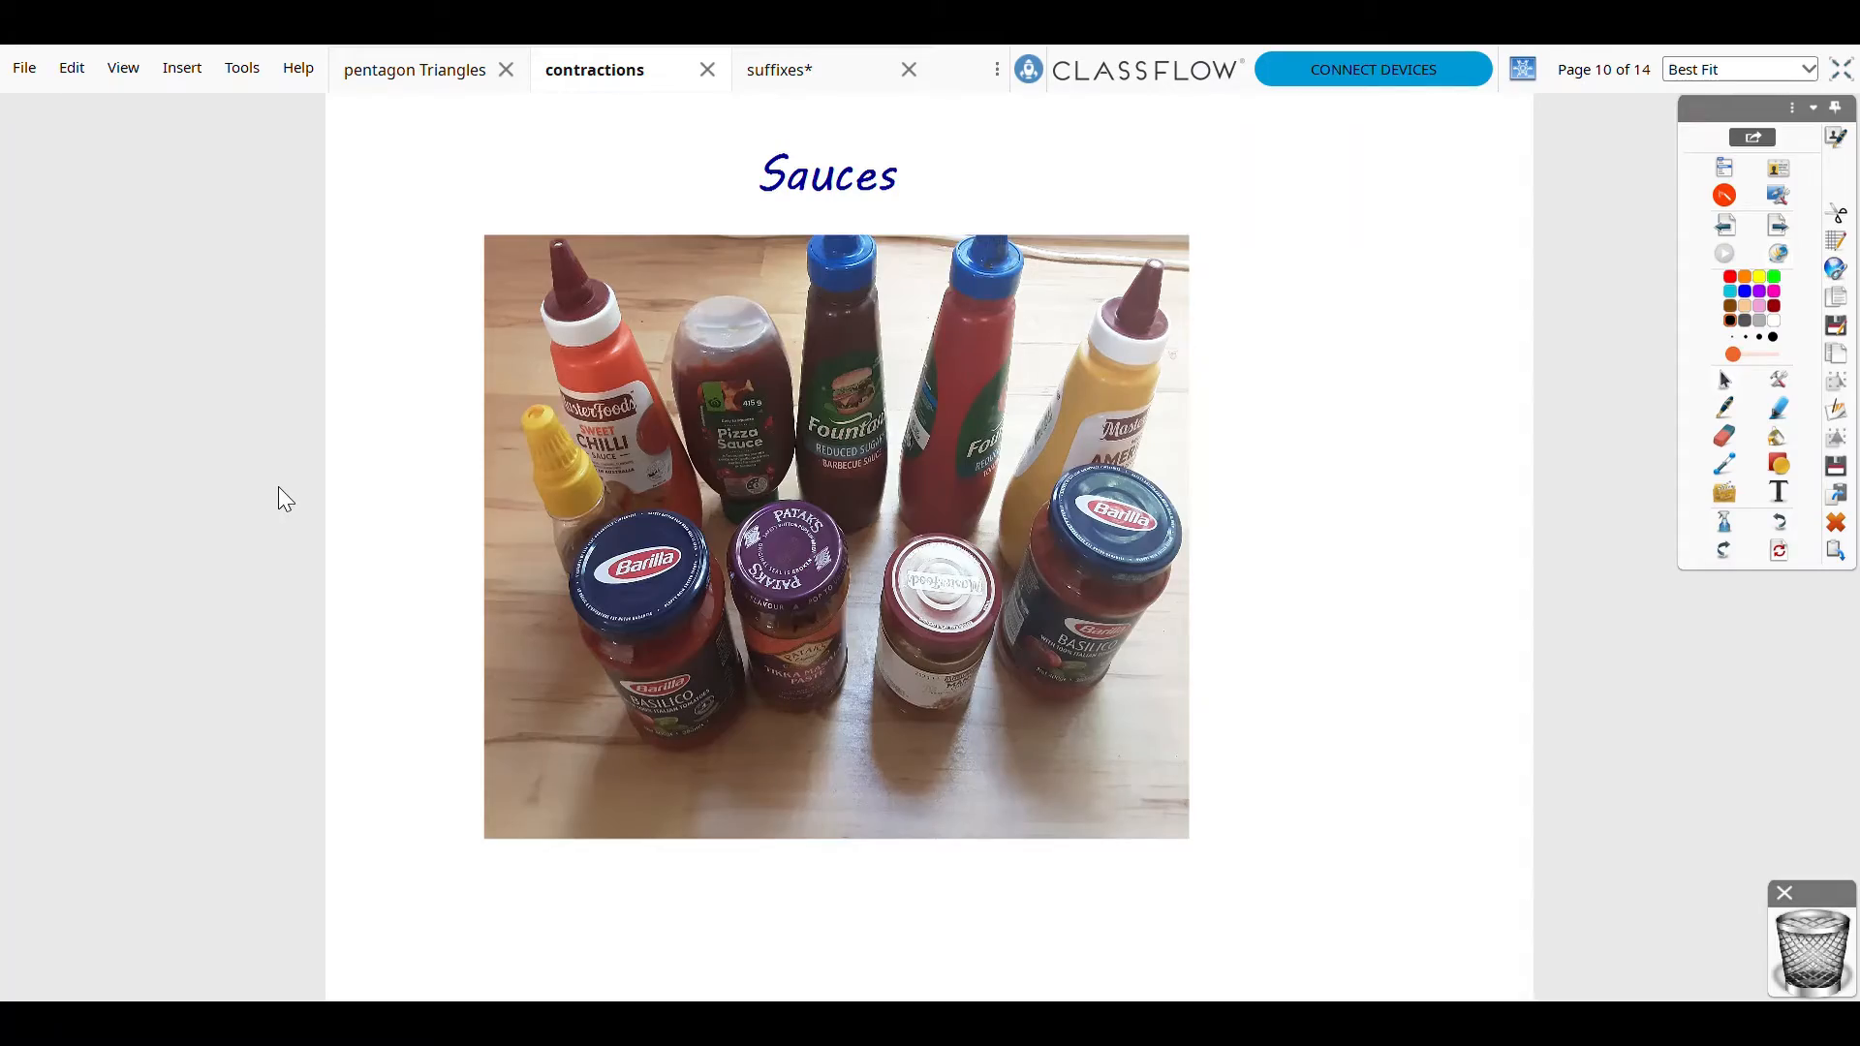
mouse_move(1396, 683)
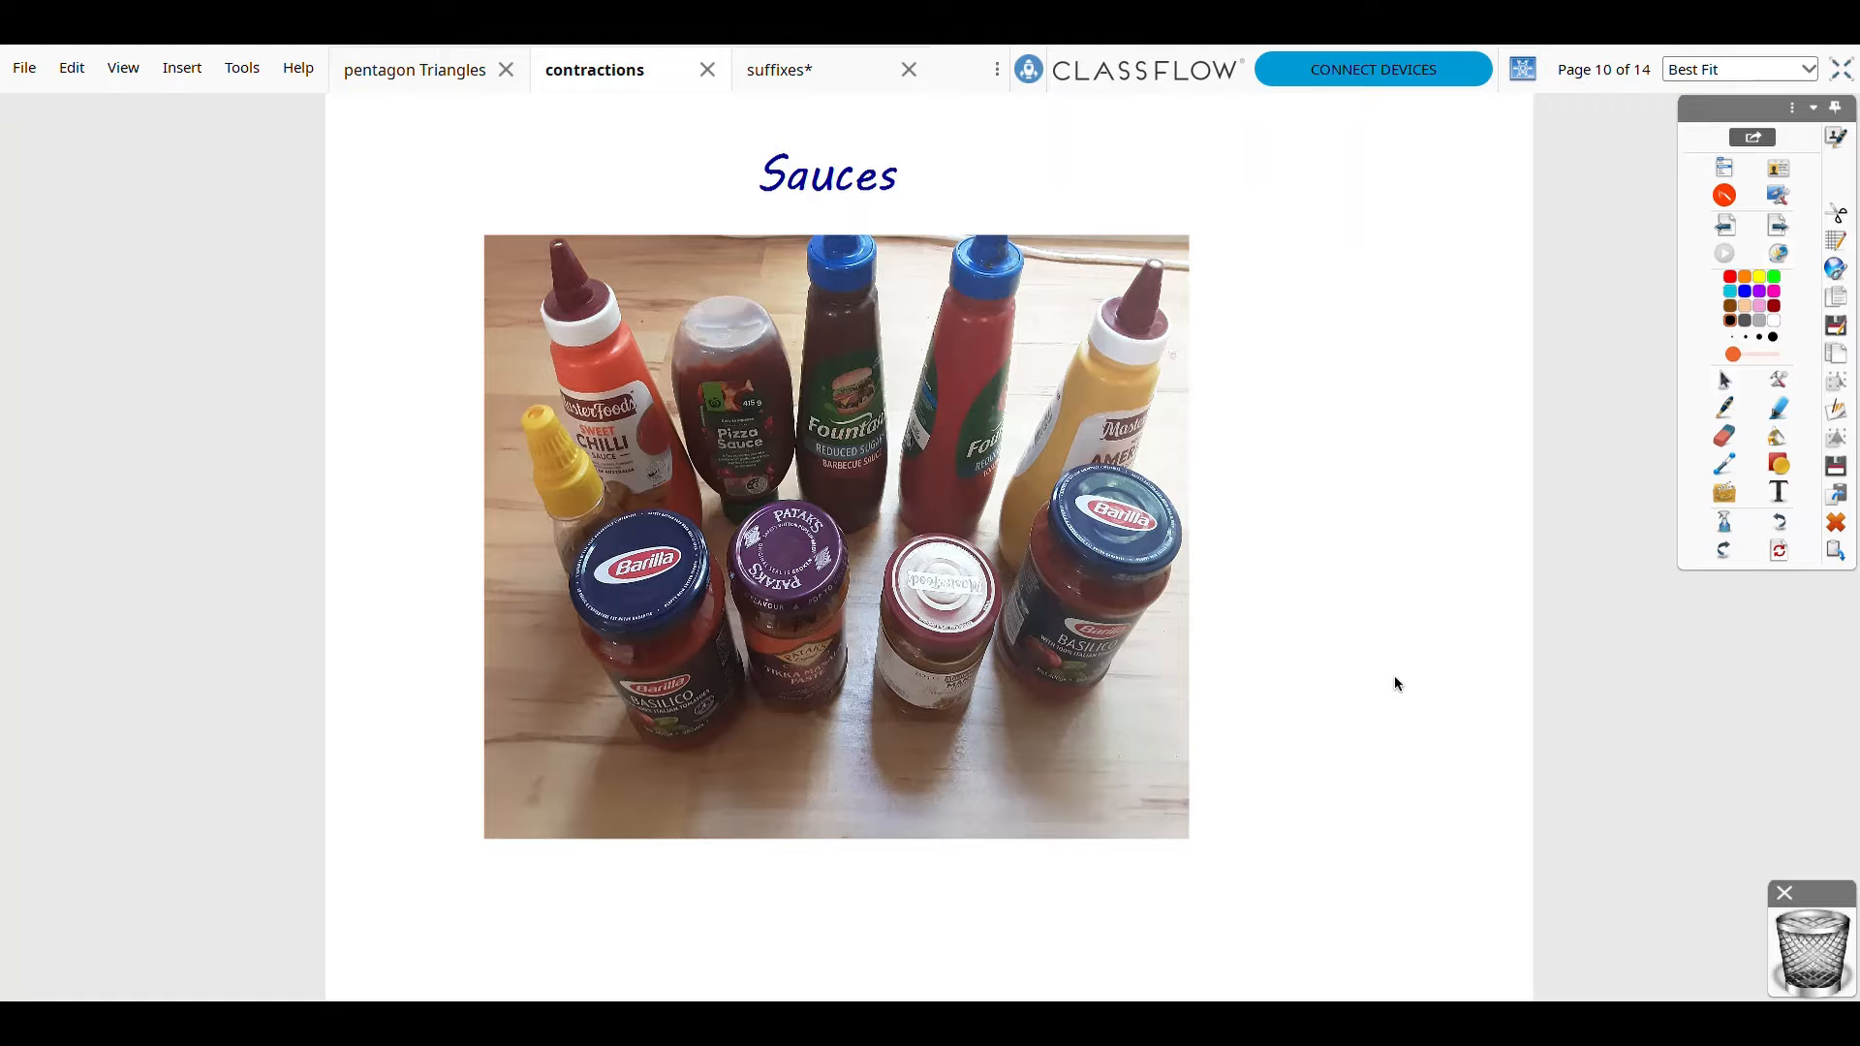
mouse_move(1243, 525)
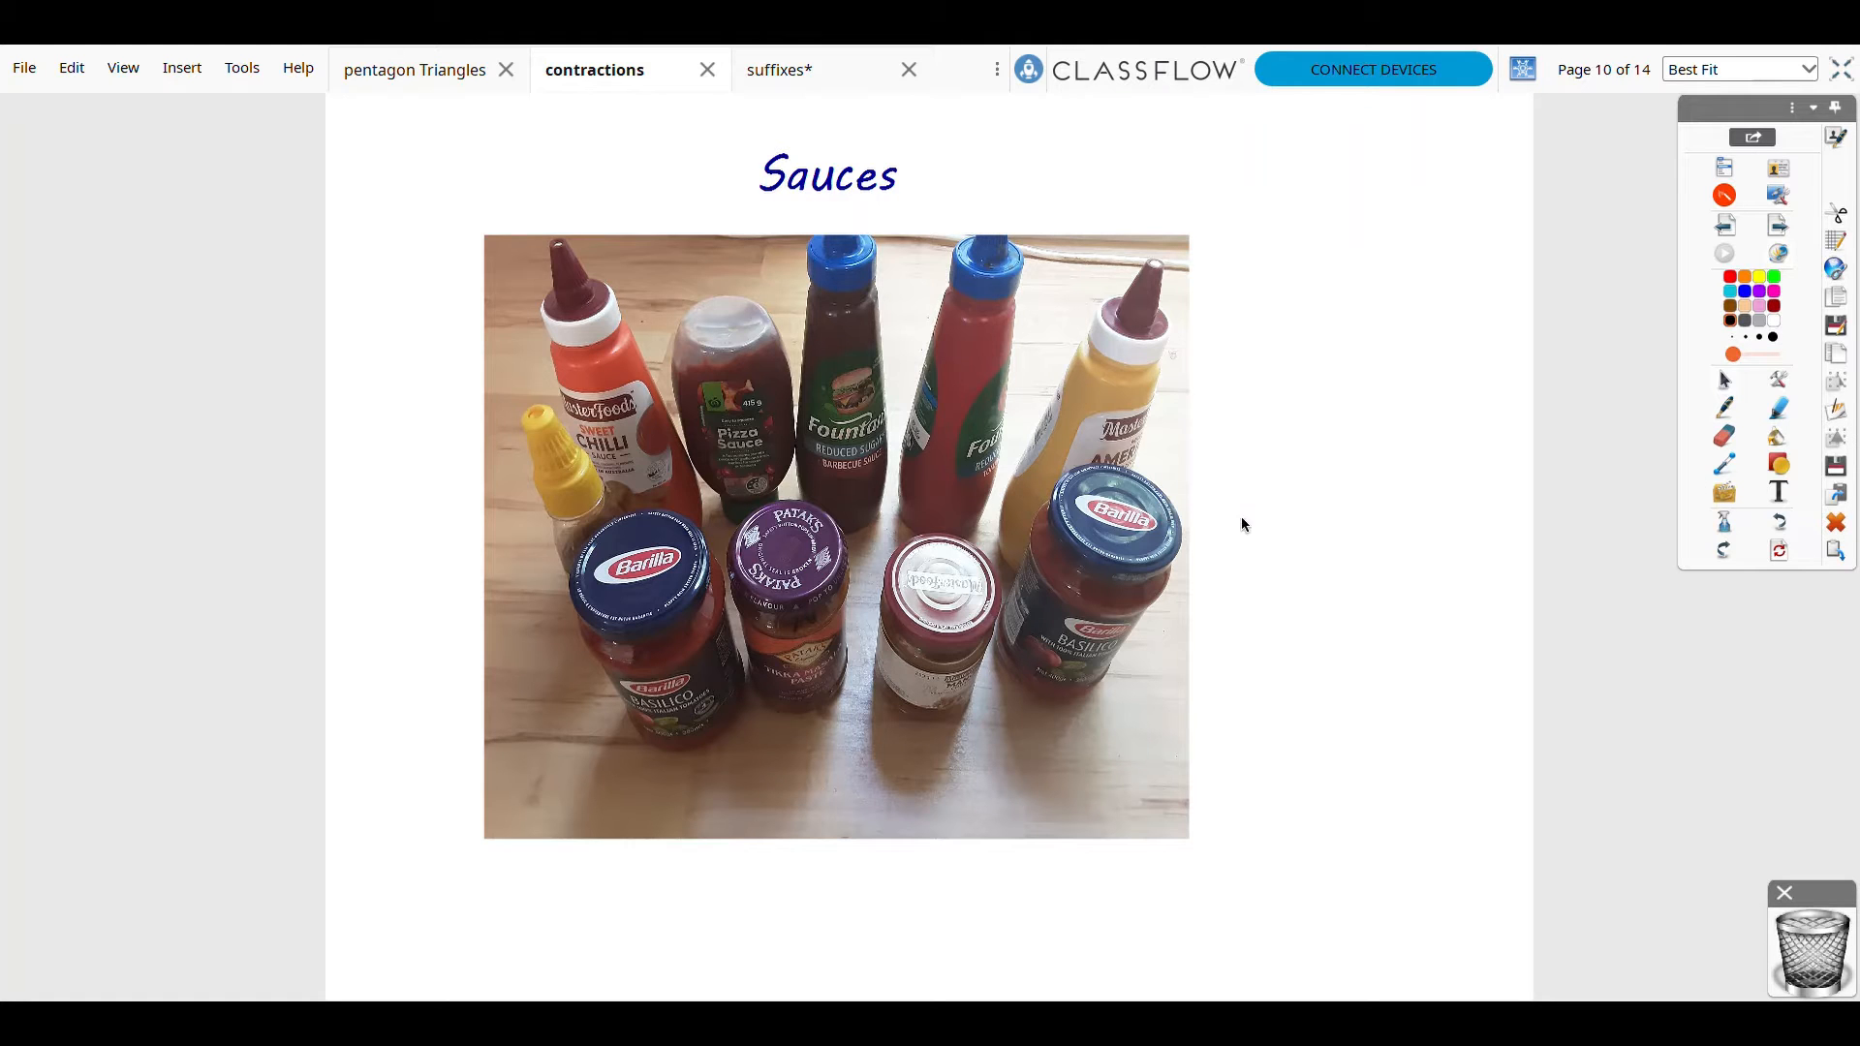
mouse_move(1802, 265)
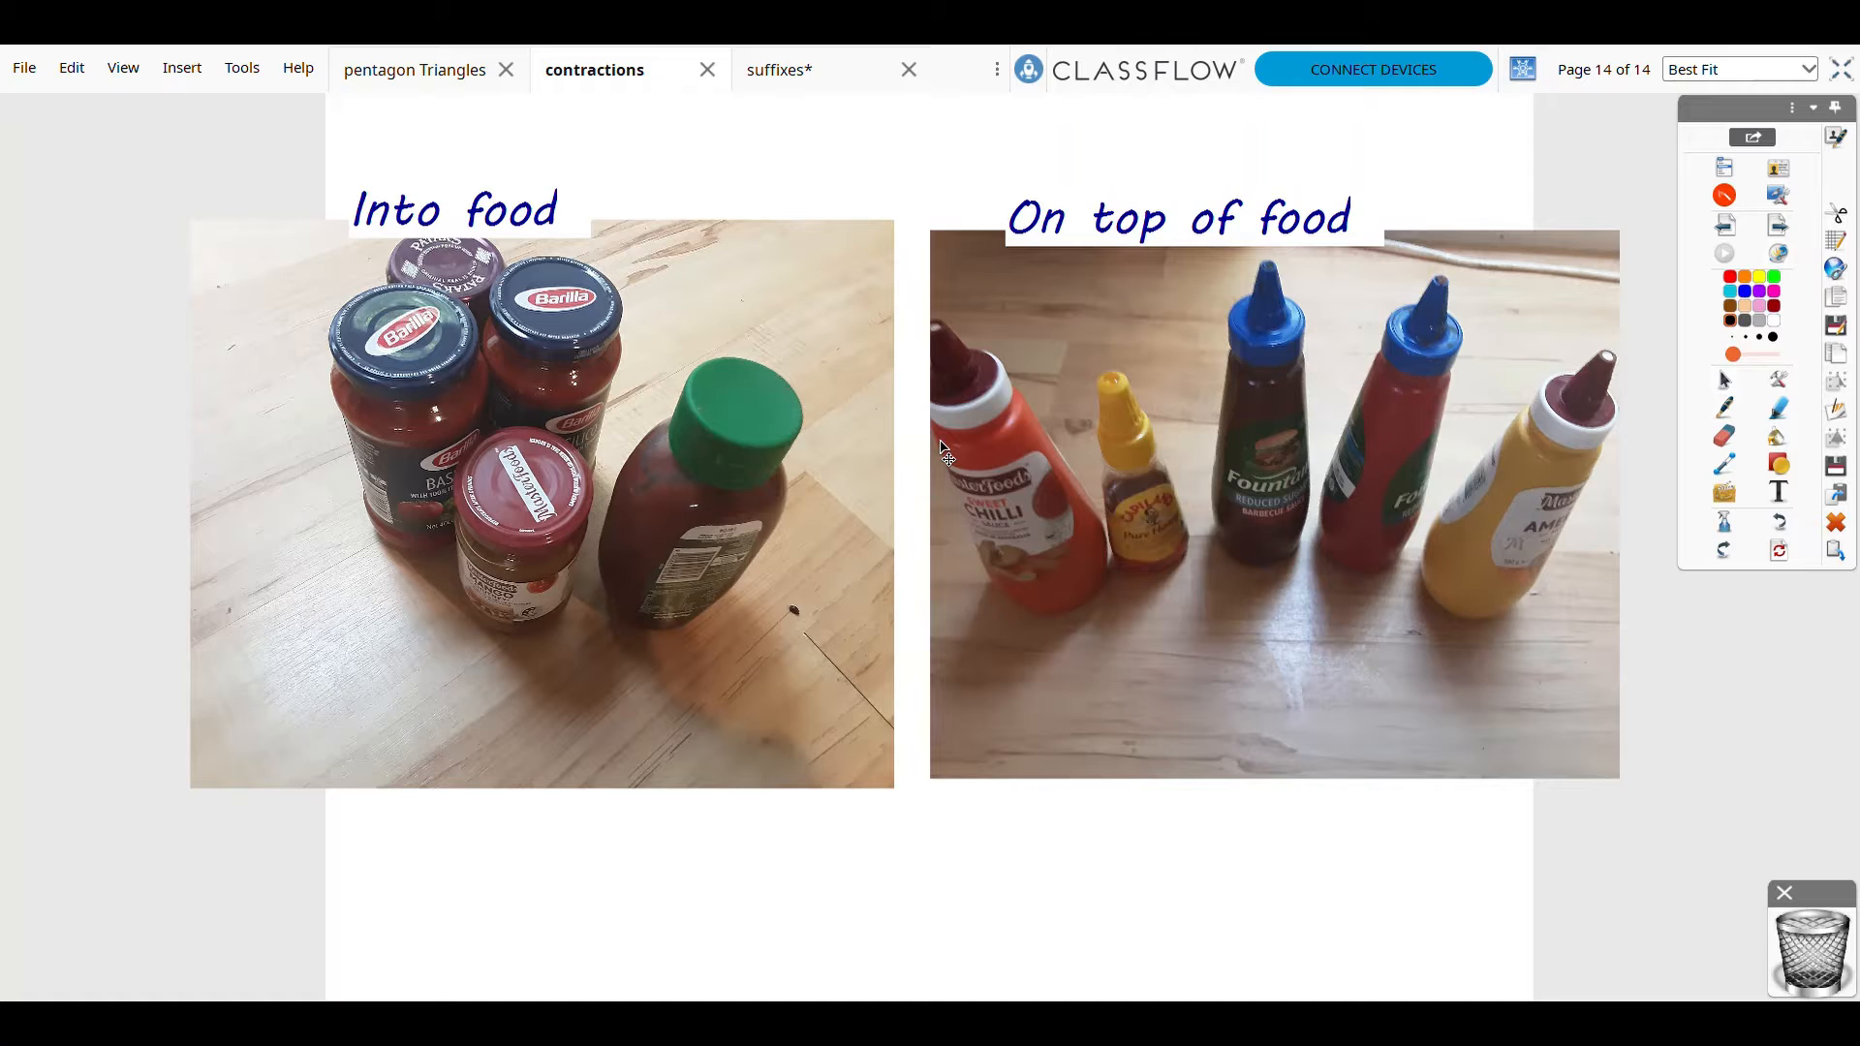
mouse_move(626, 468)
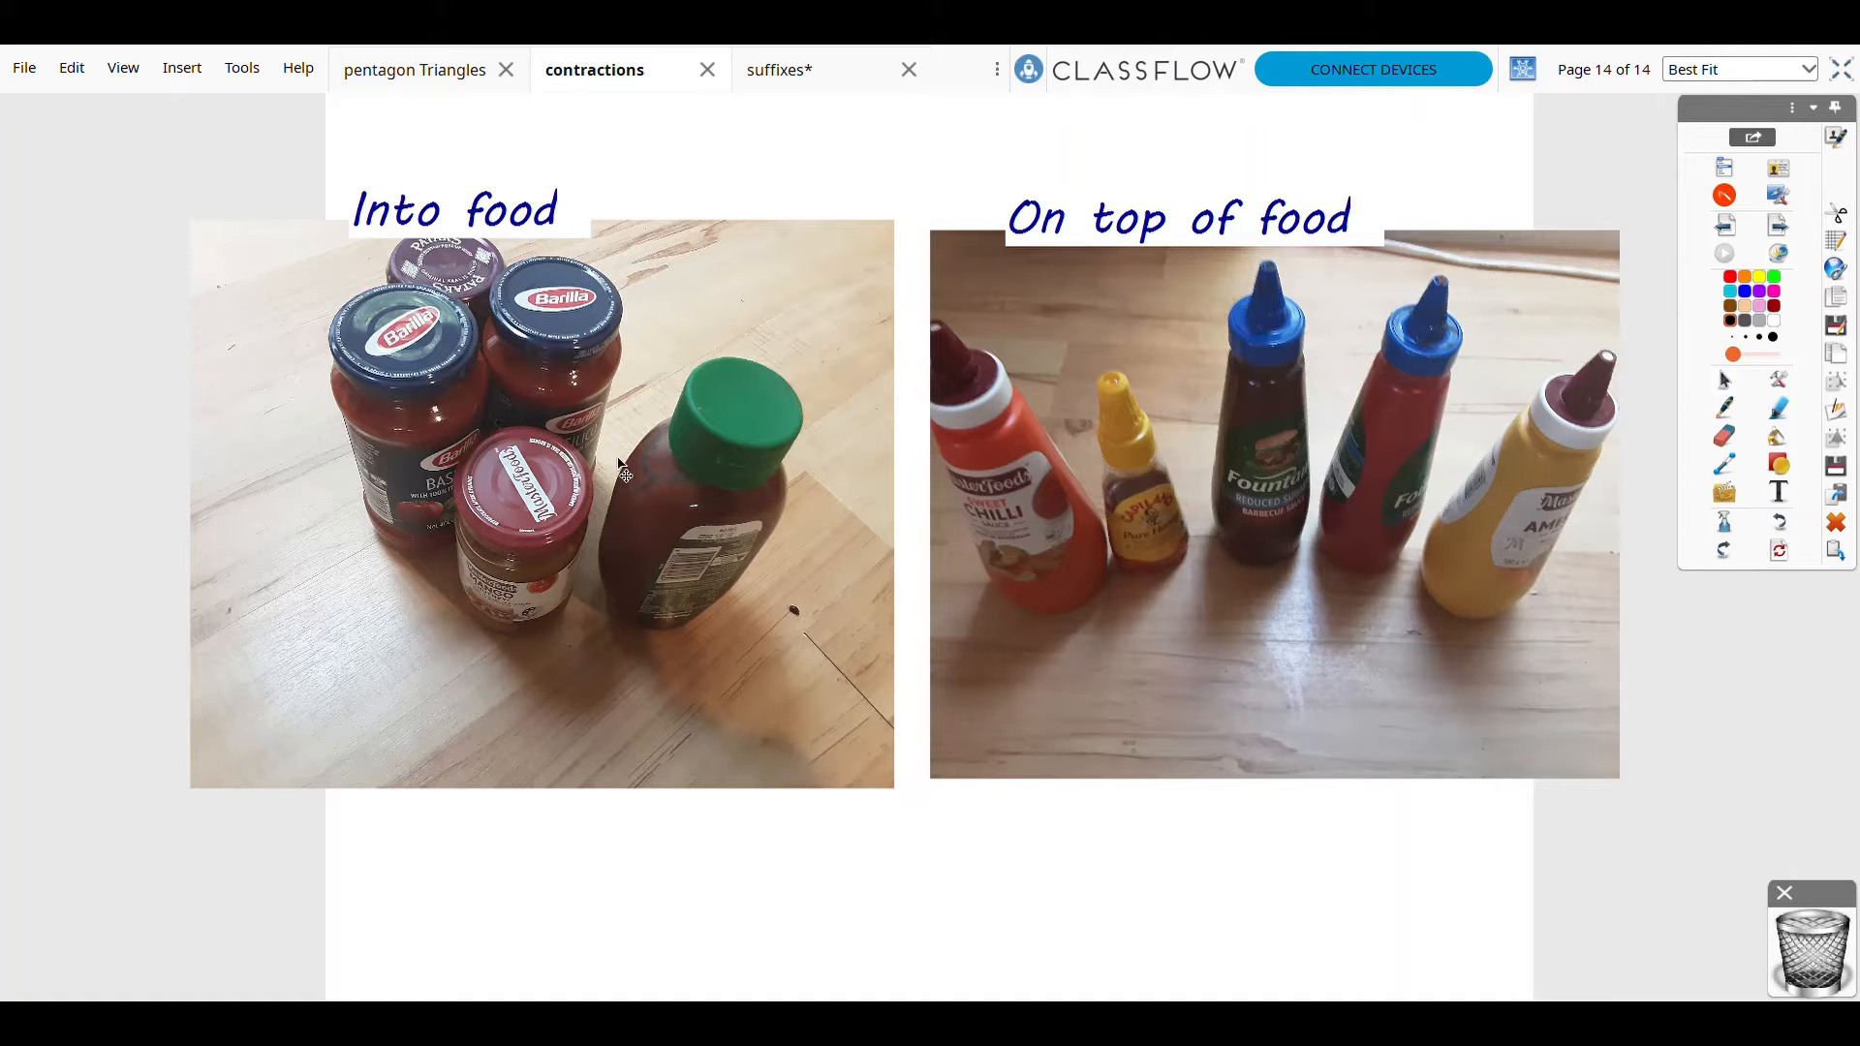
mouse_move(549, 457)
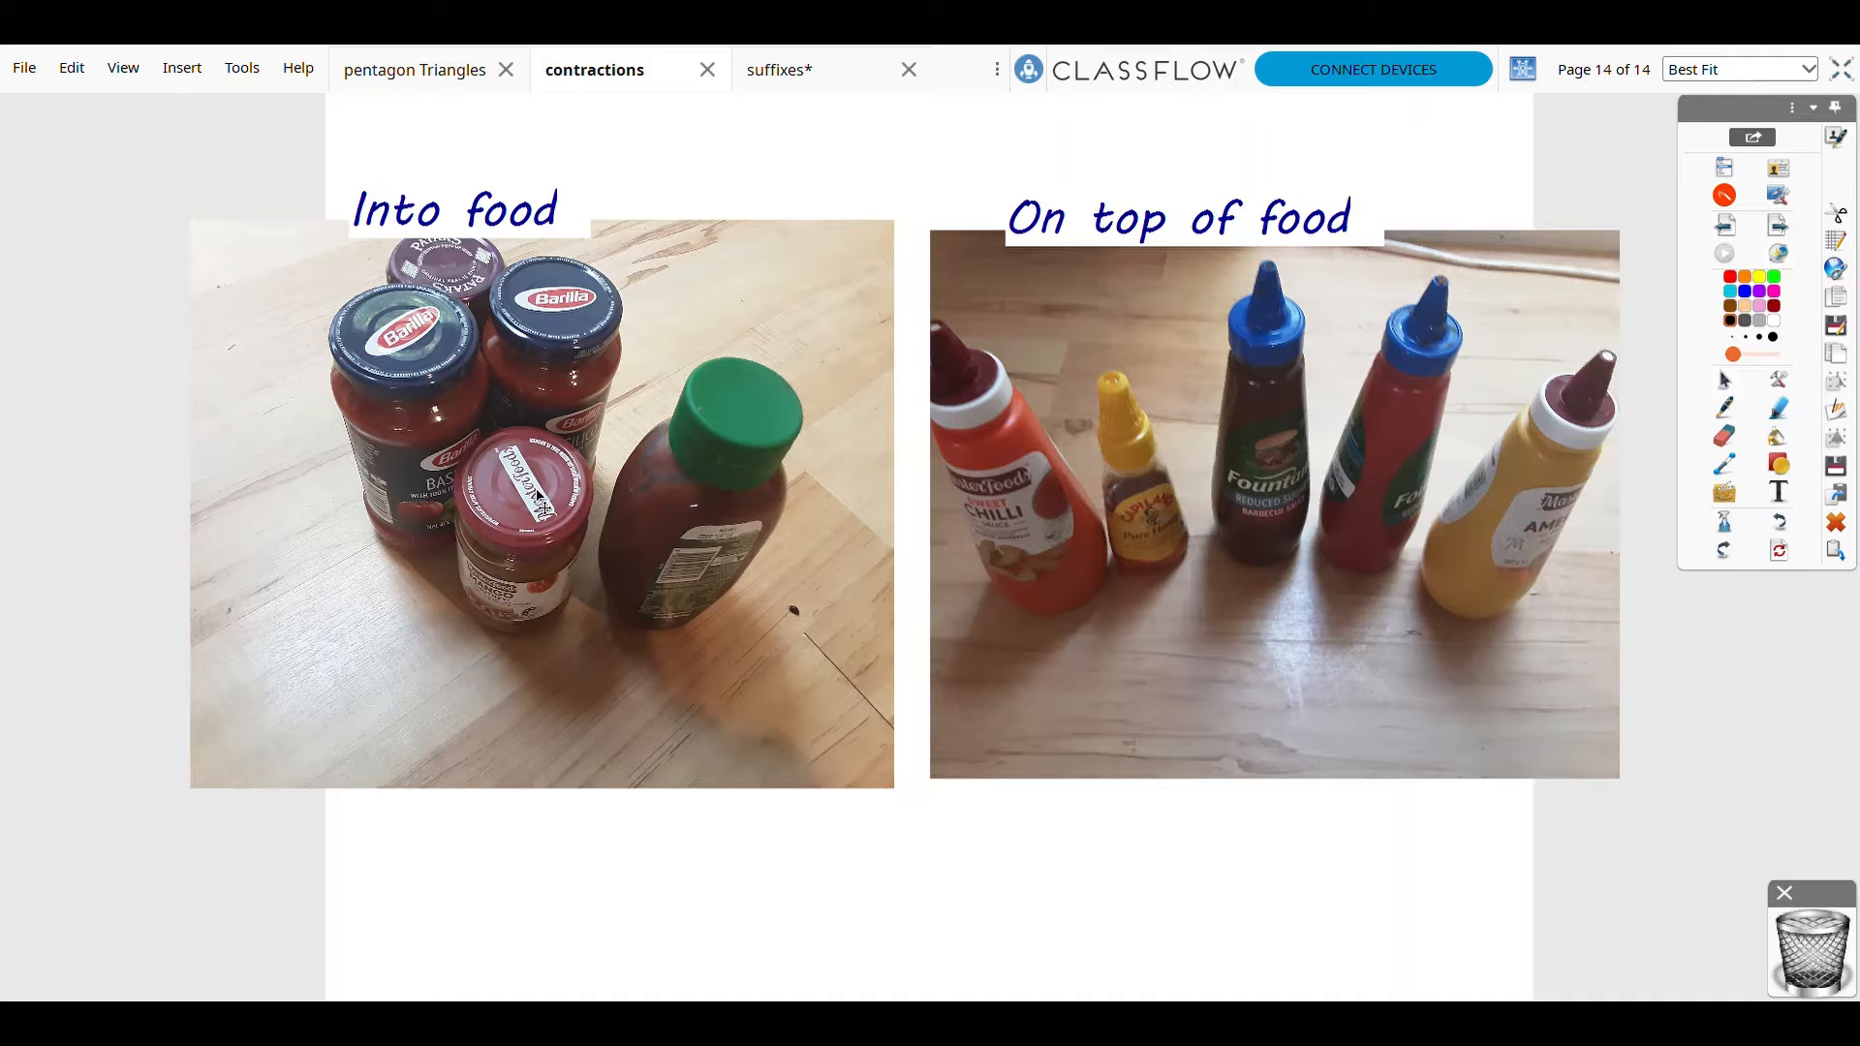
mouse_move(456, 448)
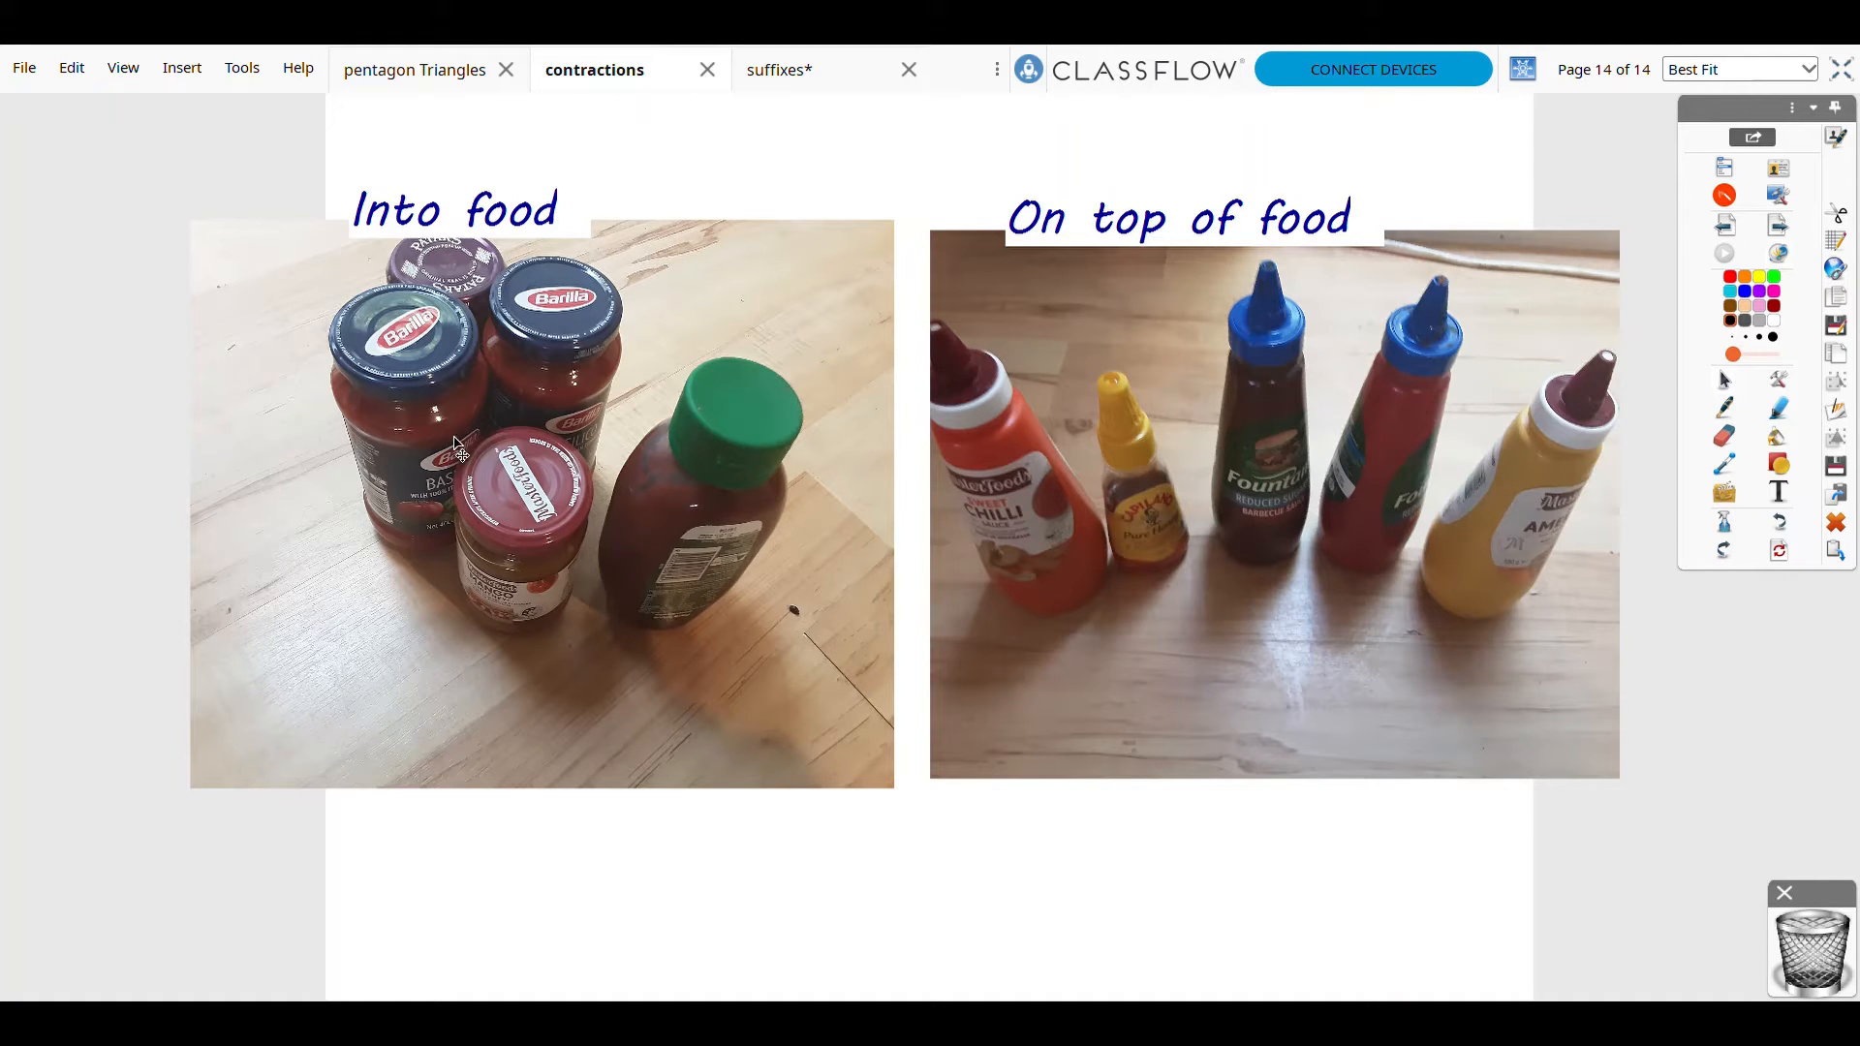
mouse_move(1074, 395)
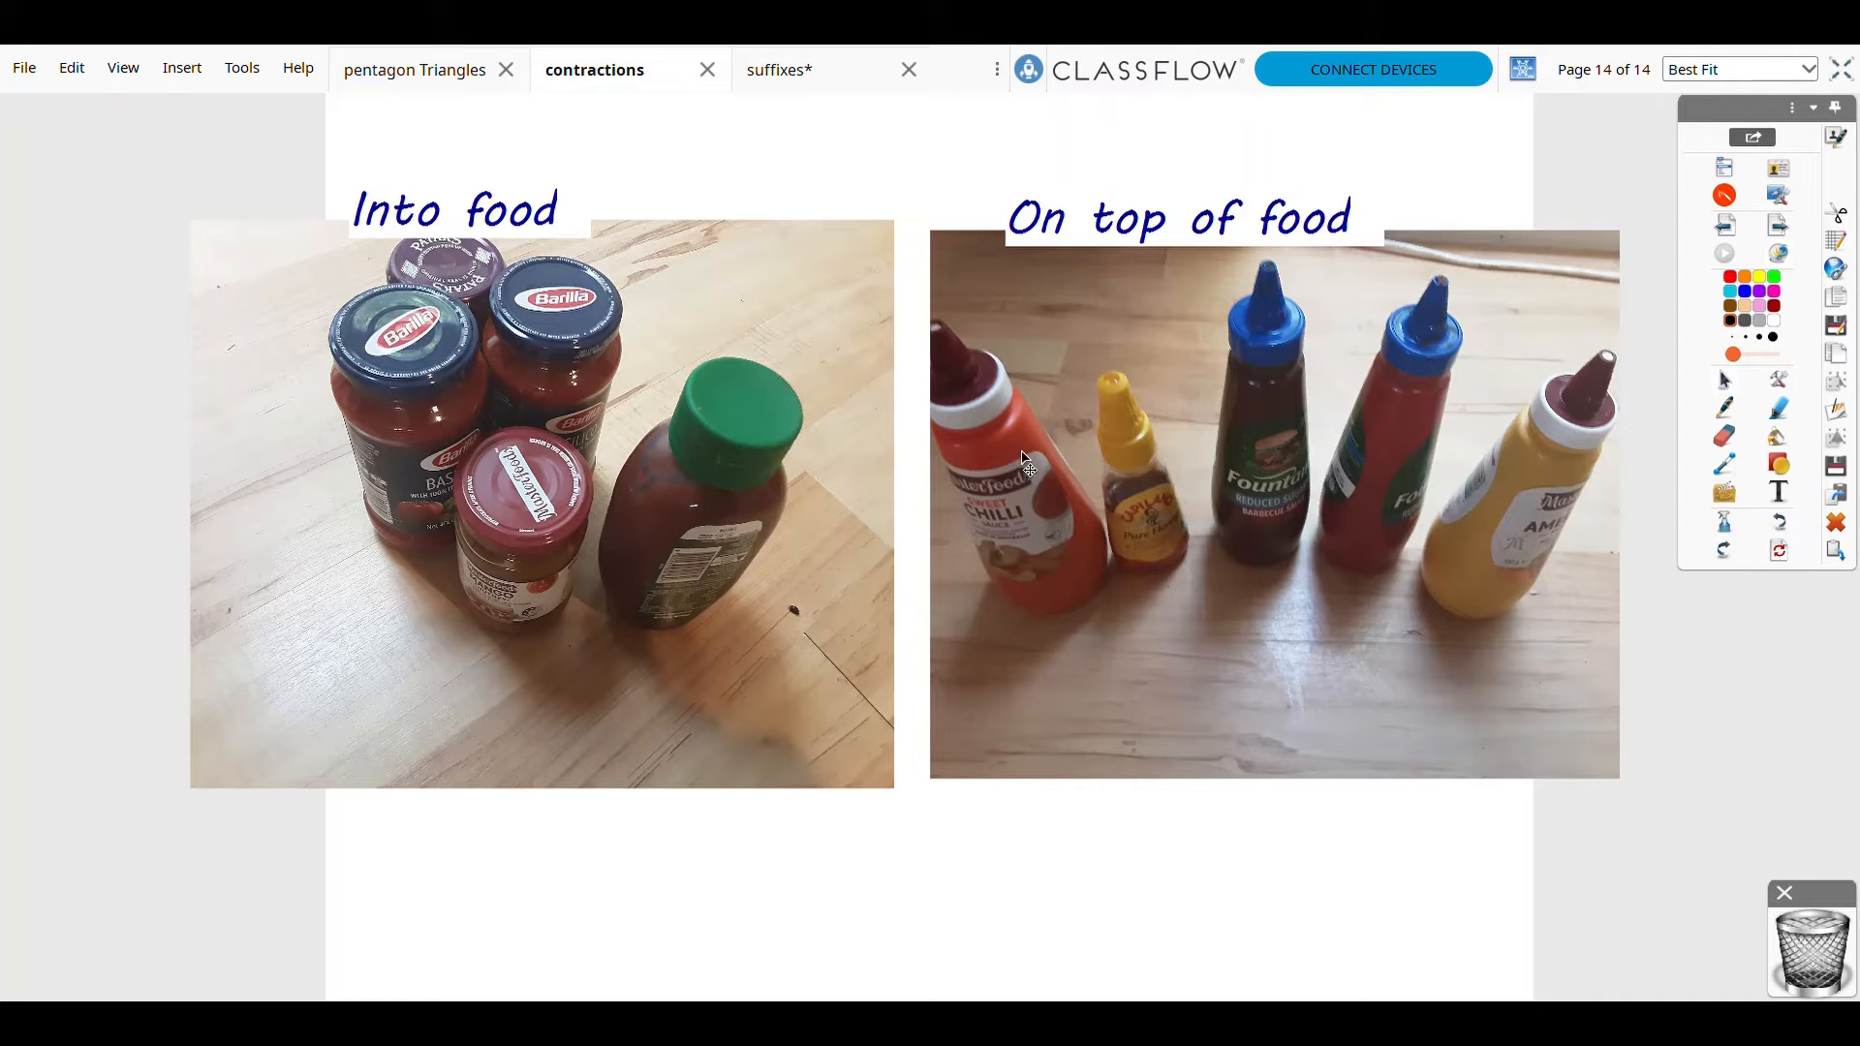
mouse_move(1423, 415)
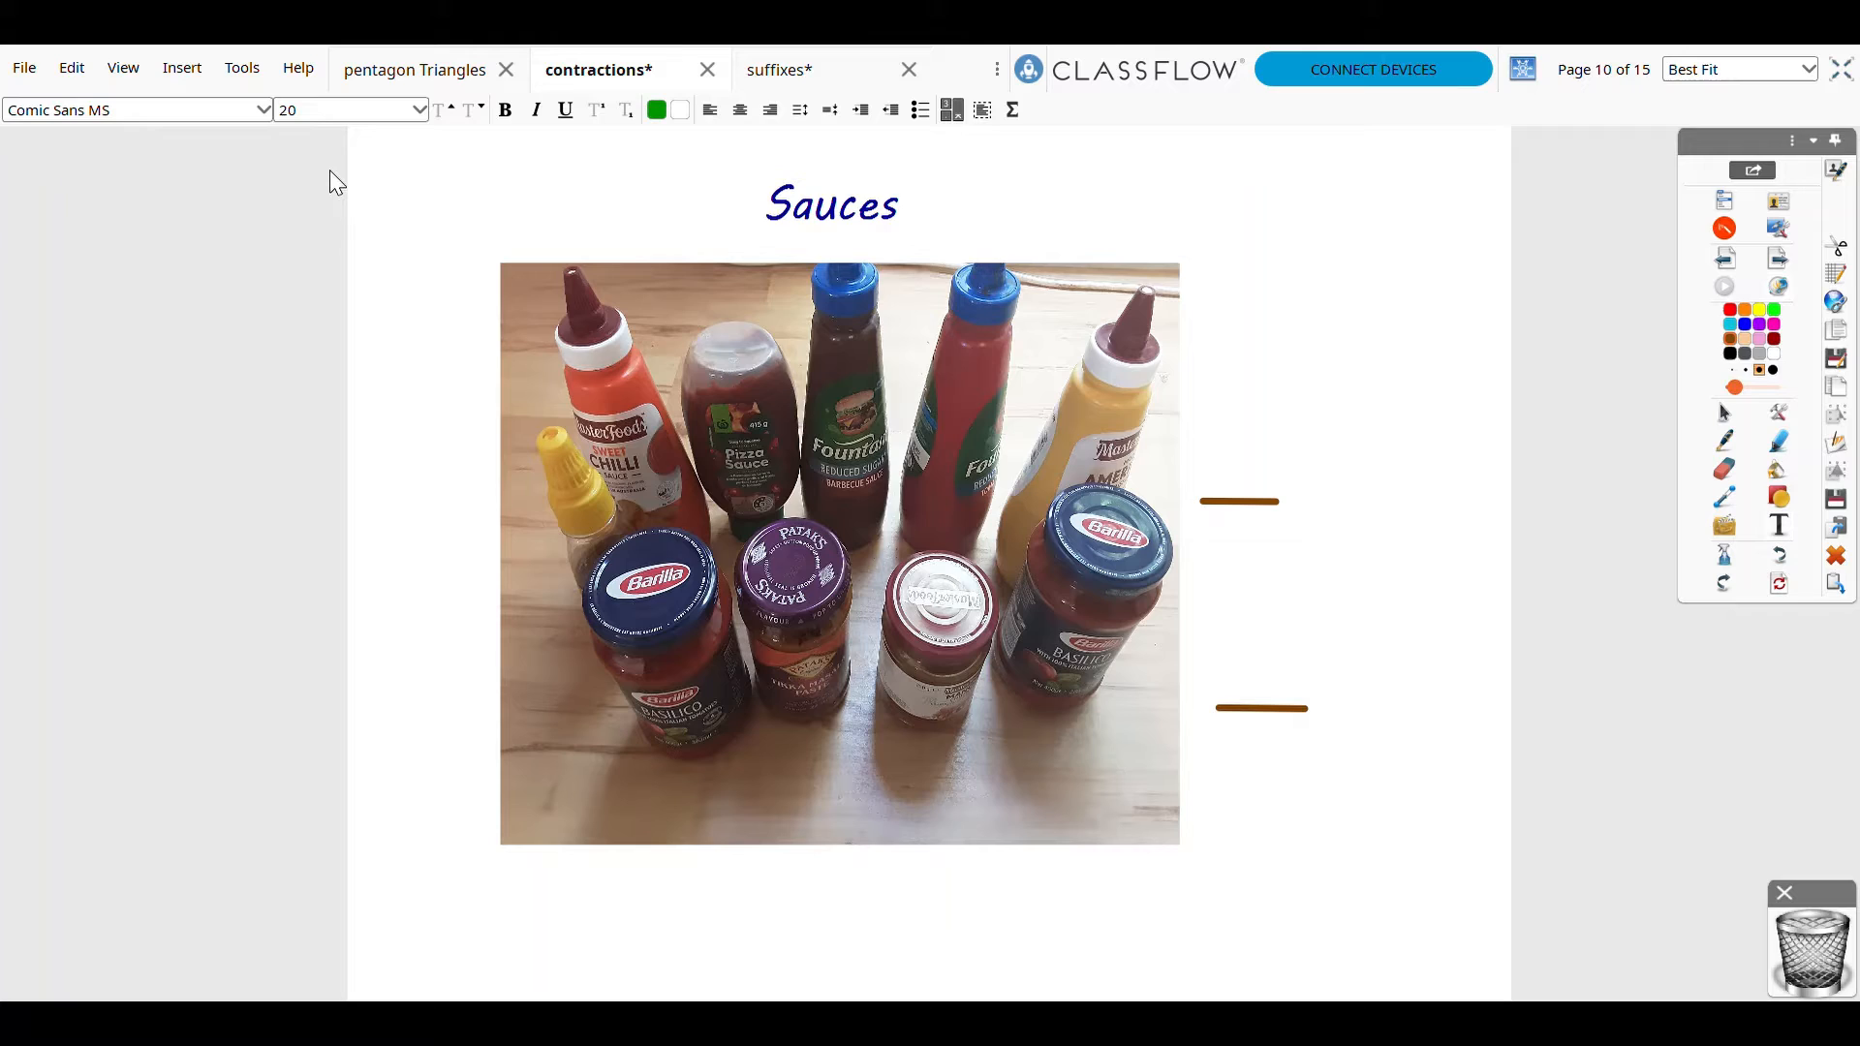
mouse_move(263, 423)
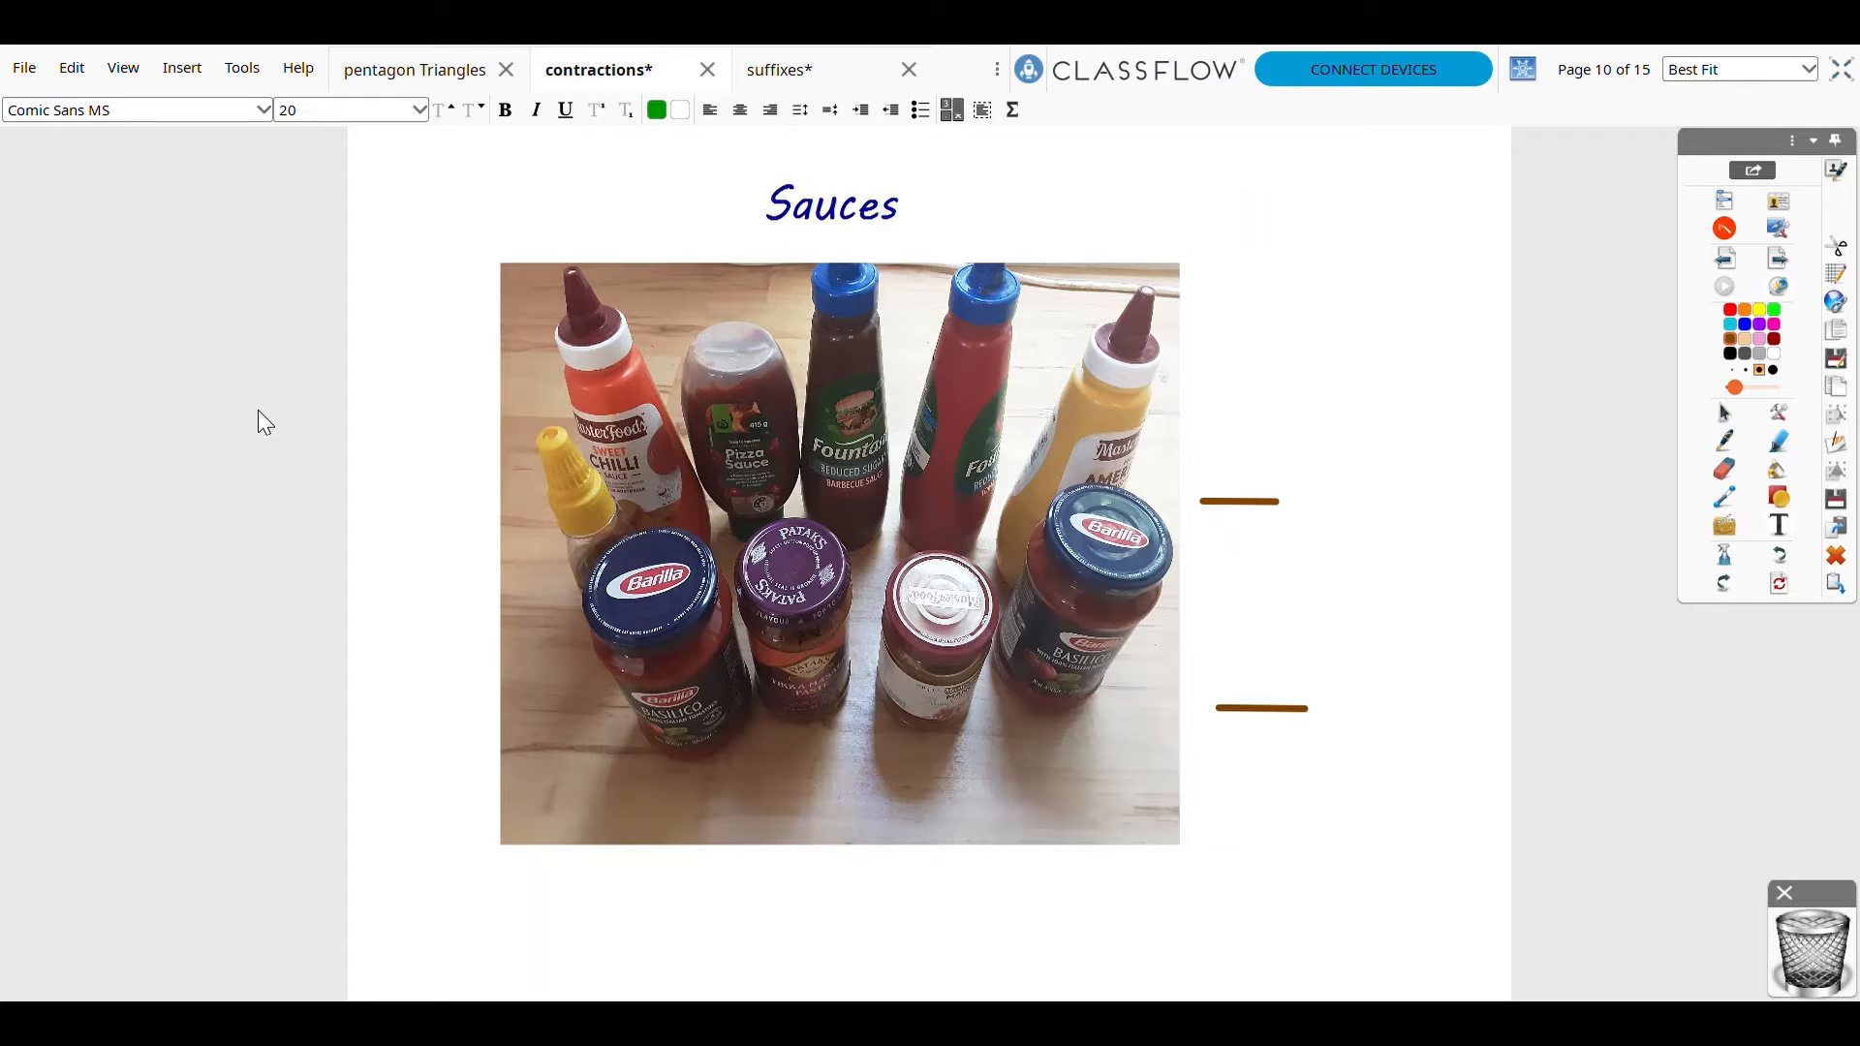
mouse_move(1237, 470)
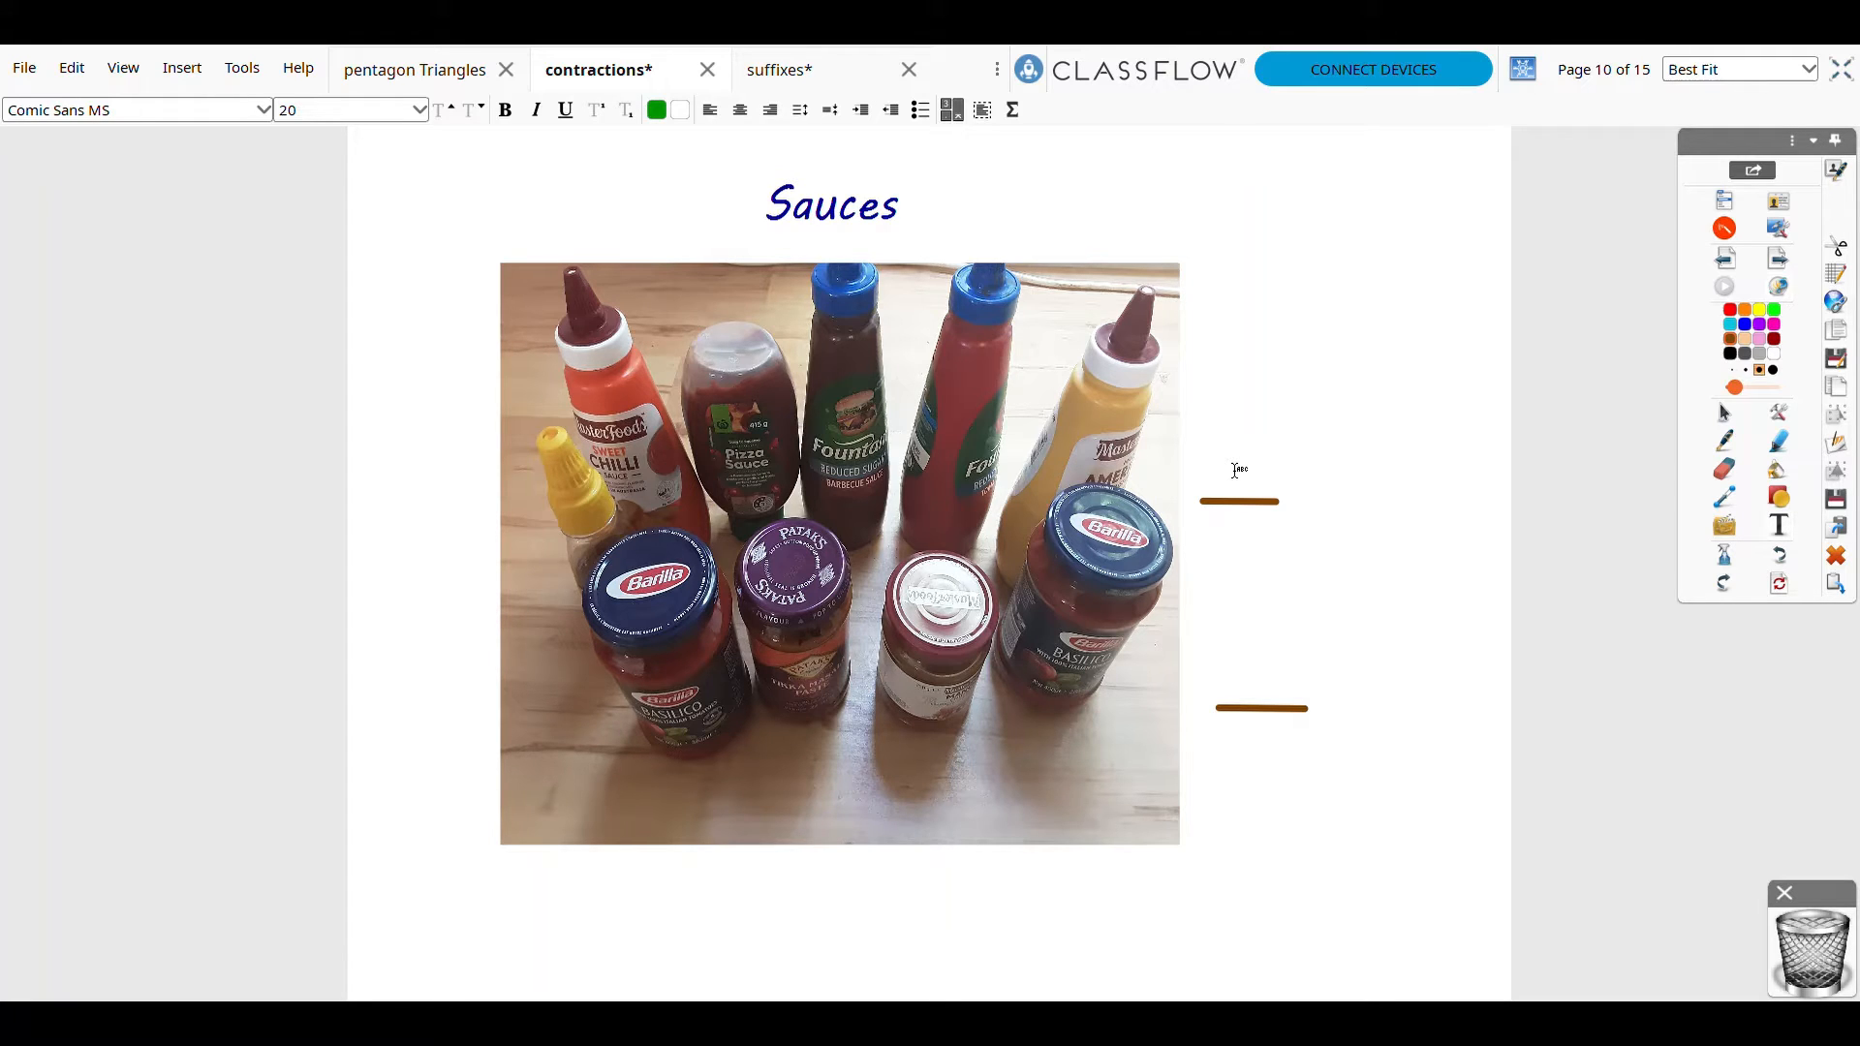
mouse_move(1325, 491)
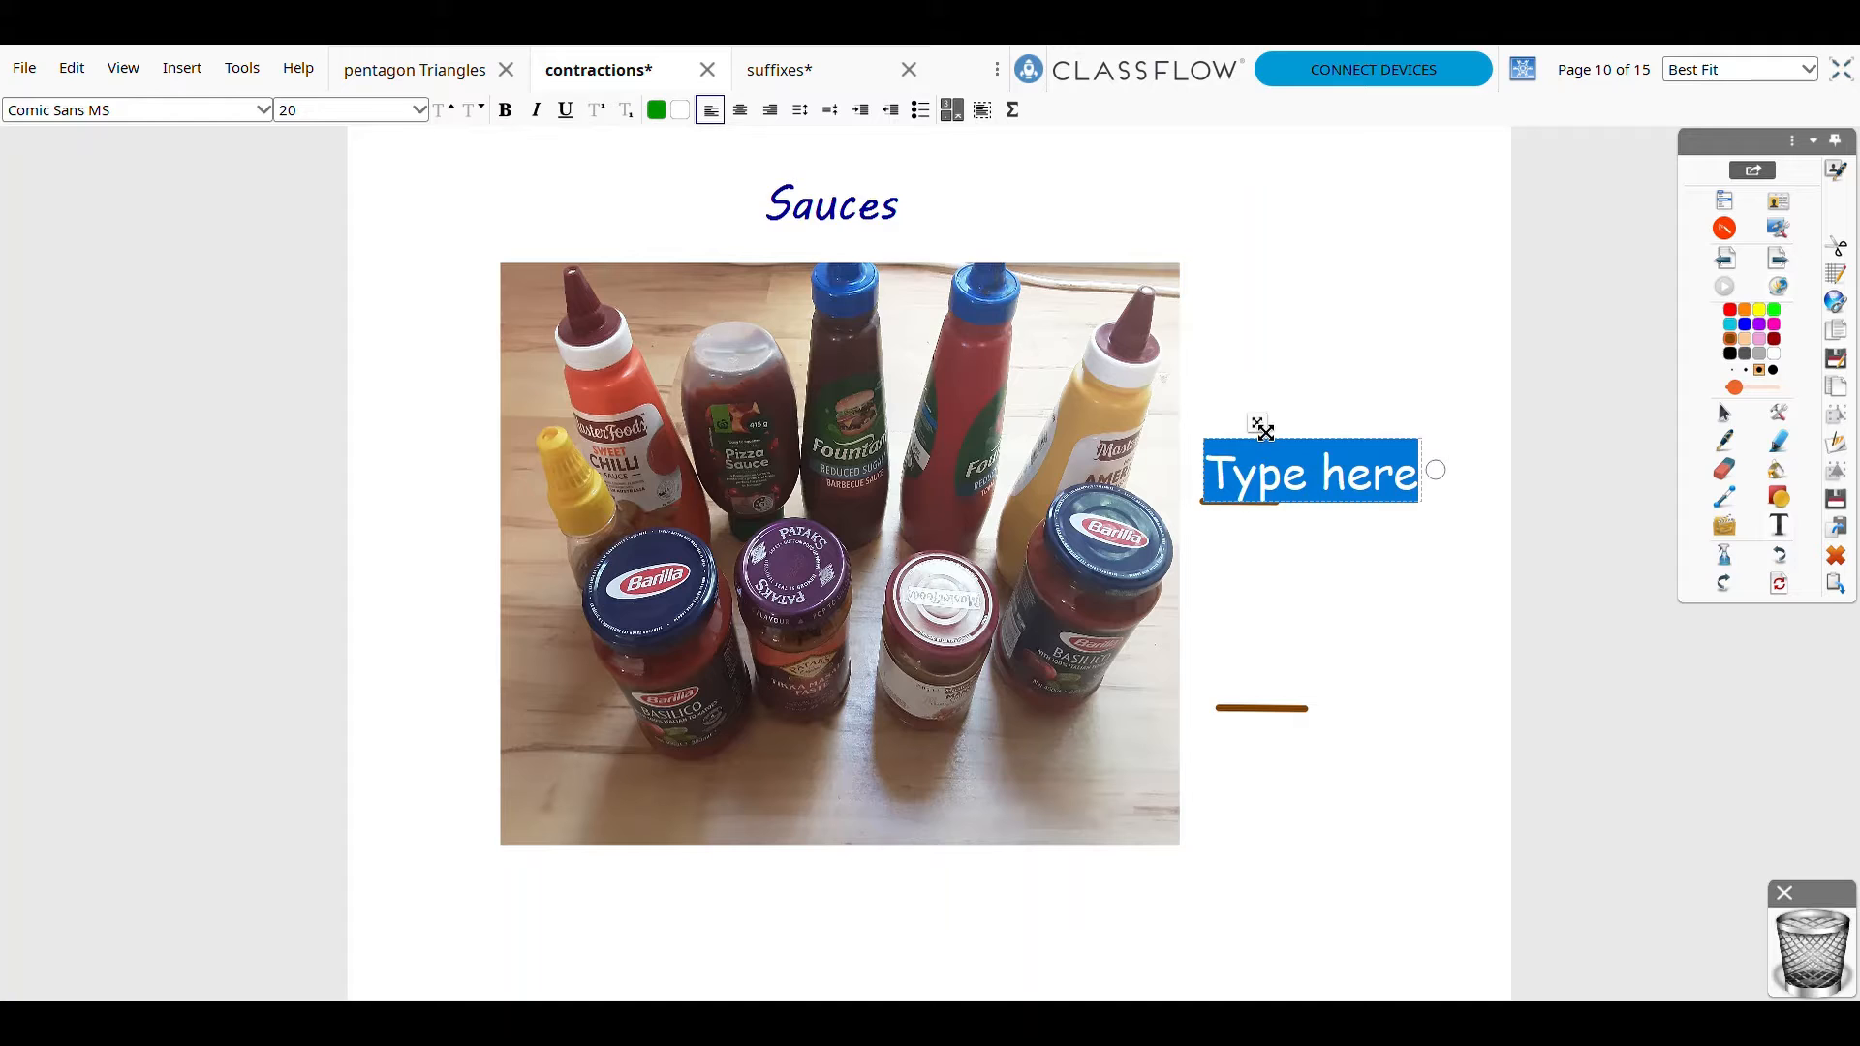
- Write 10 over 20 beside the sauces photo on the Sauces page
text(10)
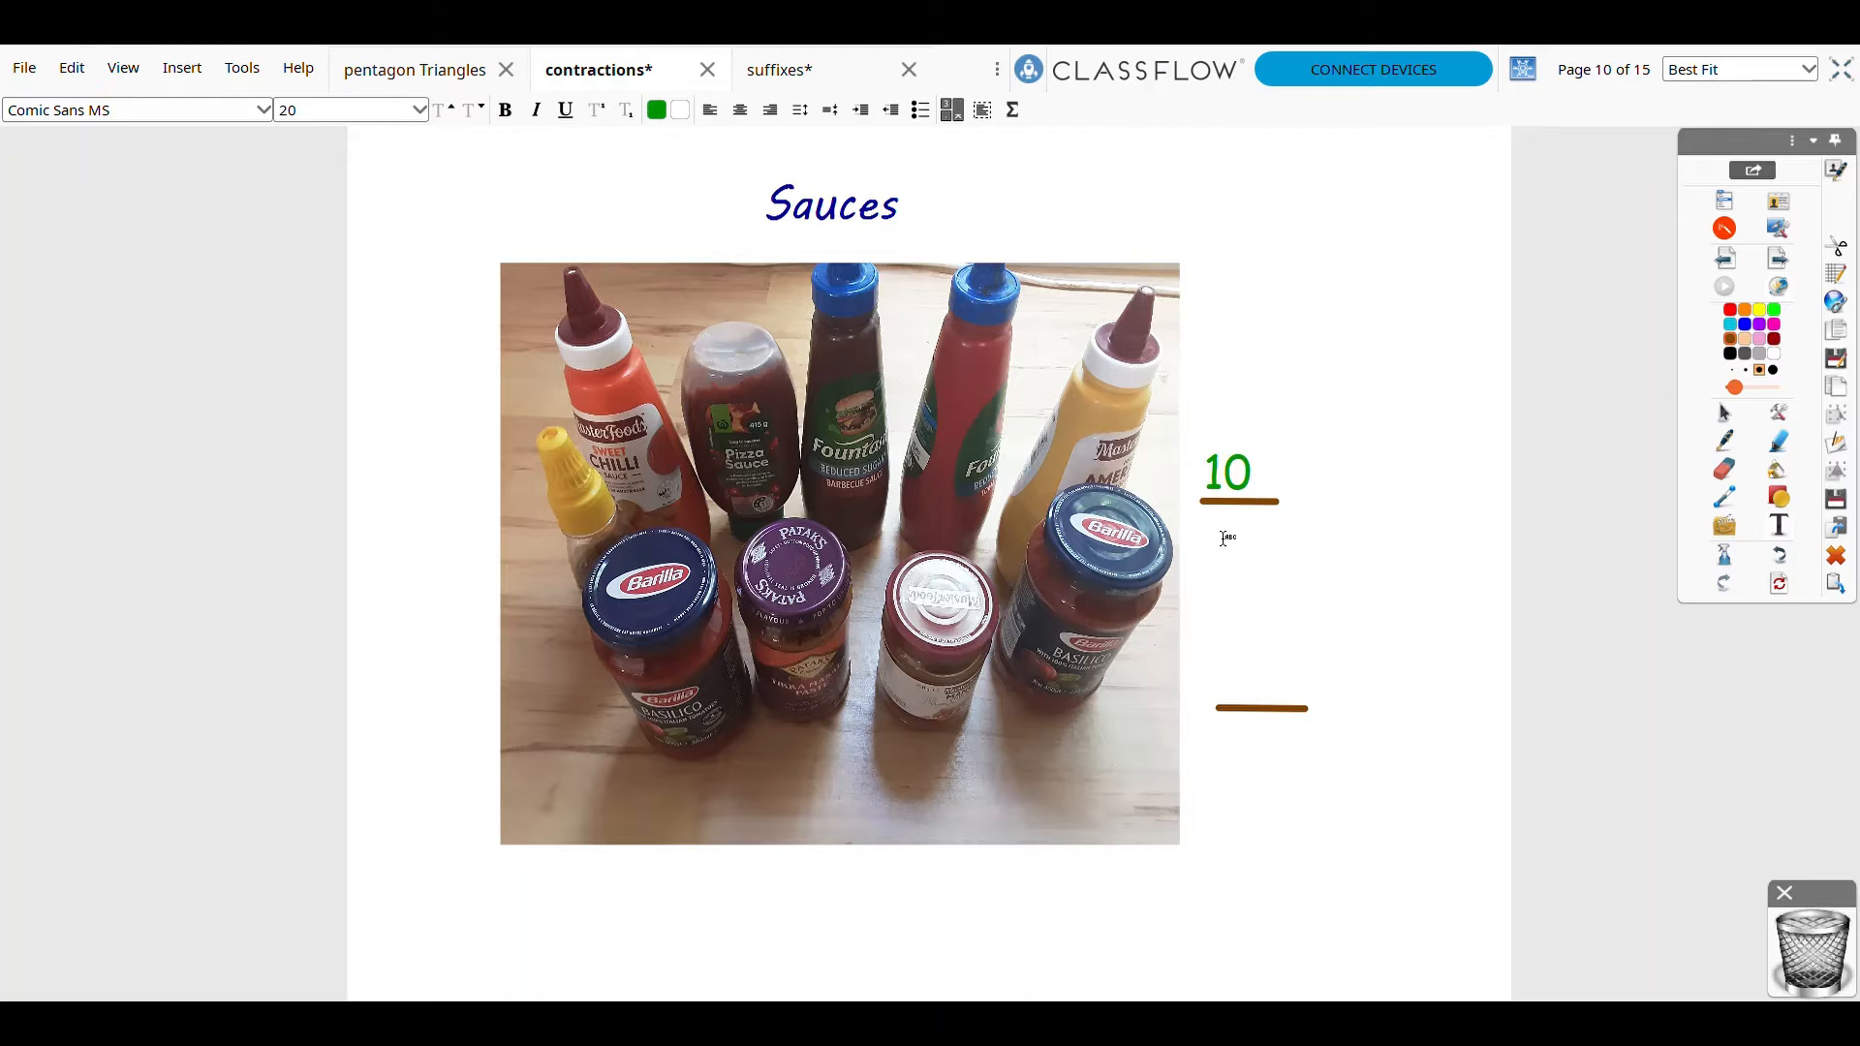
text(20)
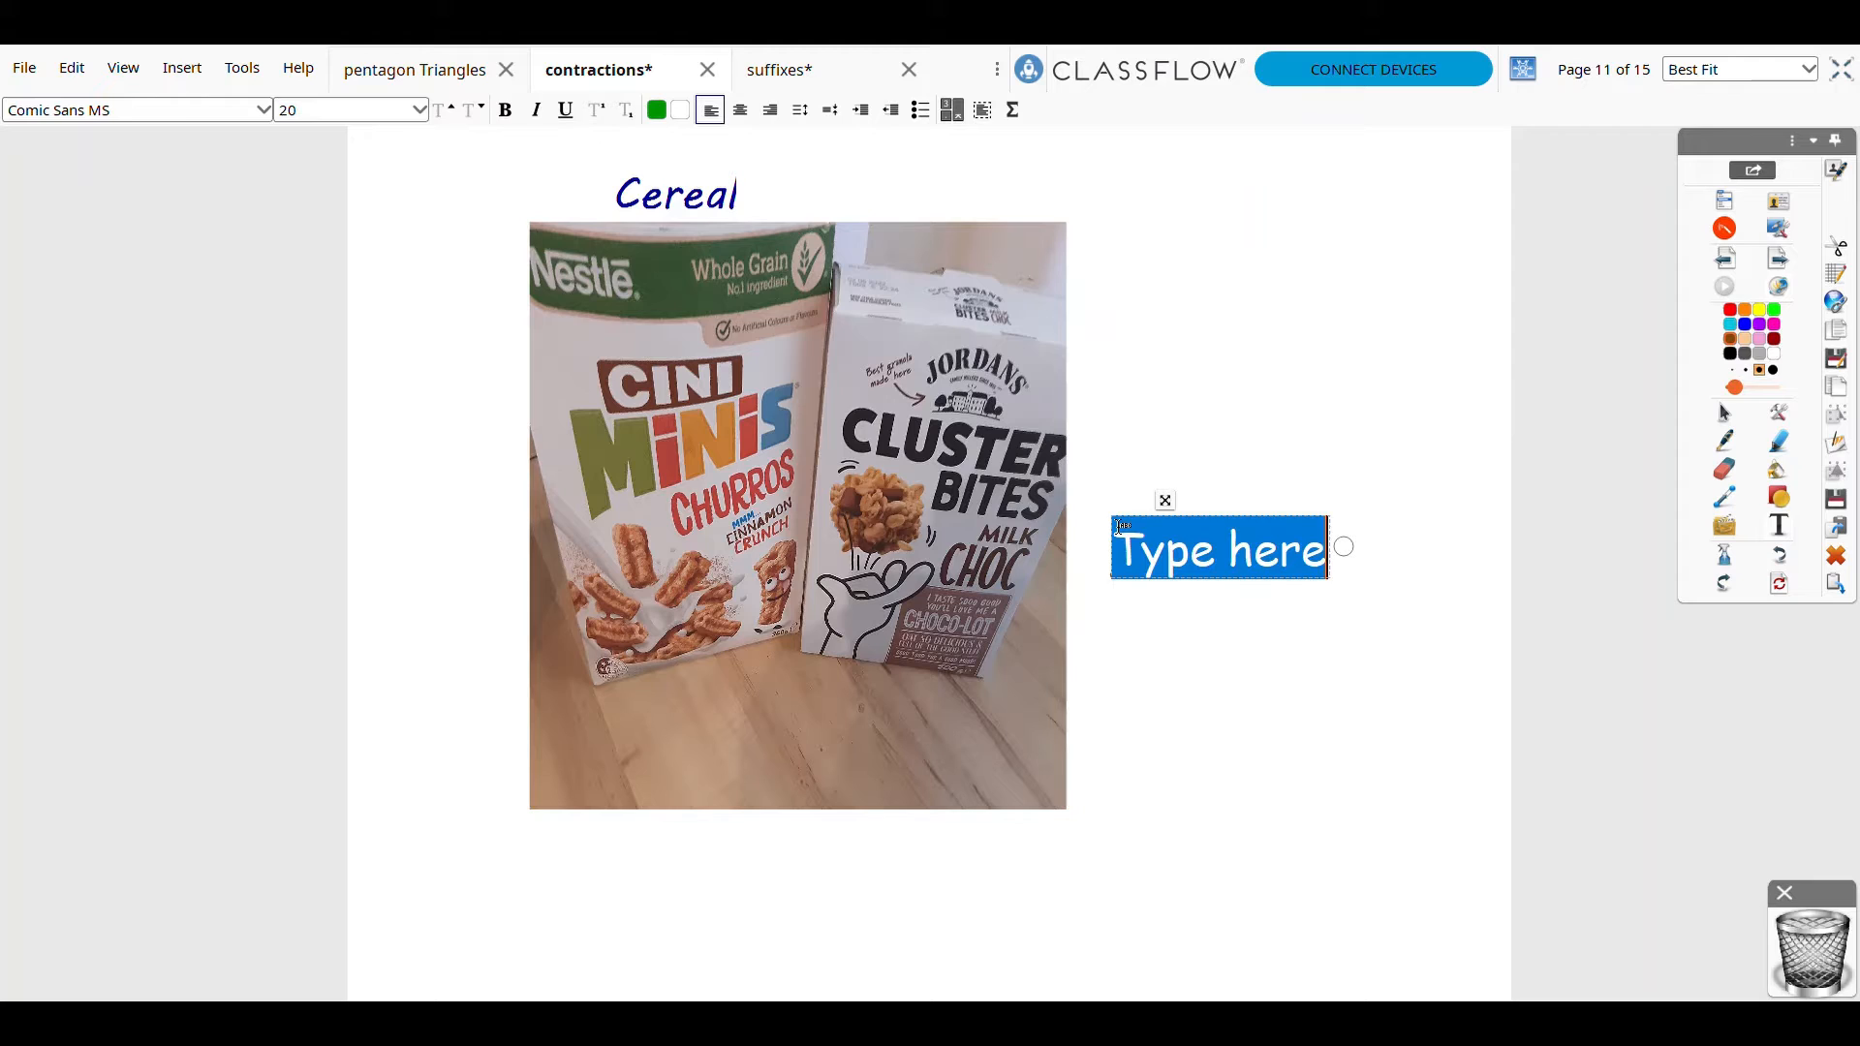
- Write 2 over 20 beside the cereal boxes on the Cereal page
text(2)
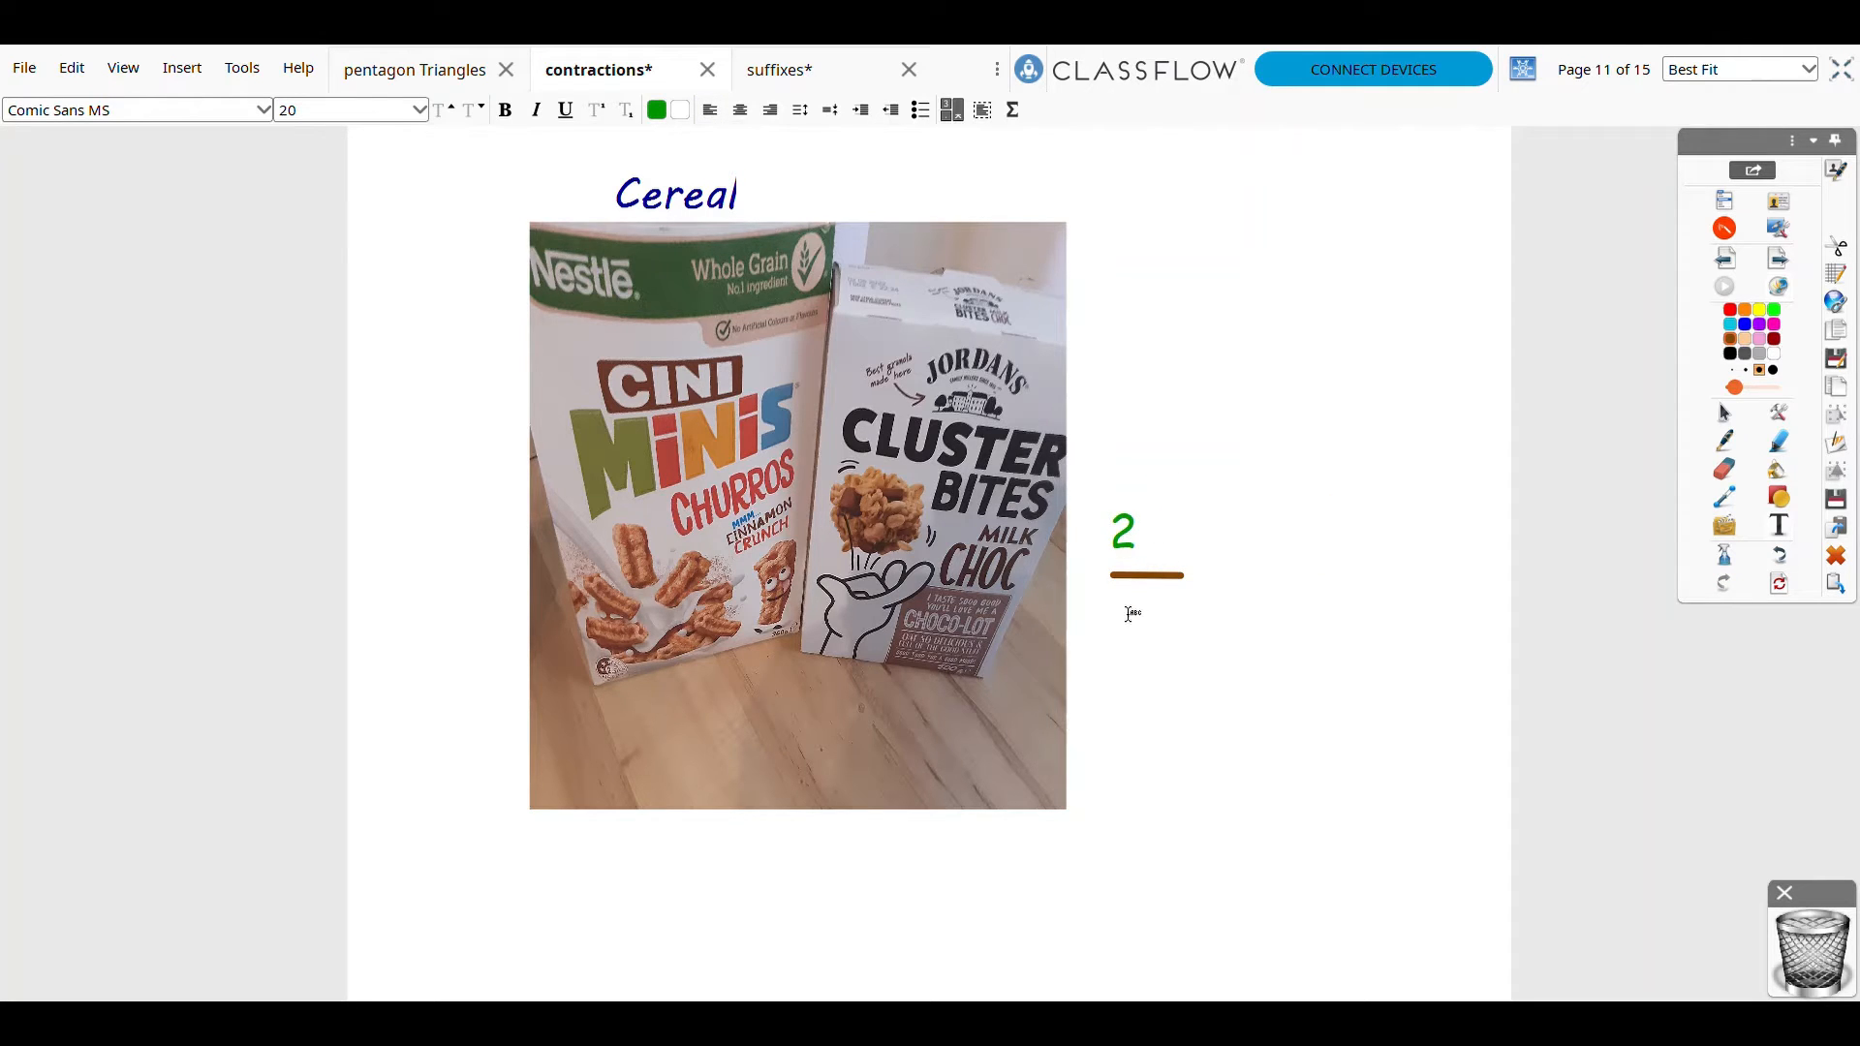
text(20 here)
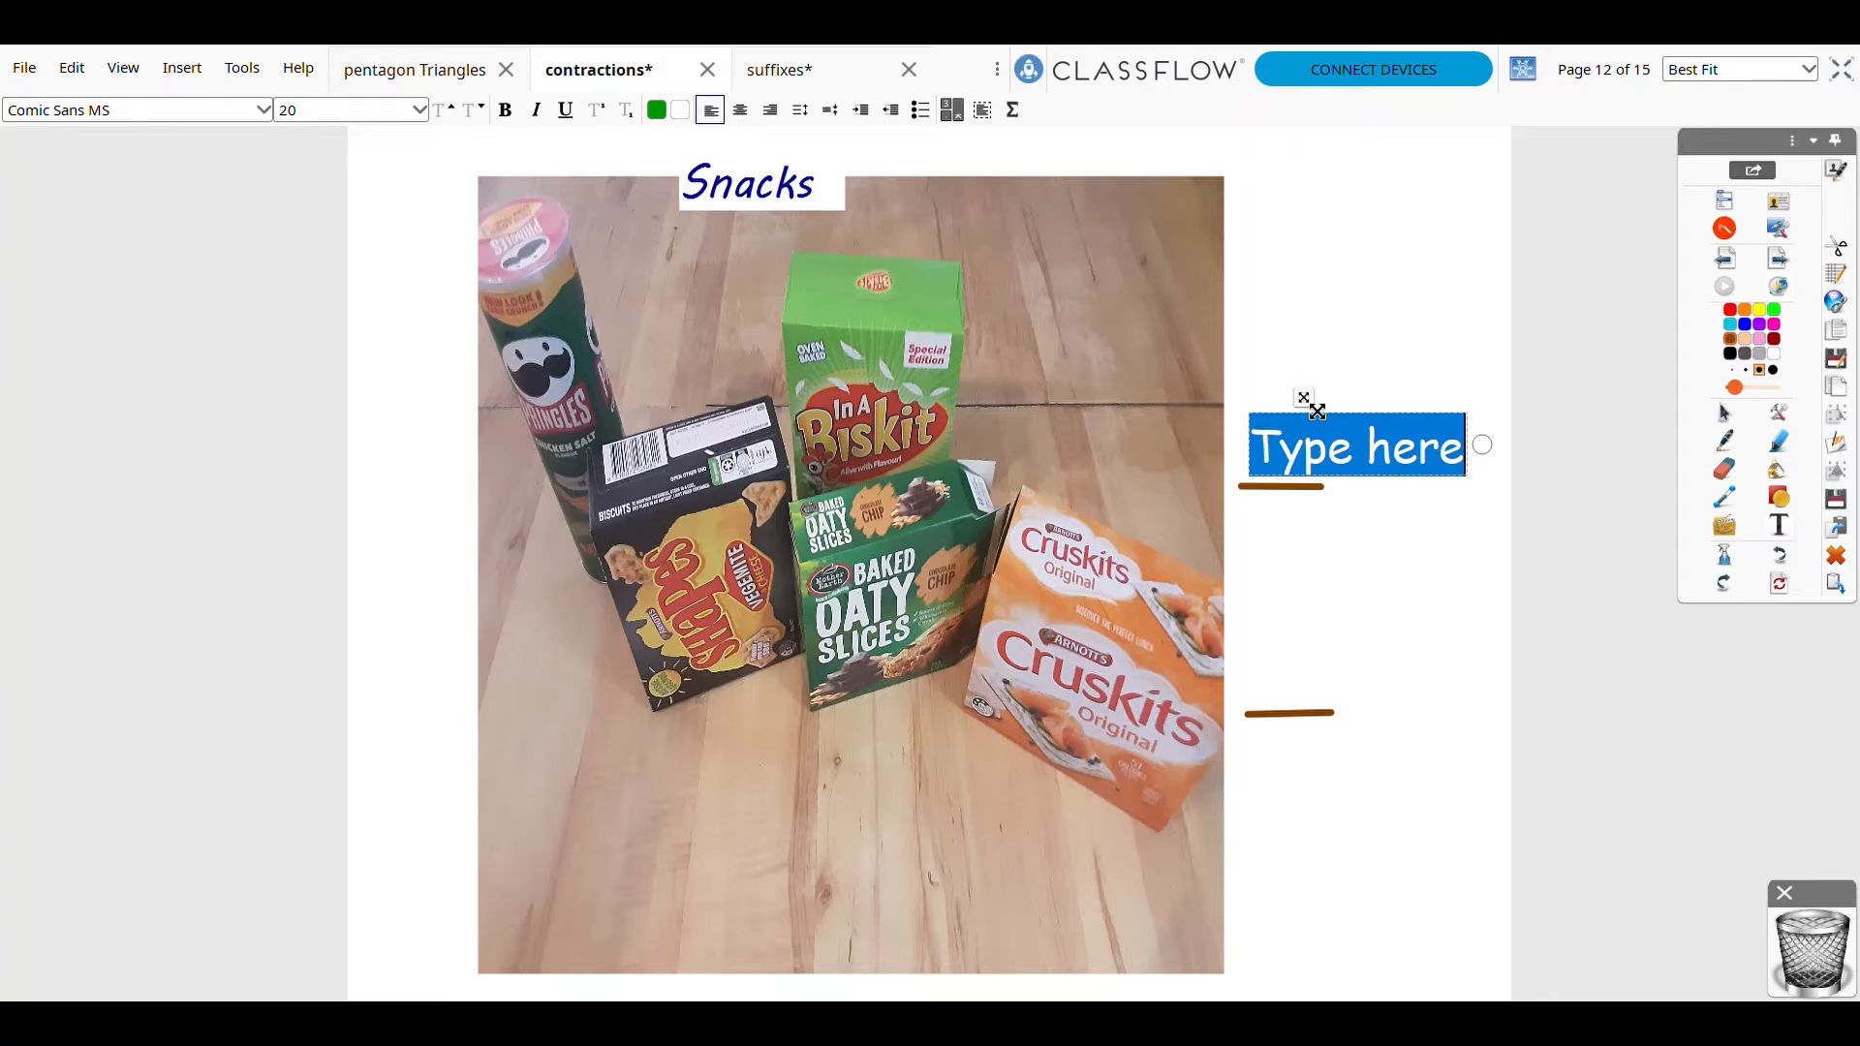
- Type 5 as the numerator of the fraction beside the snacks photo
text(5)
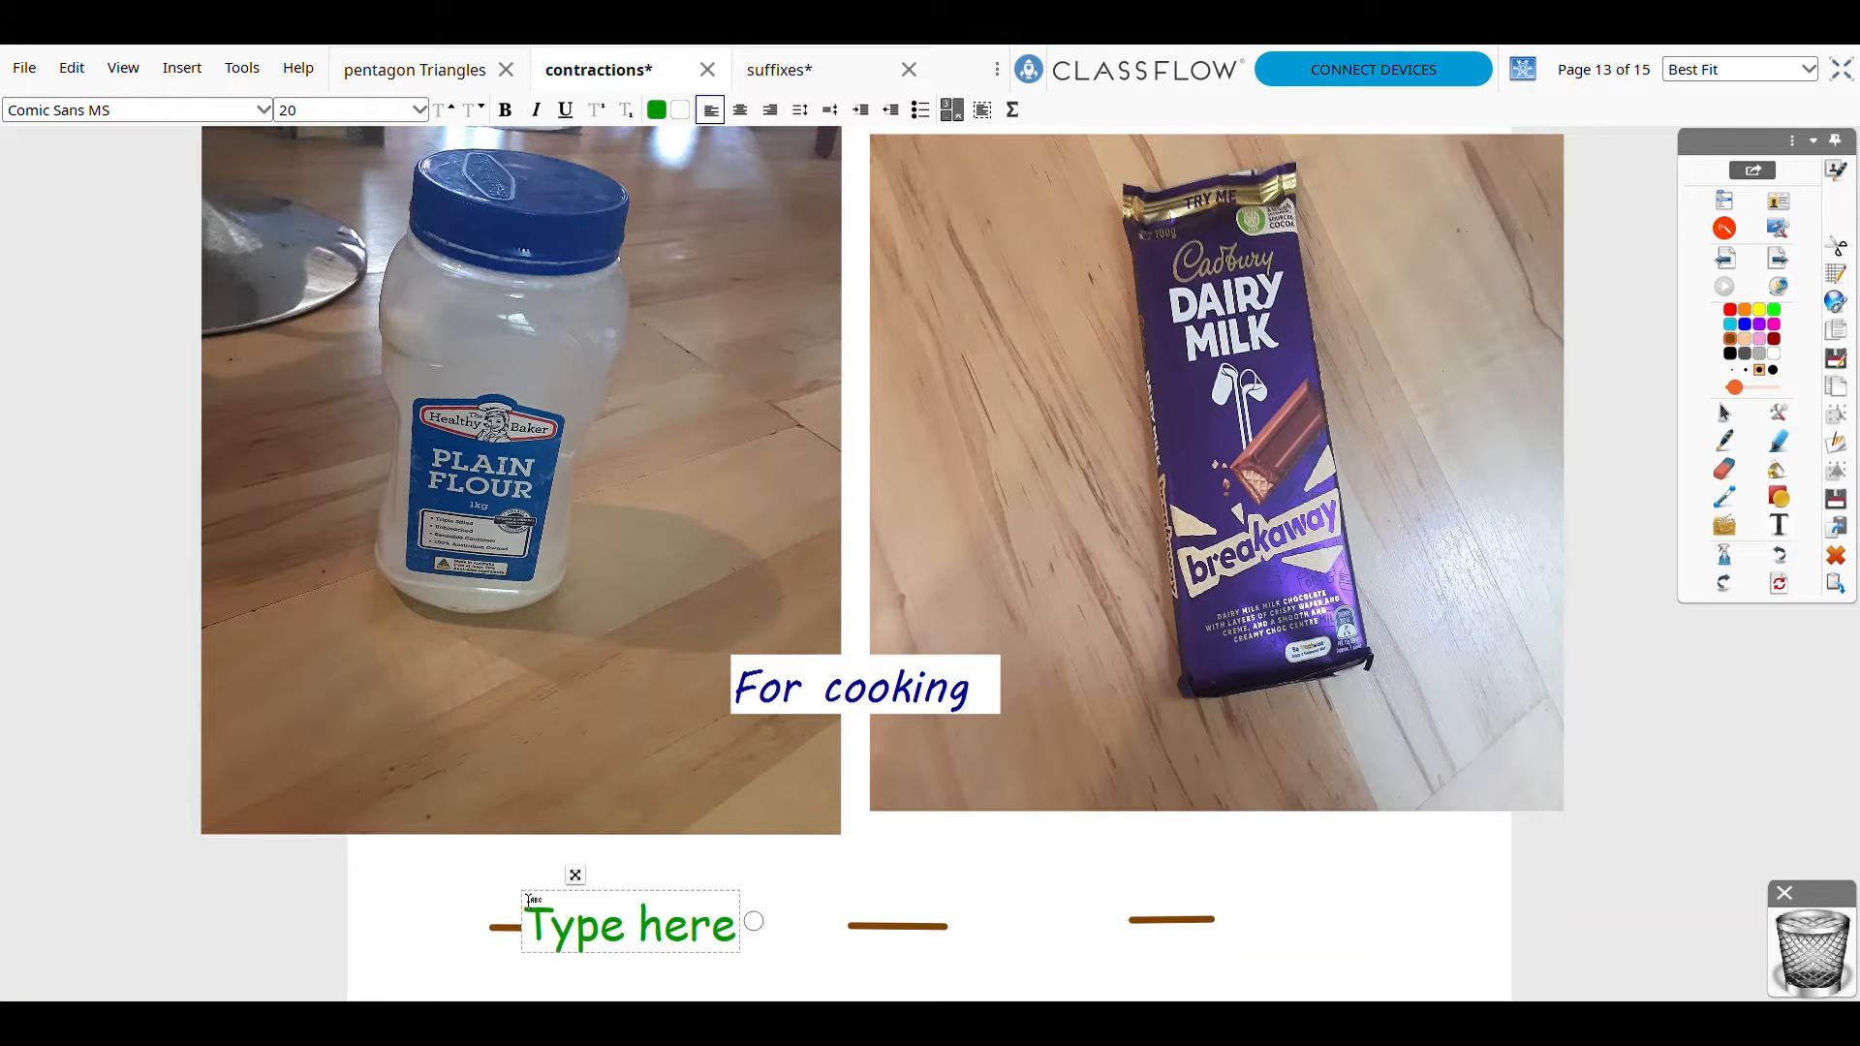
- Label the flour and chocolate fraction lines 1/20, moving the 1 above its line
text(1)
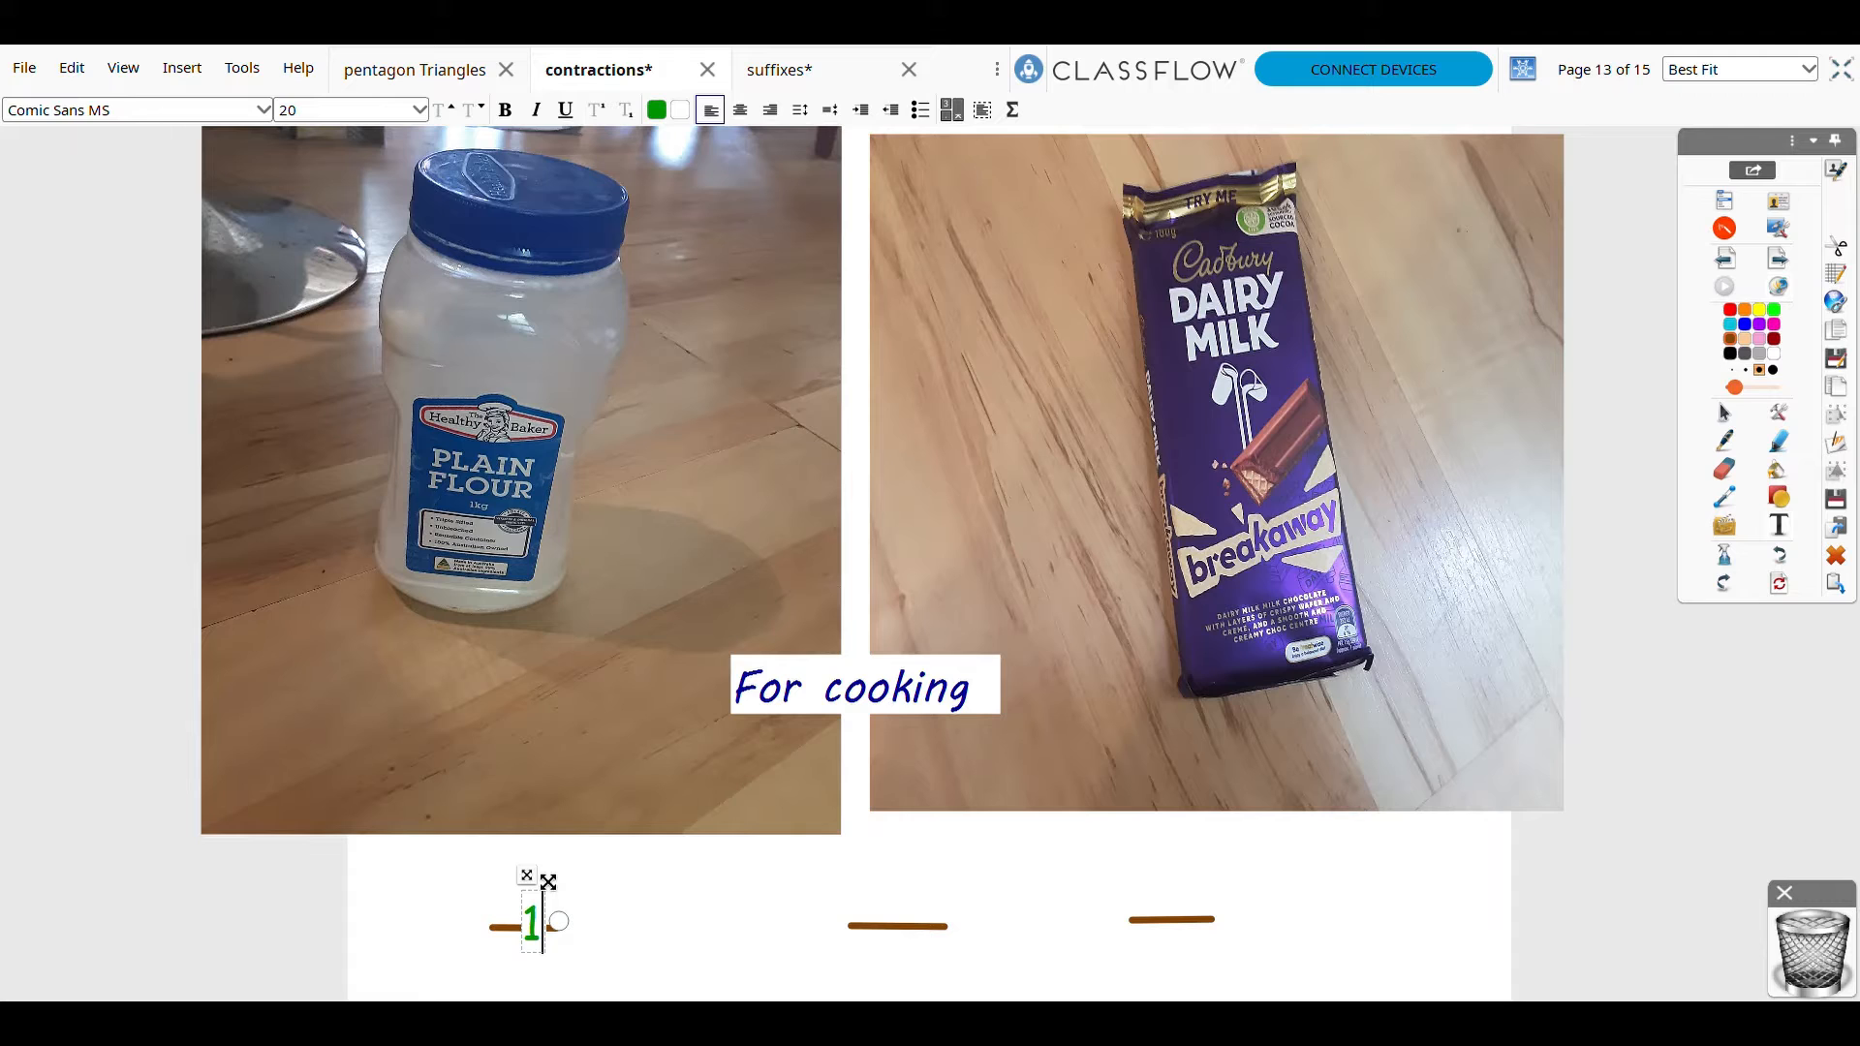
drag(530, 921, 525, 895)
text(20)
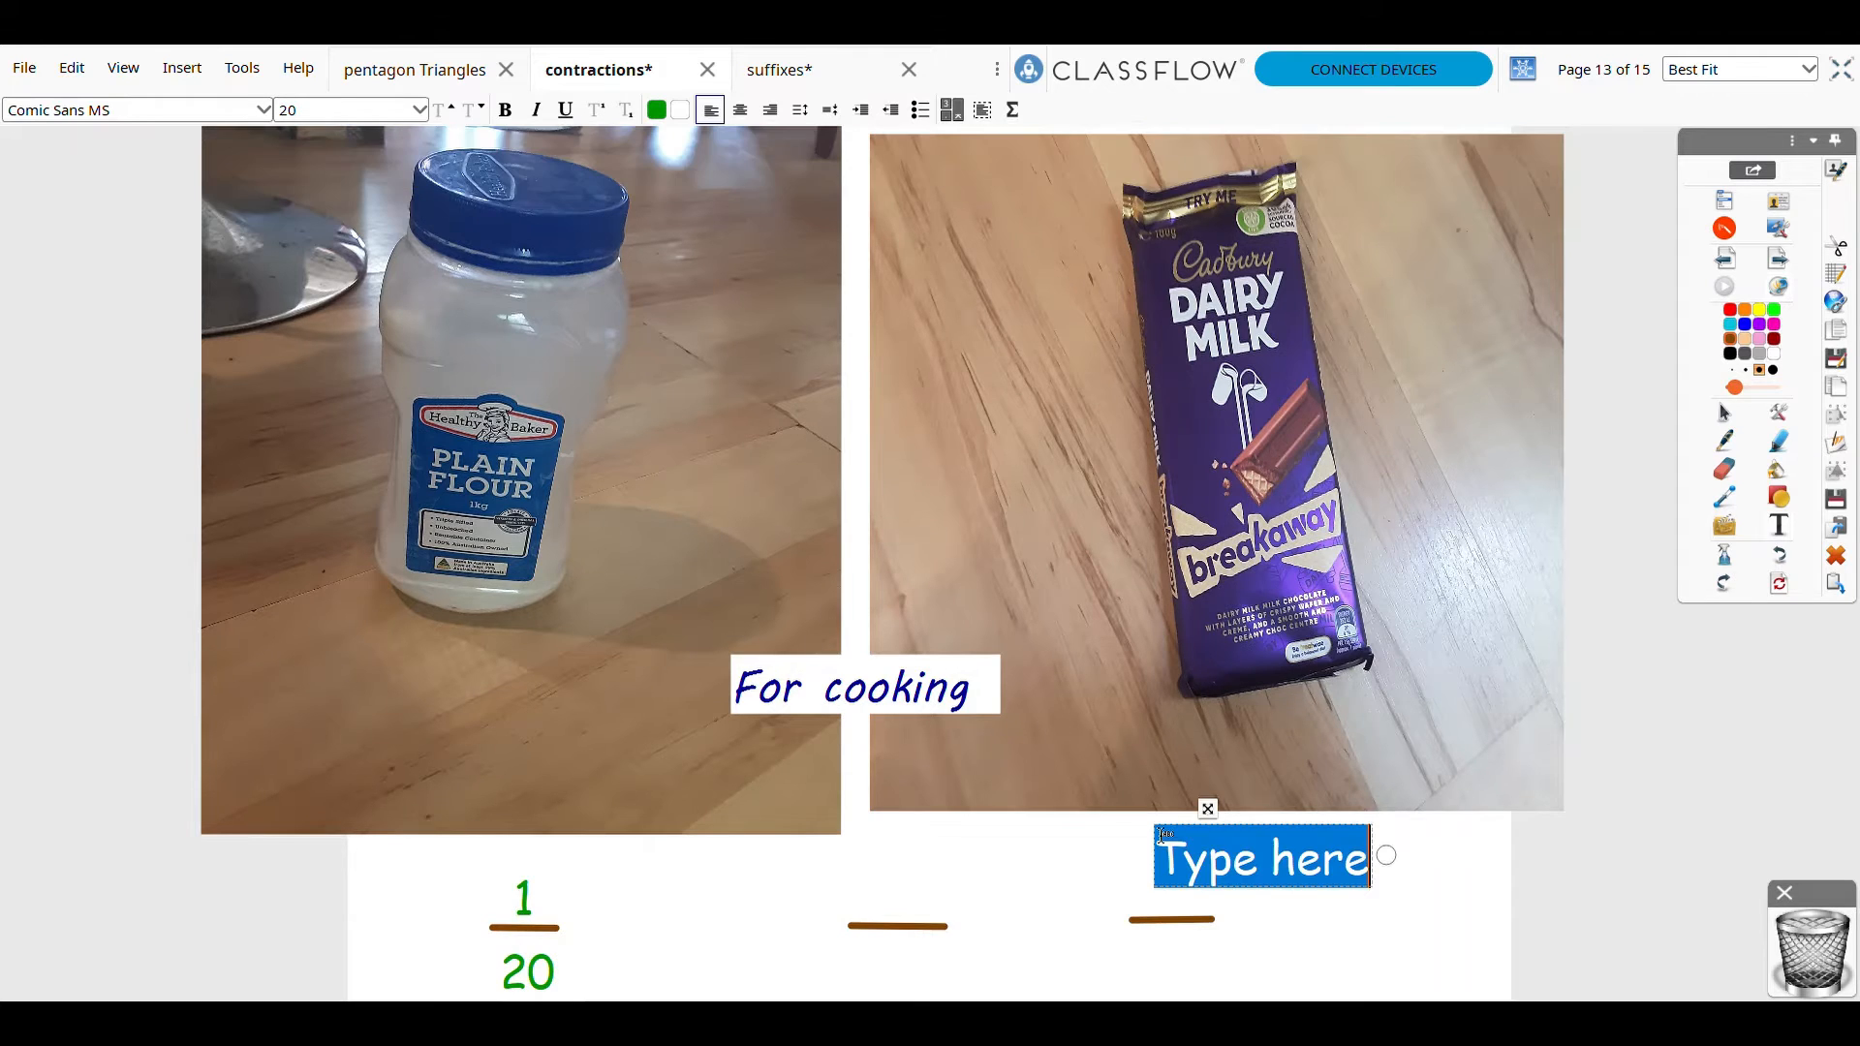
text(1)
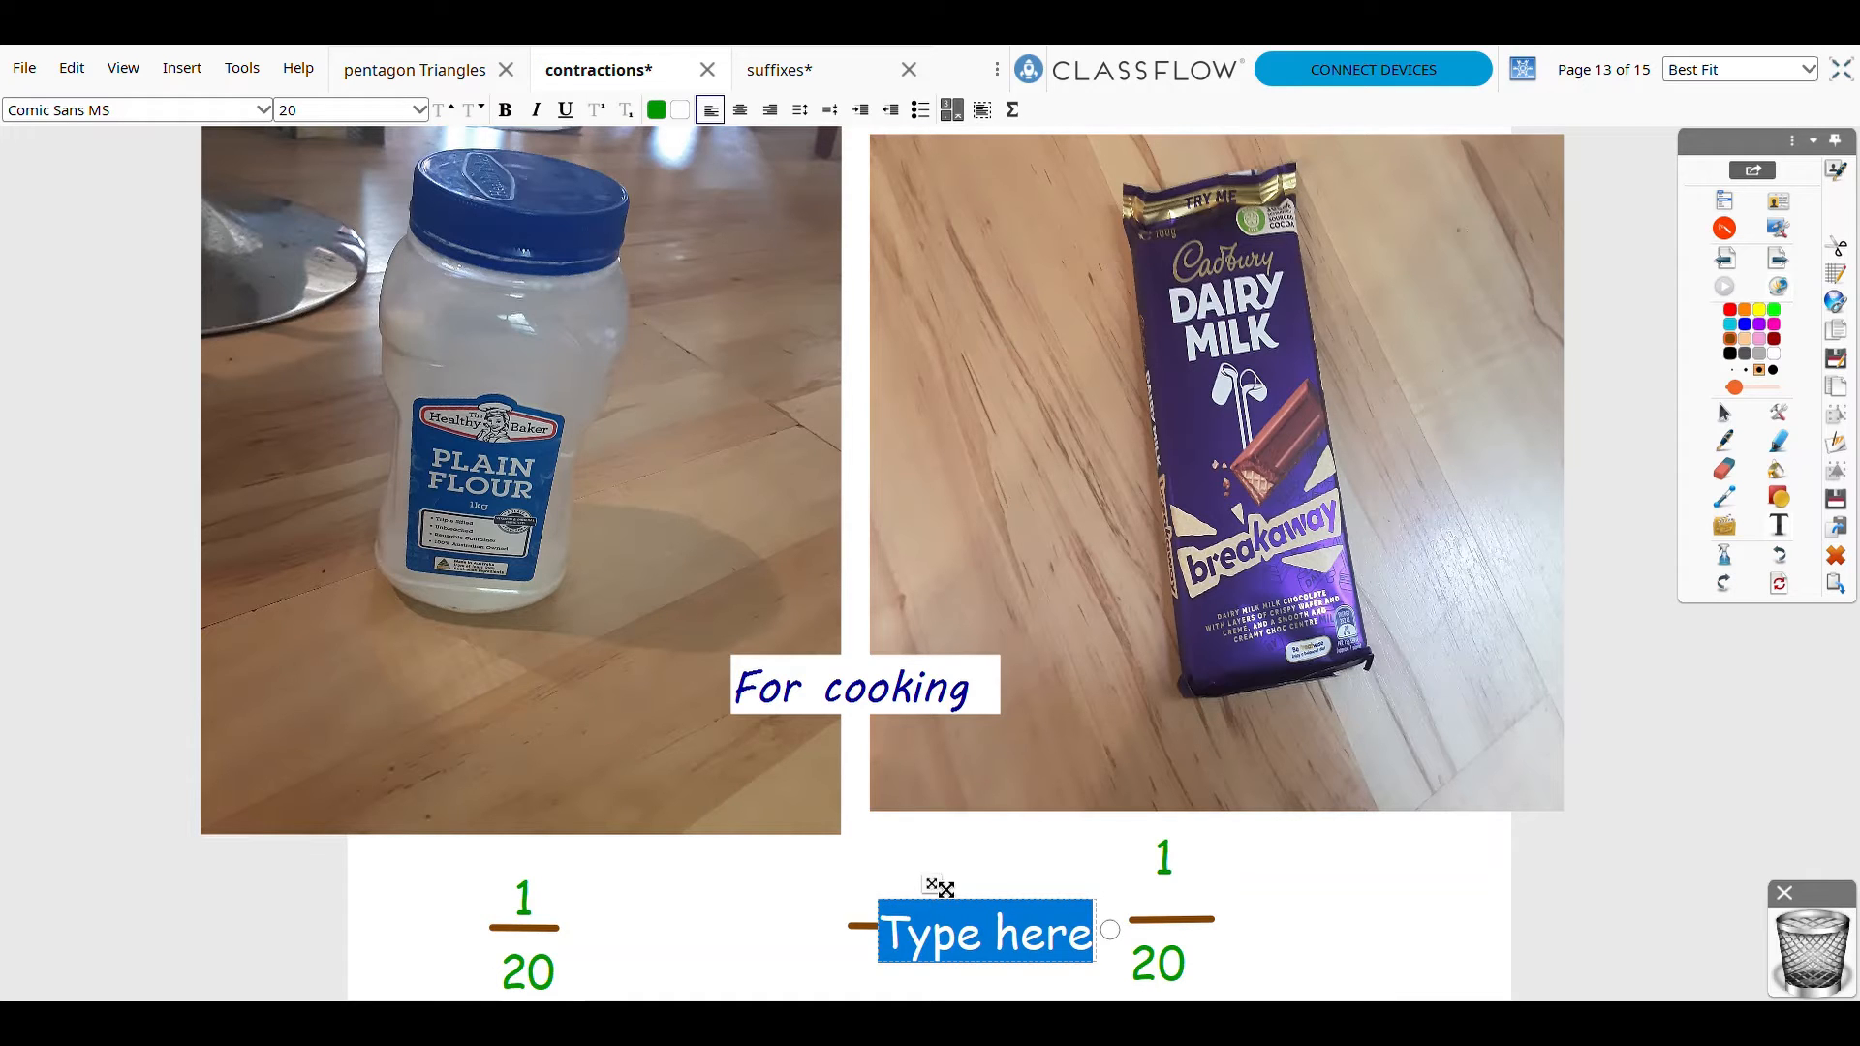
text(20)
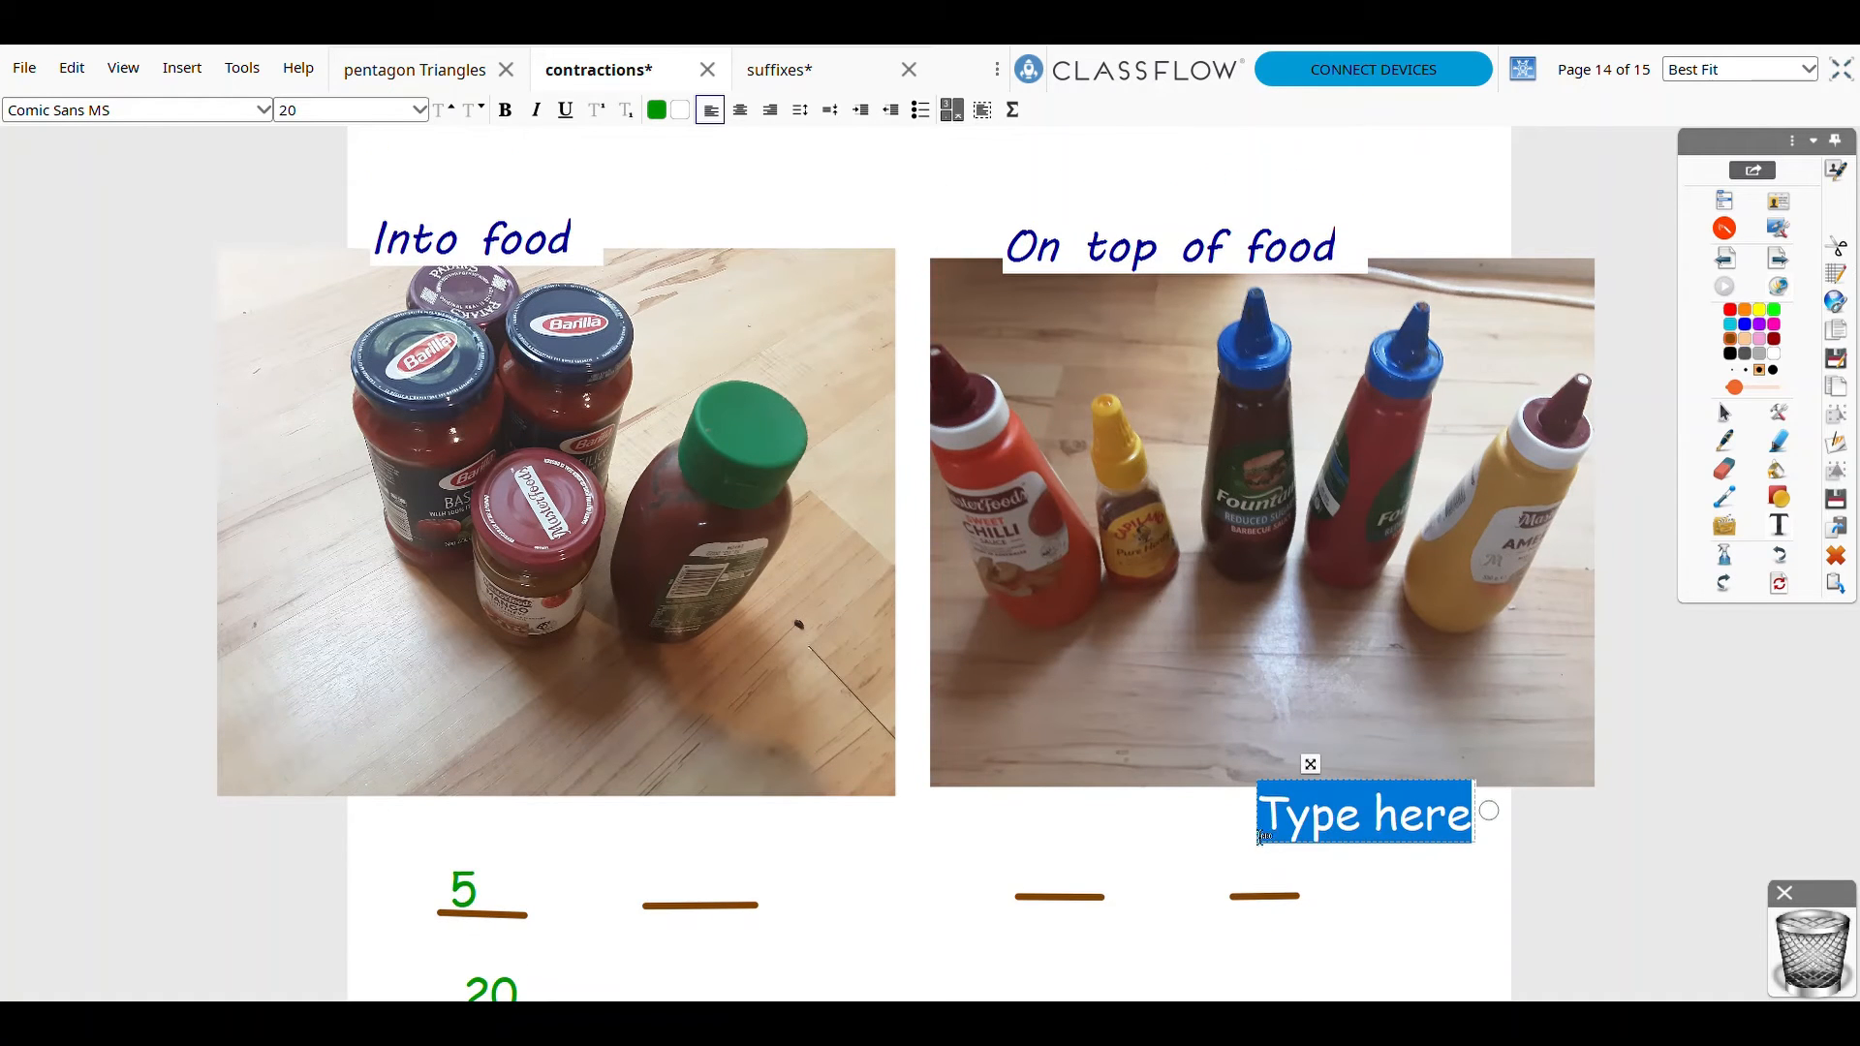
- Write 5 above and 20 below the rightmost line under the On top of food photo
text(5)
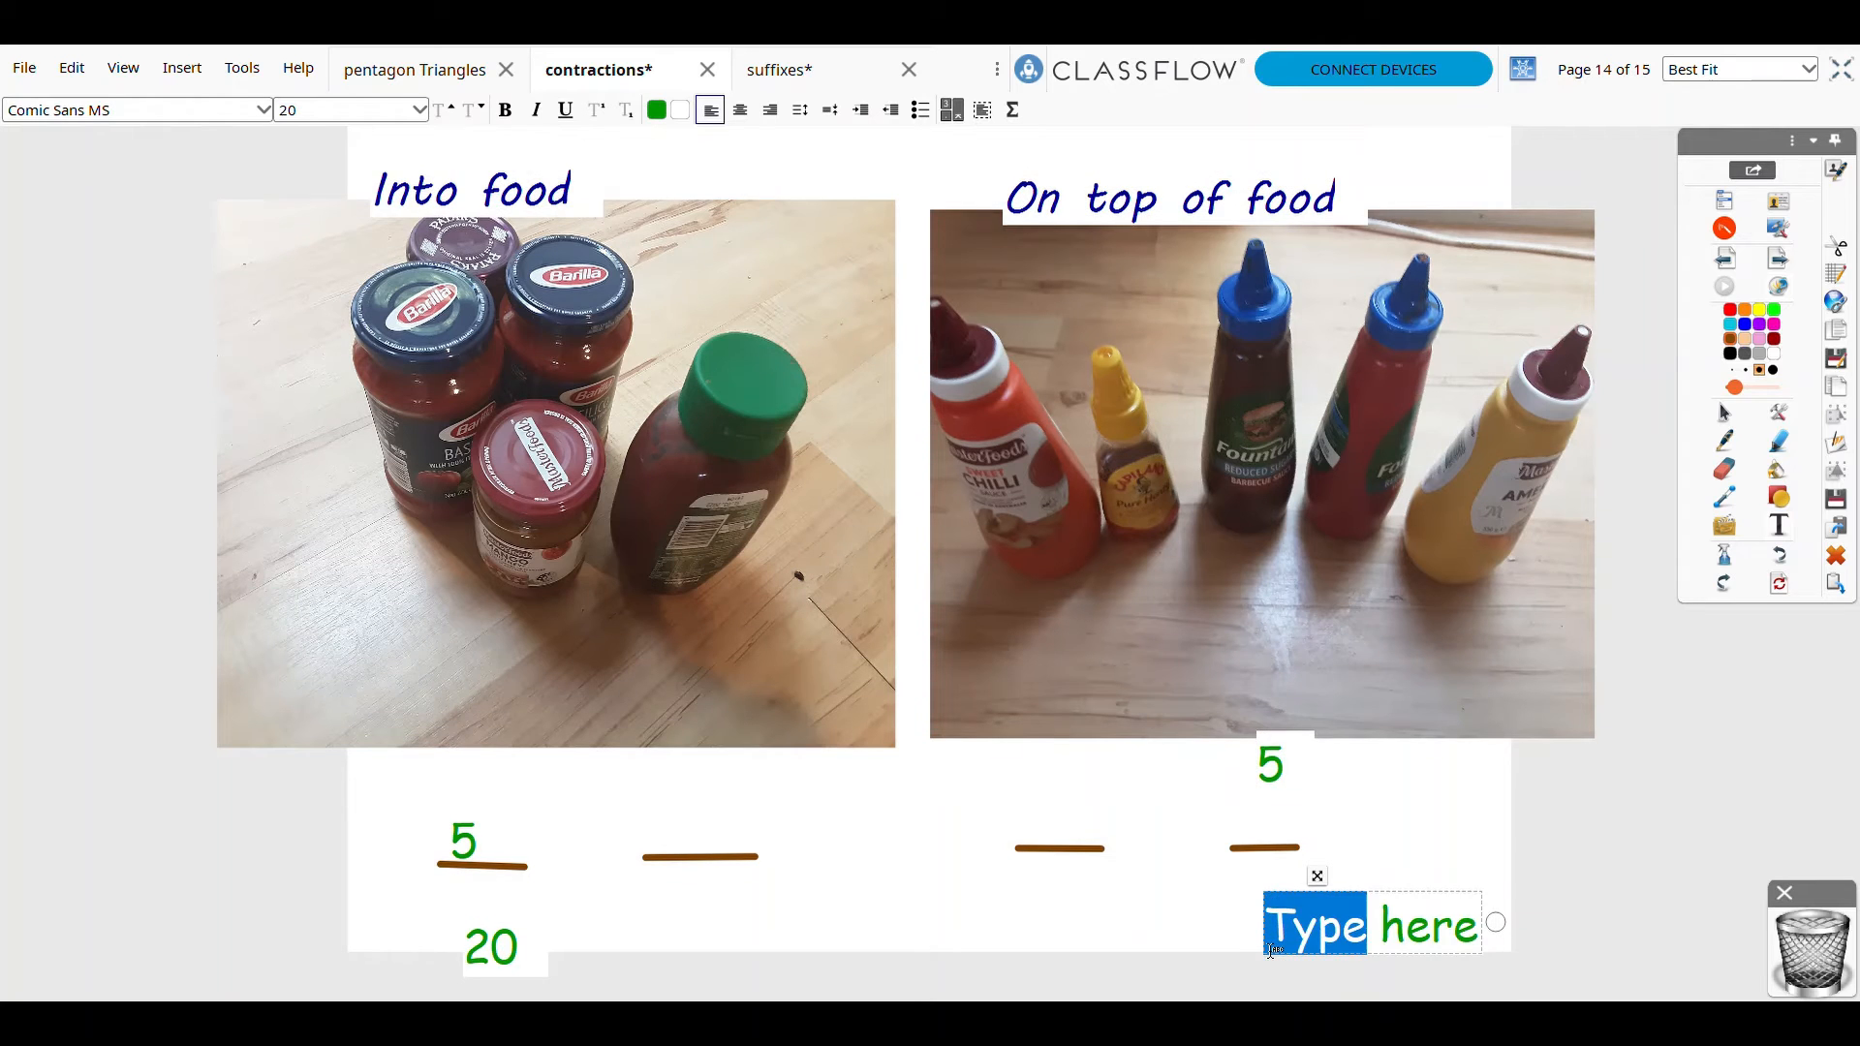
text(20)
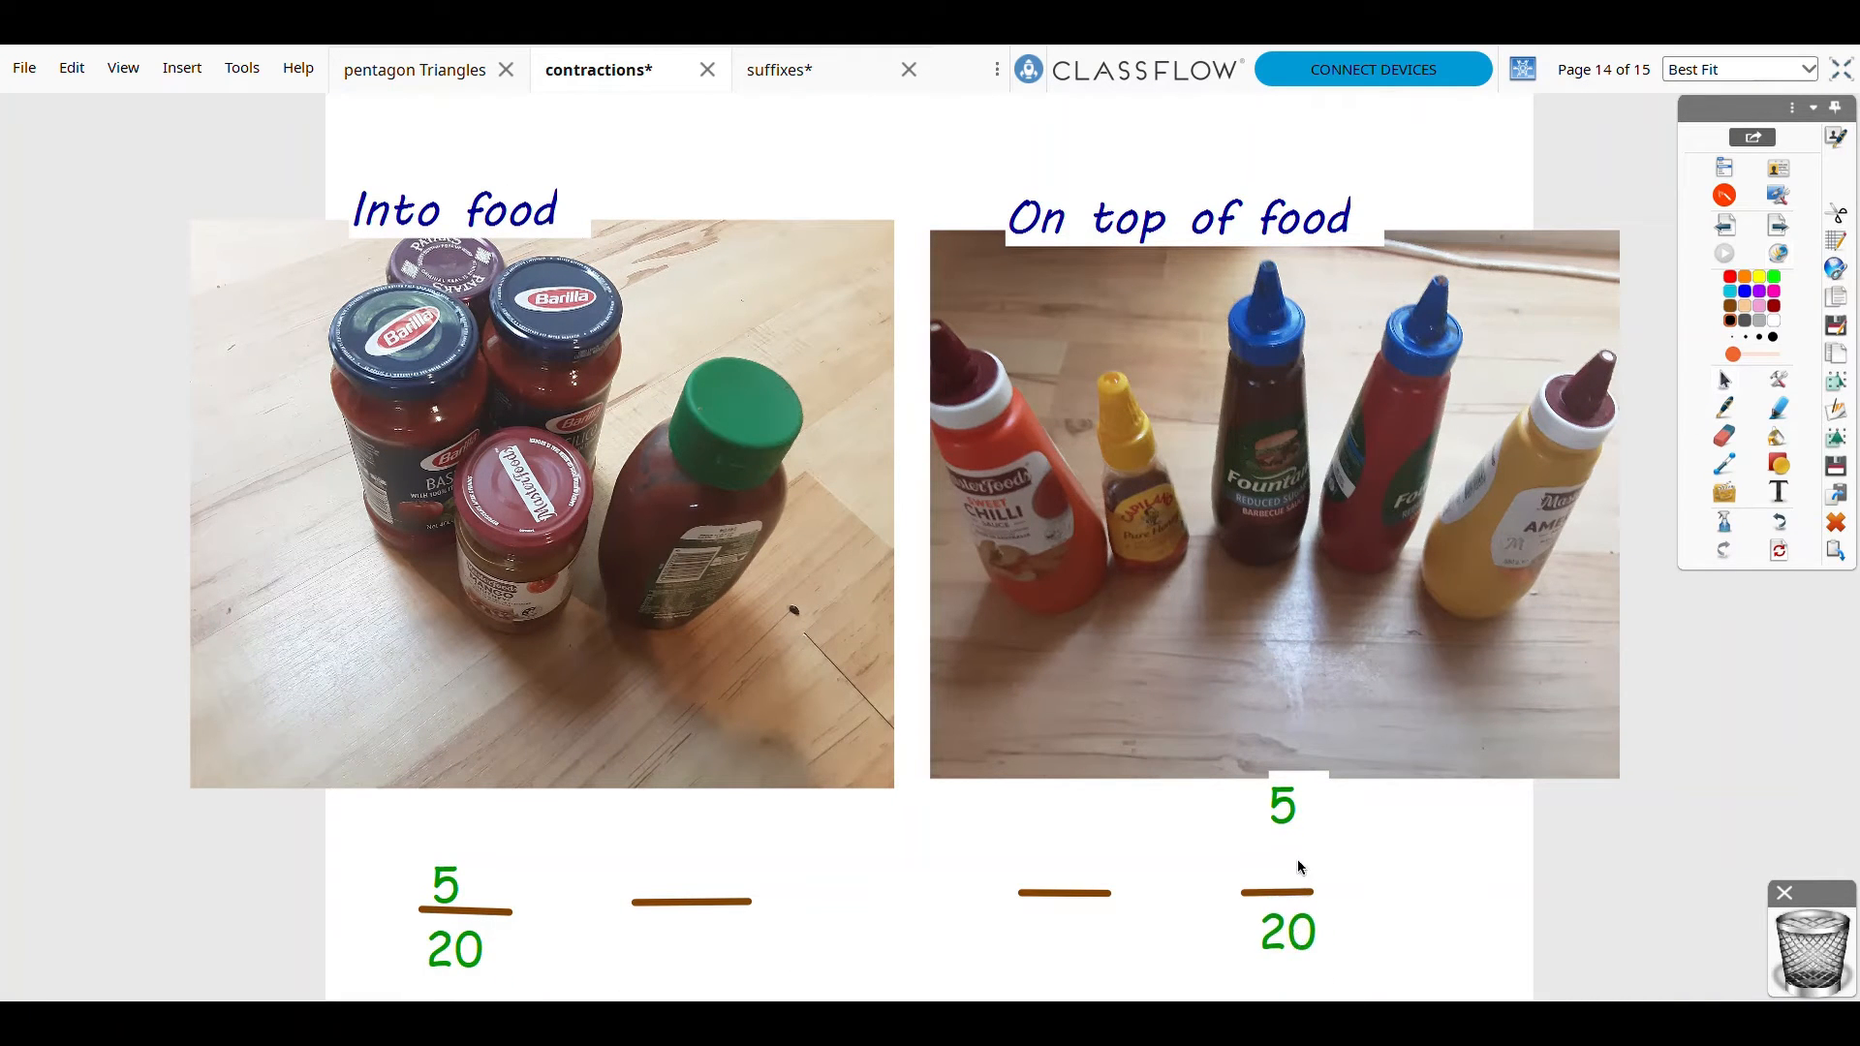
drag(1279, 804, 1280, 836)
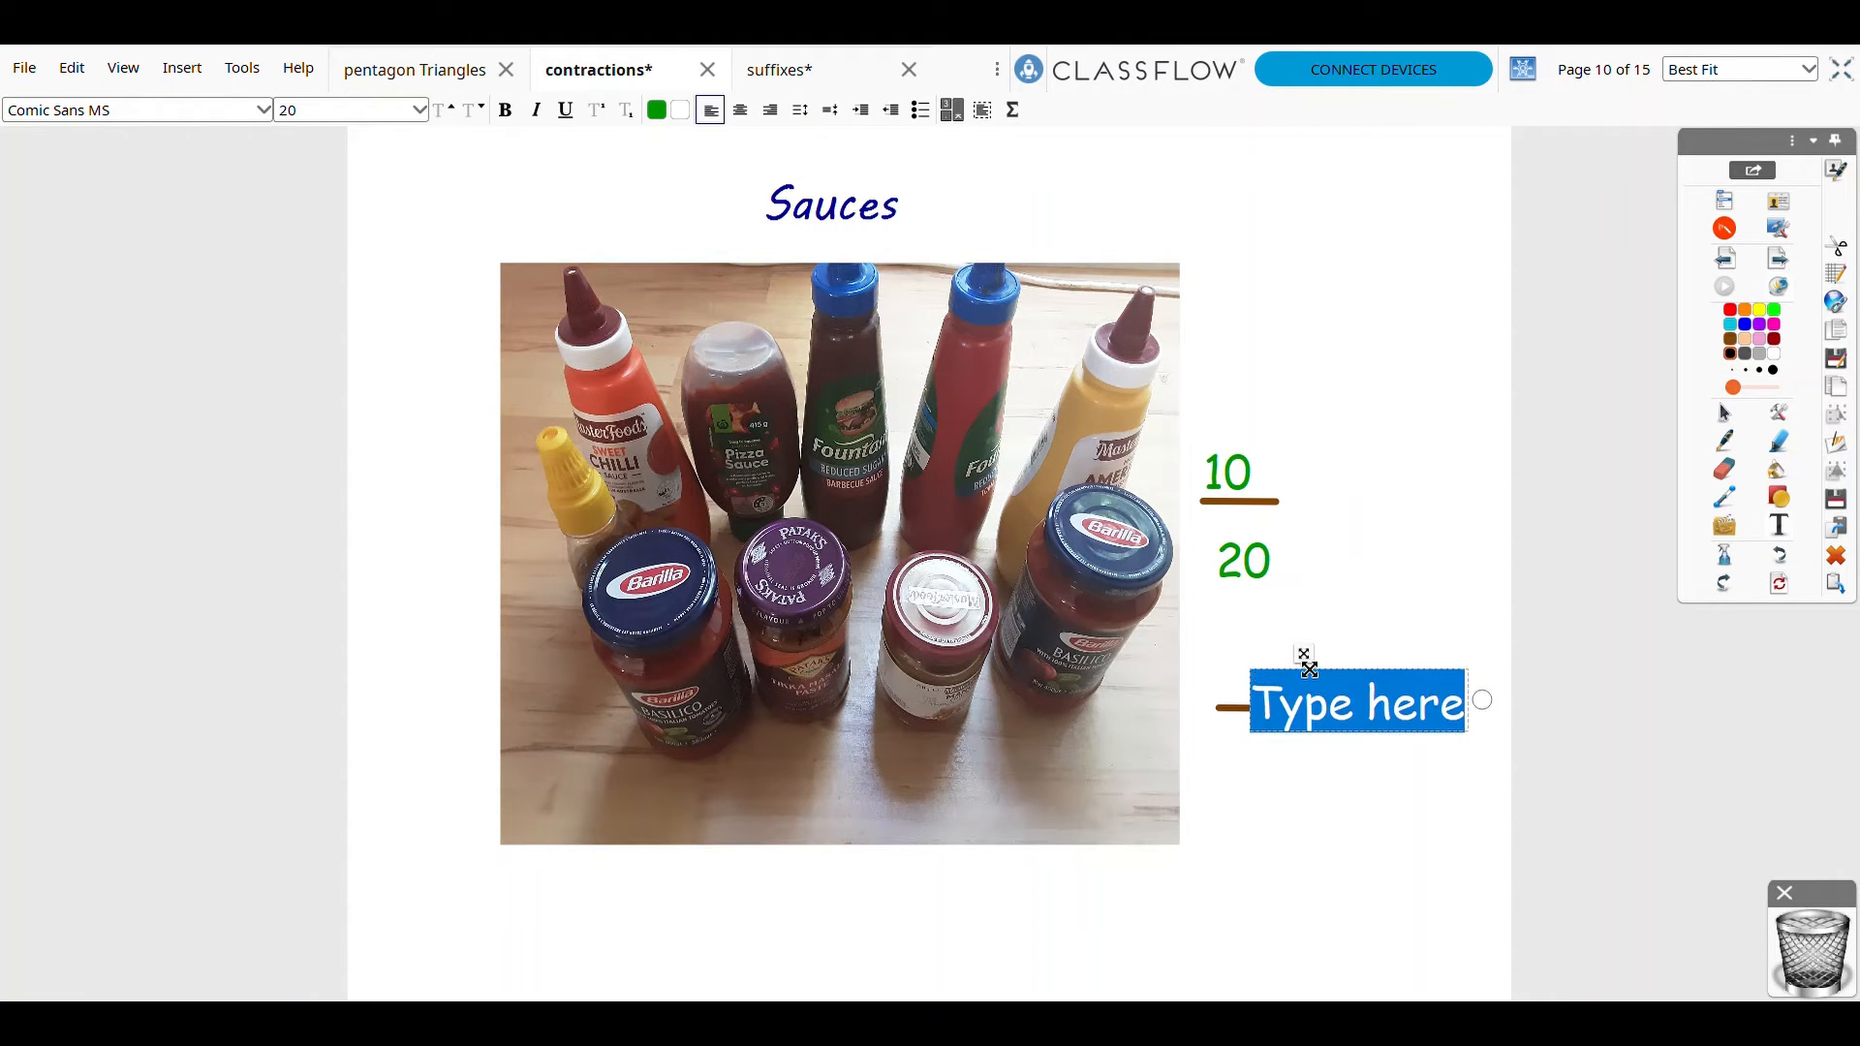
- Move the new box onto the lower Sauces line and type the 1 of 1/2
drag(1355, 702, 1344, 670)
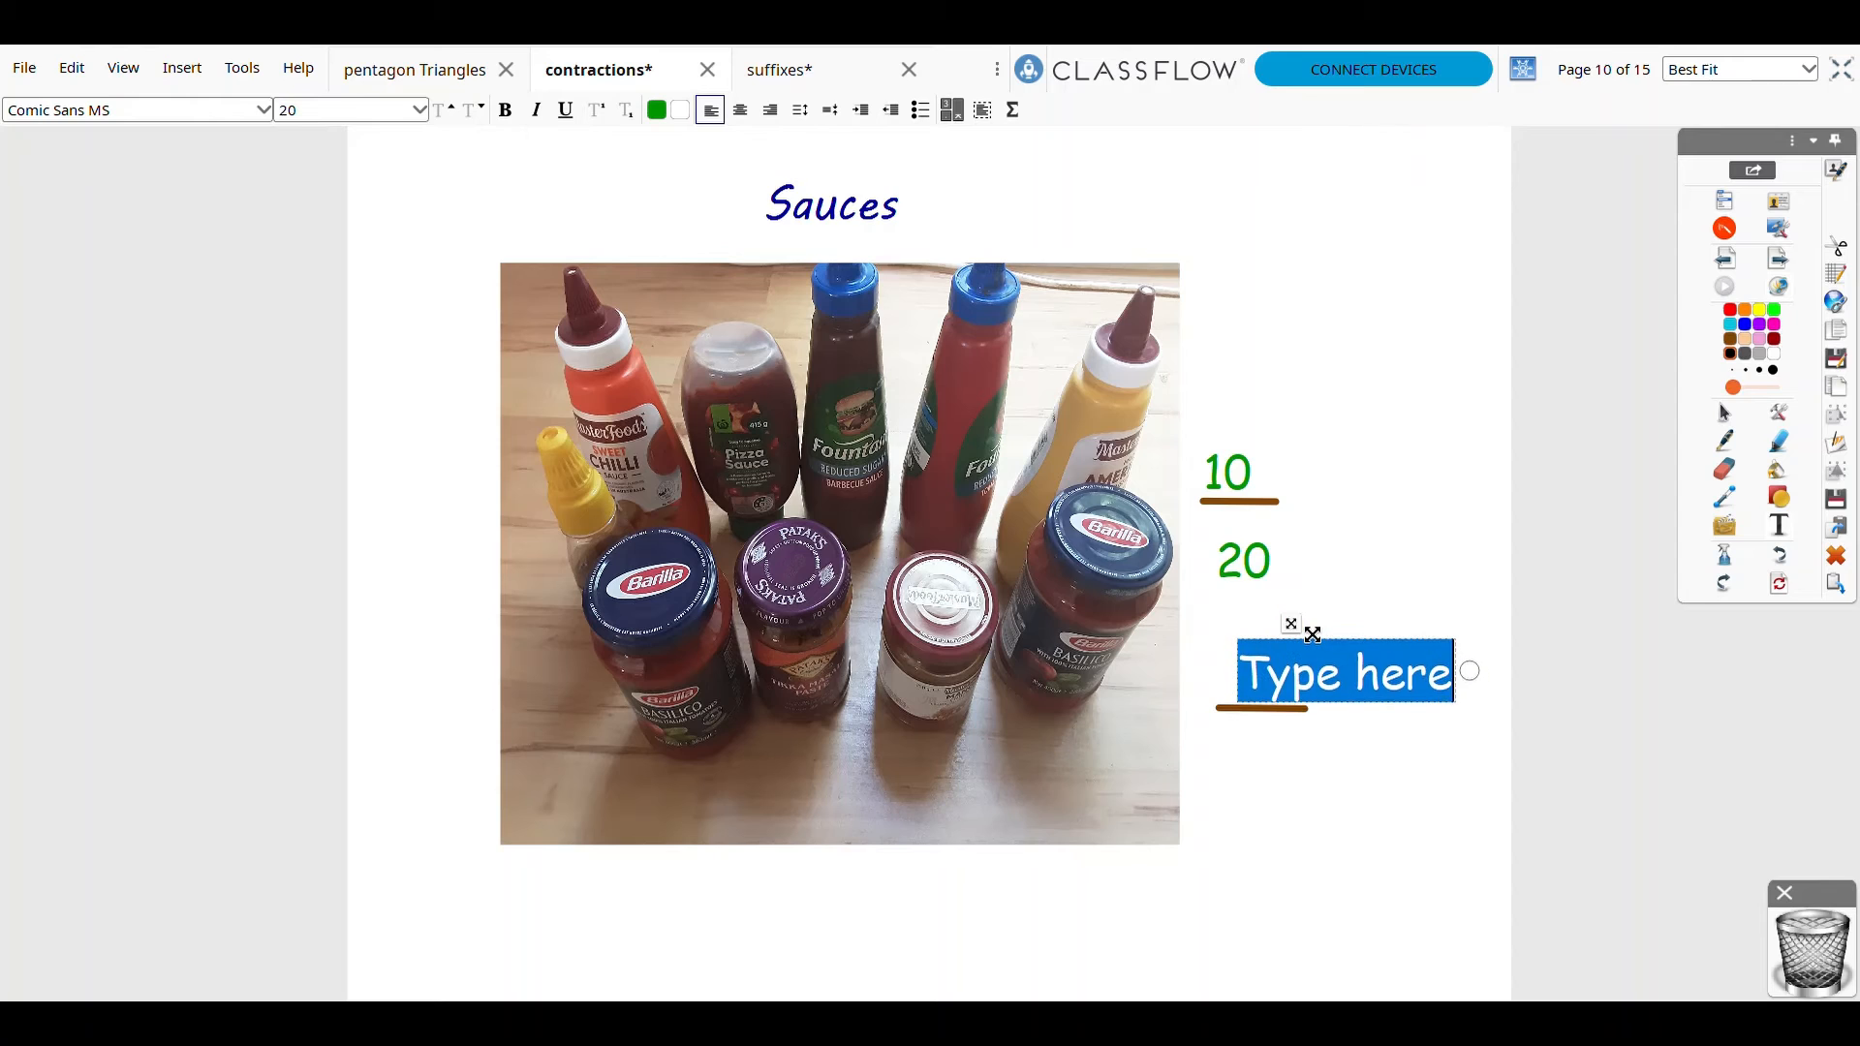
text(1)
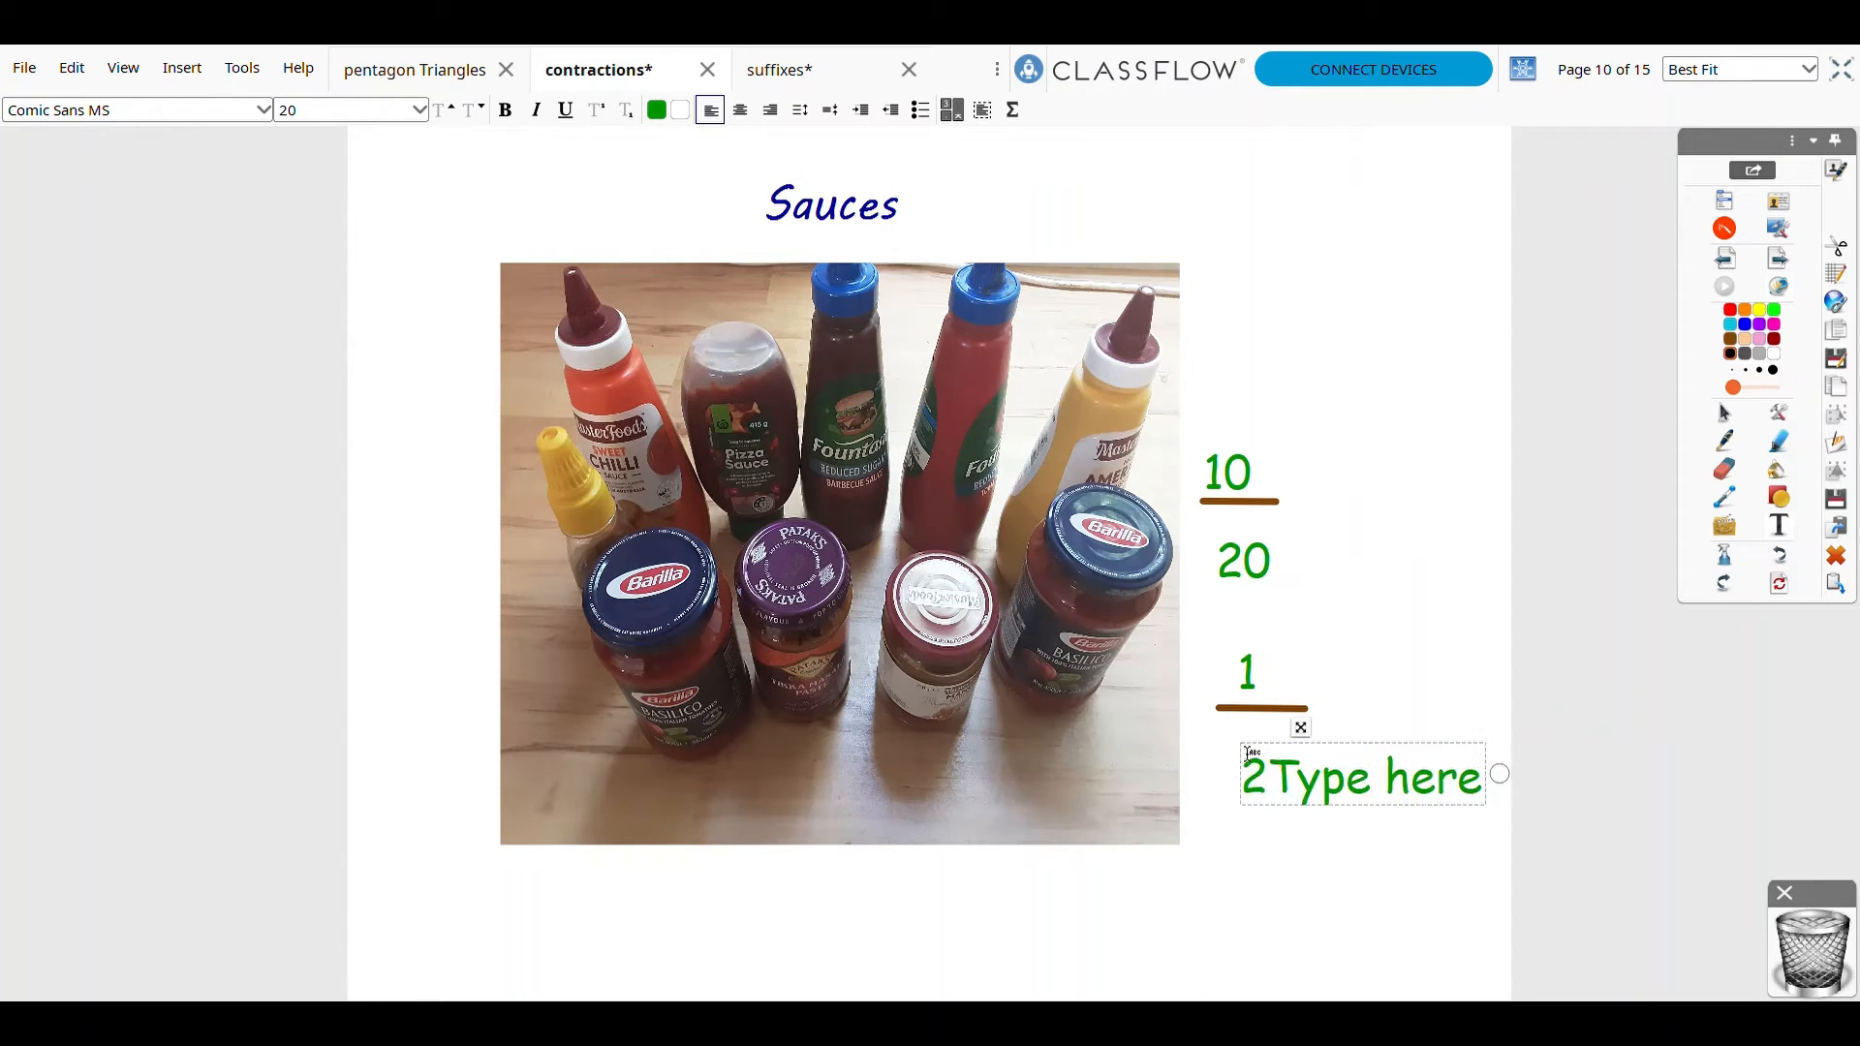
text(ere)
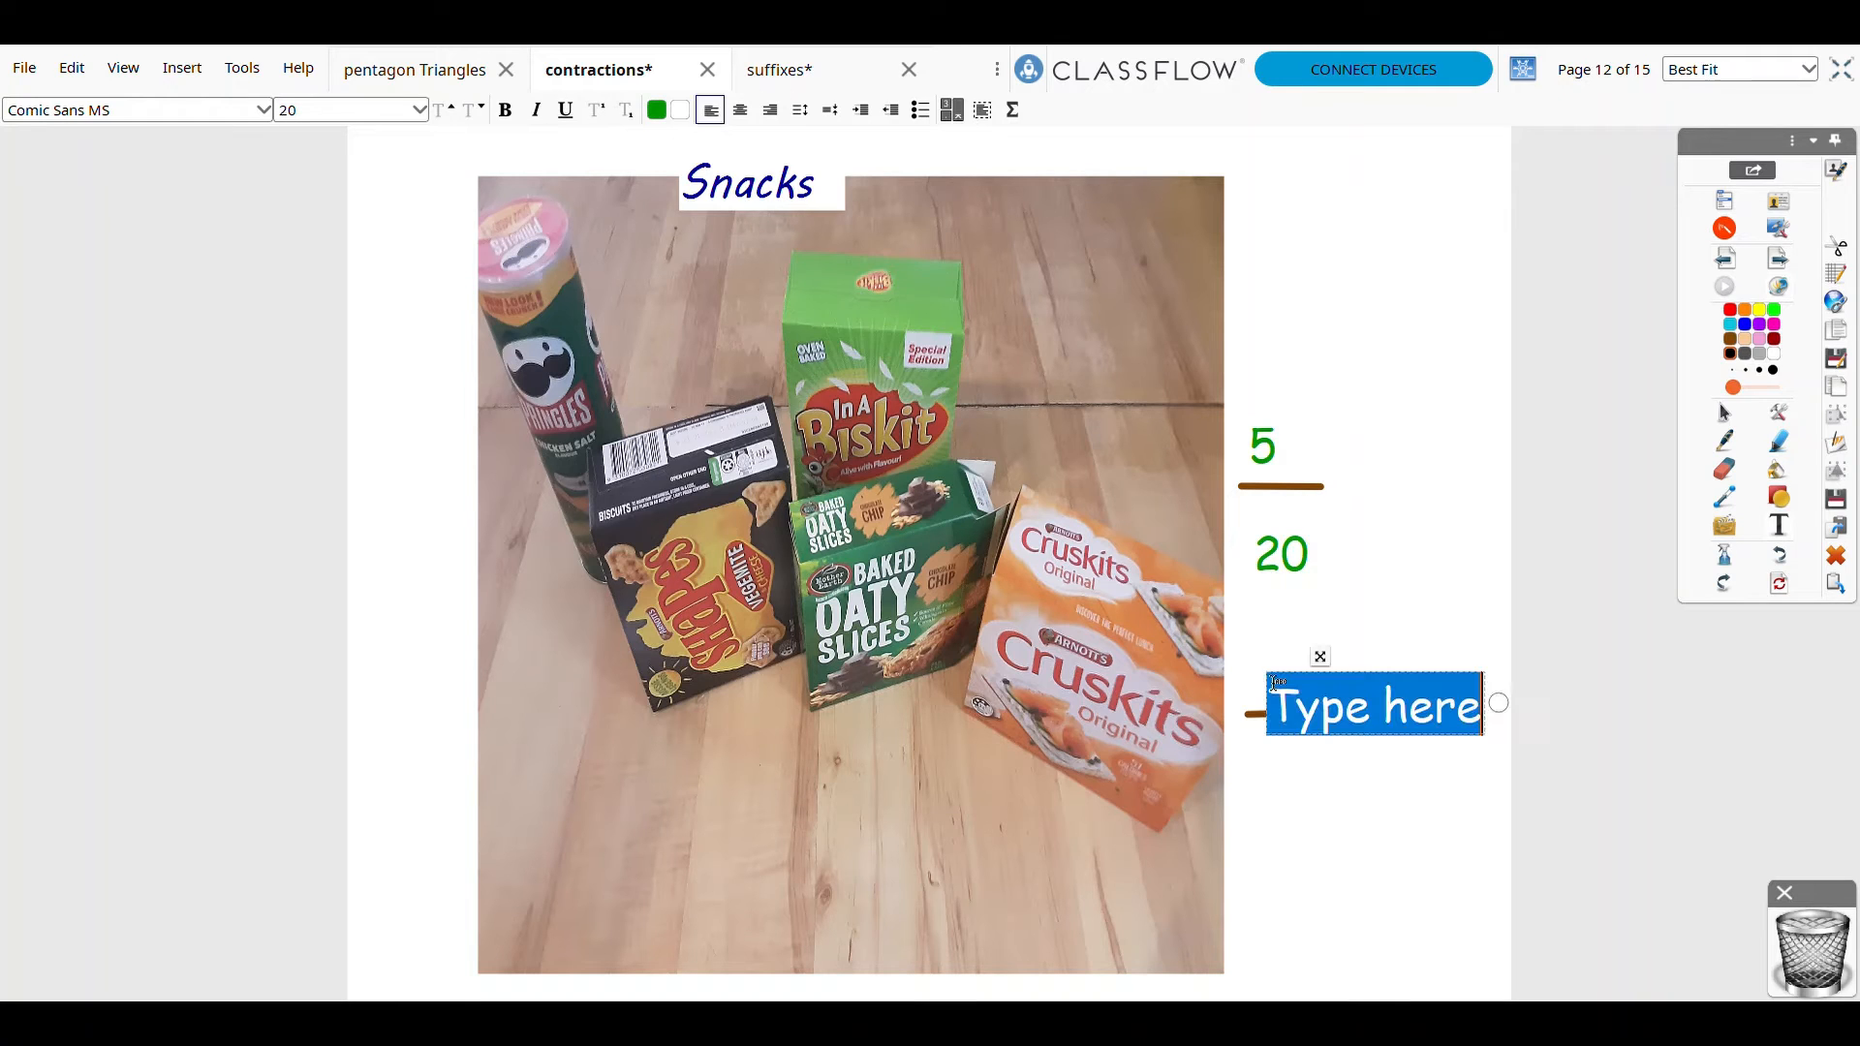
- Type 1 above the lower fraction line on the Snacks page
text(1)
text(4)
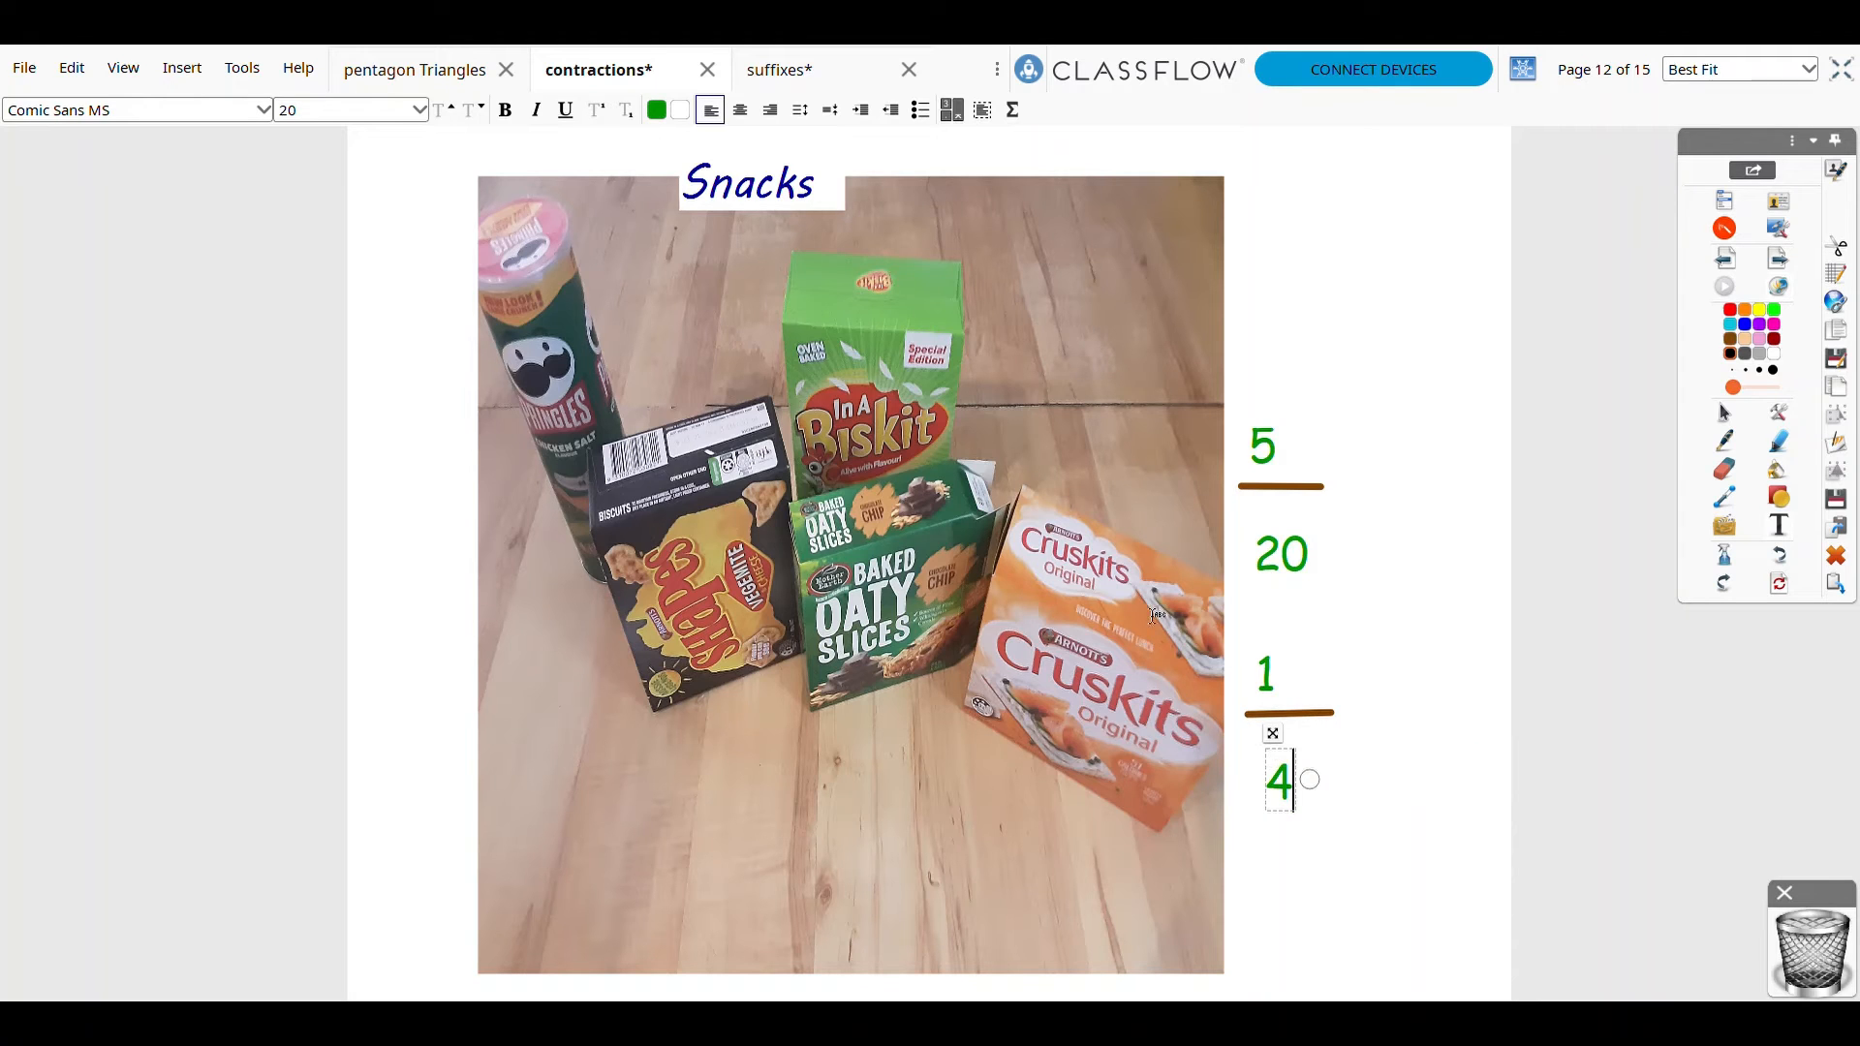
mouse_move(1660, 364)
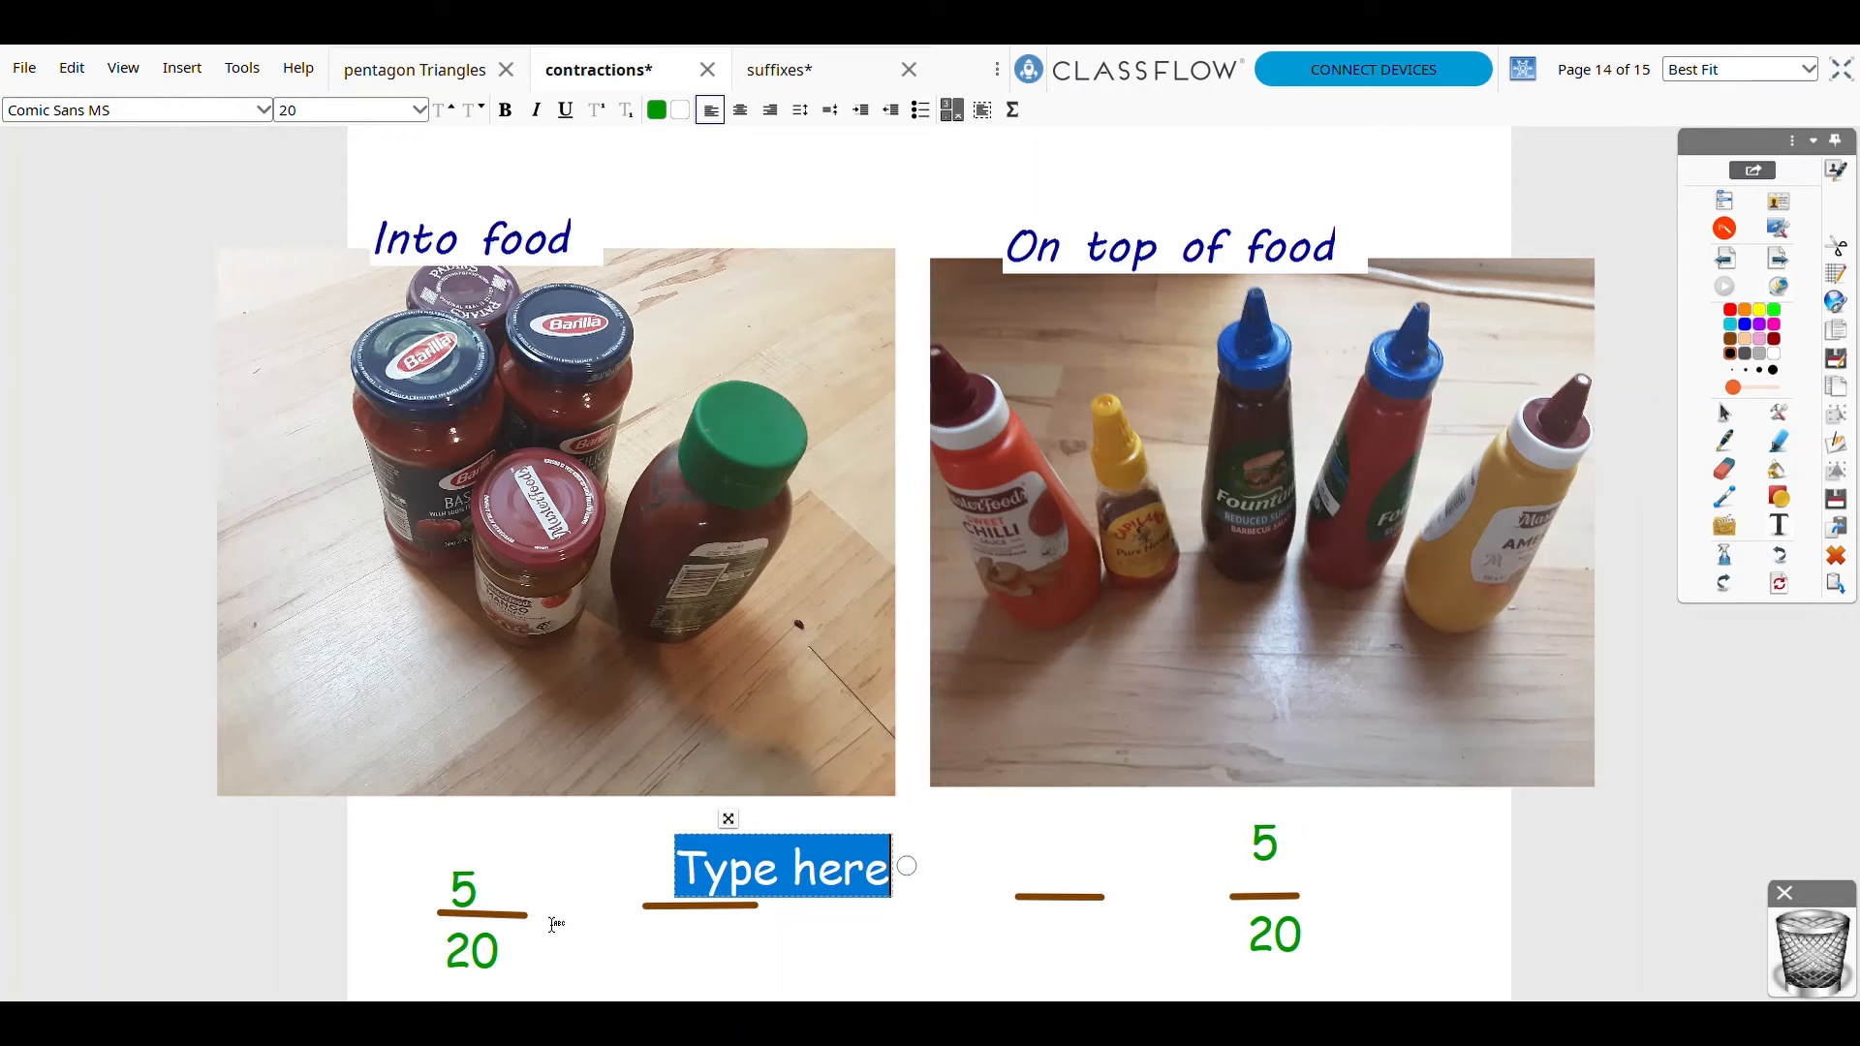
- Type 1 for 1/4 under the left 5/20, then start a 1 on the third line
text(1)
text(4)
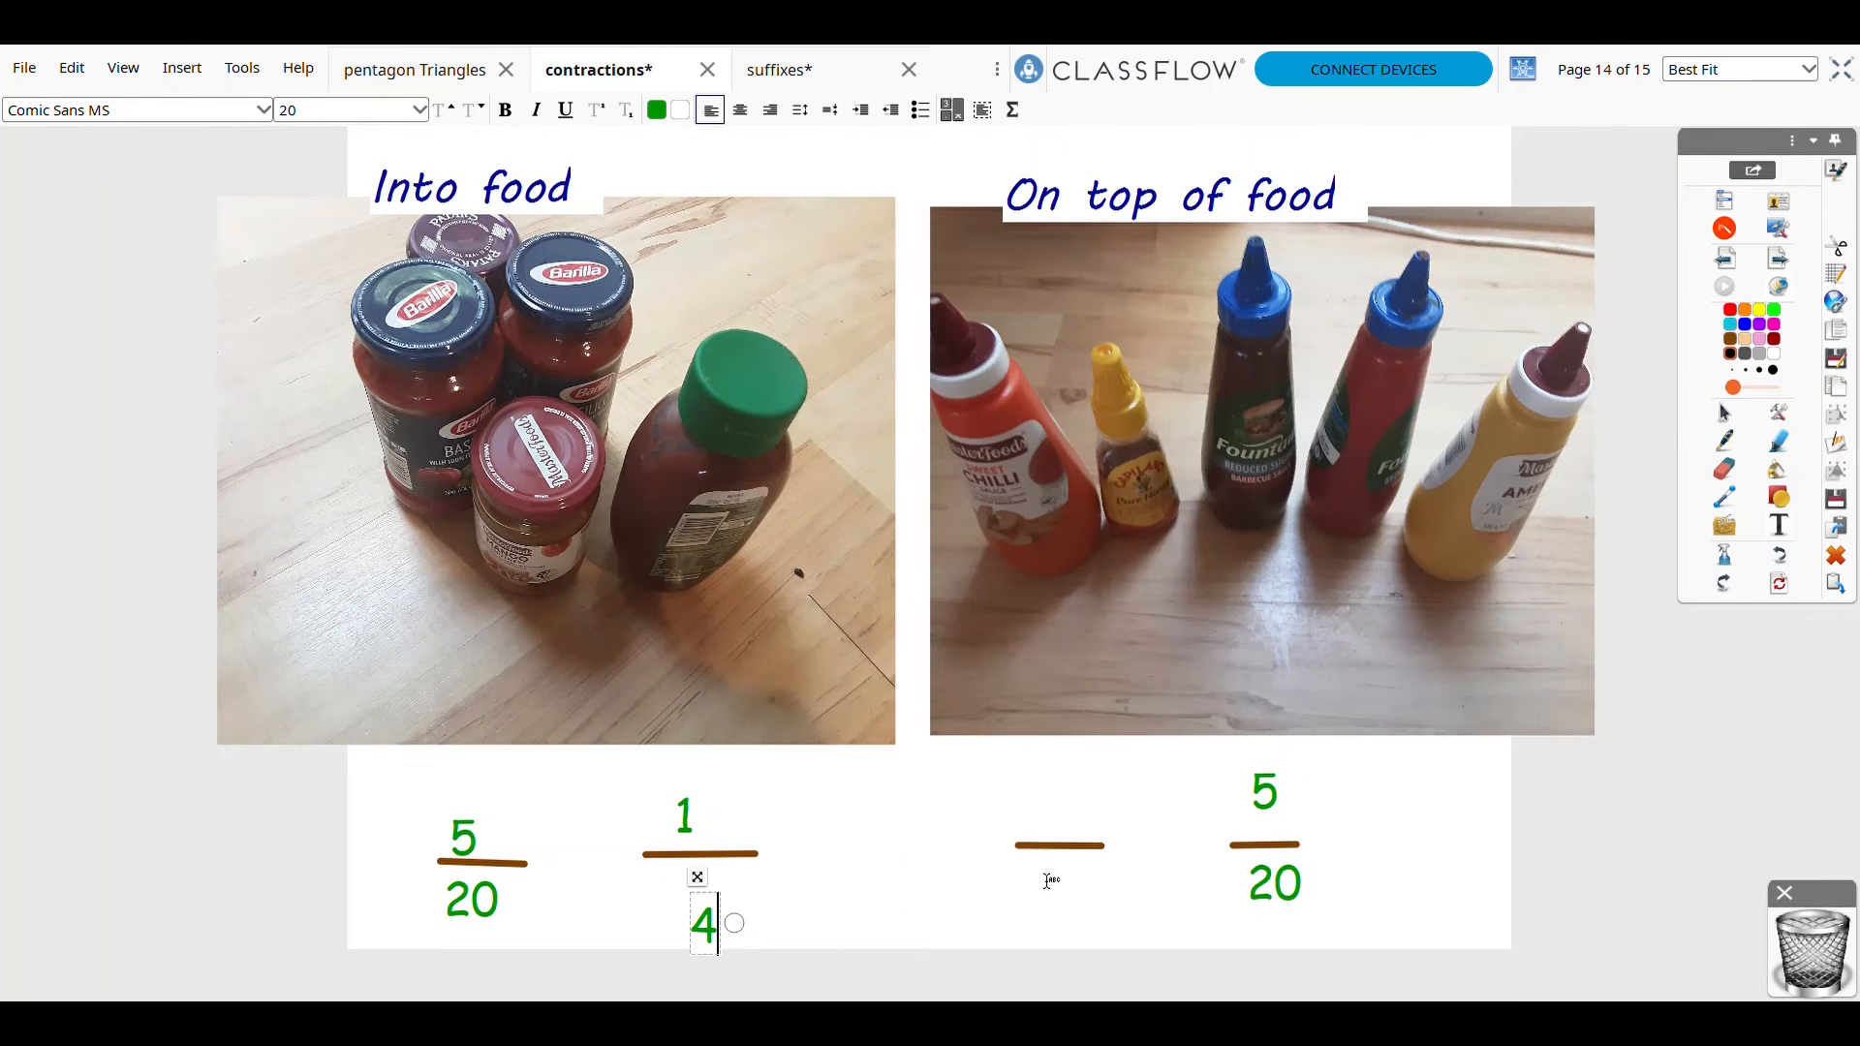
click(1058, 844)
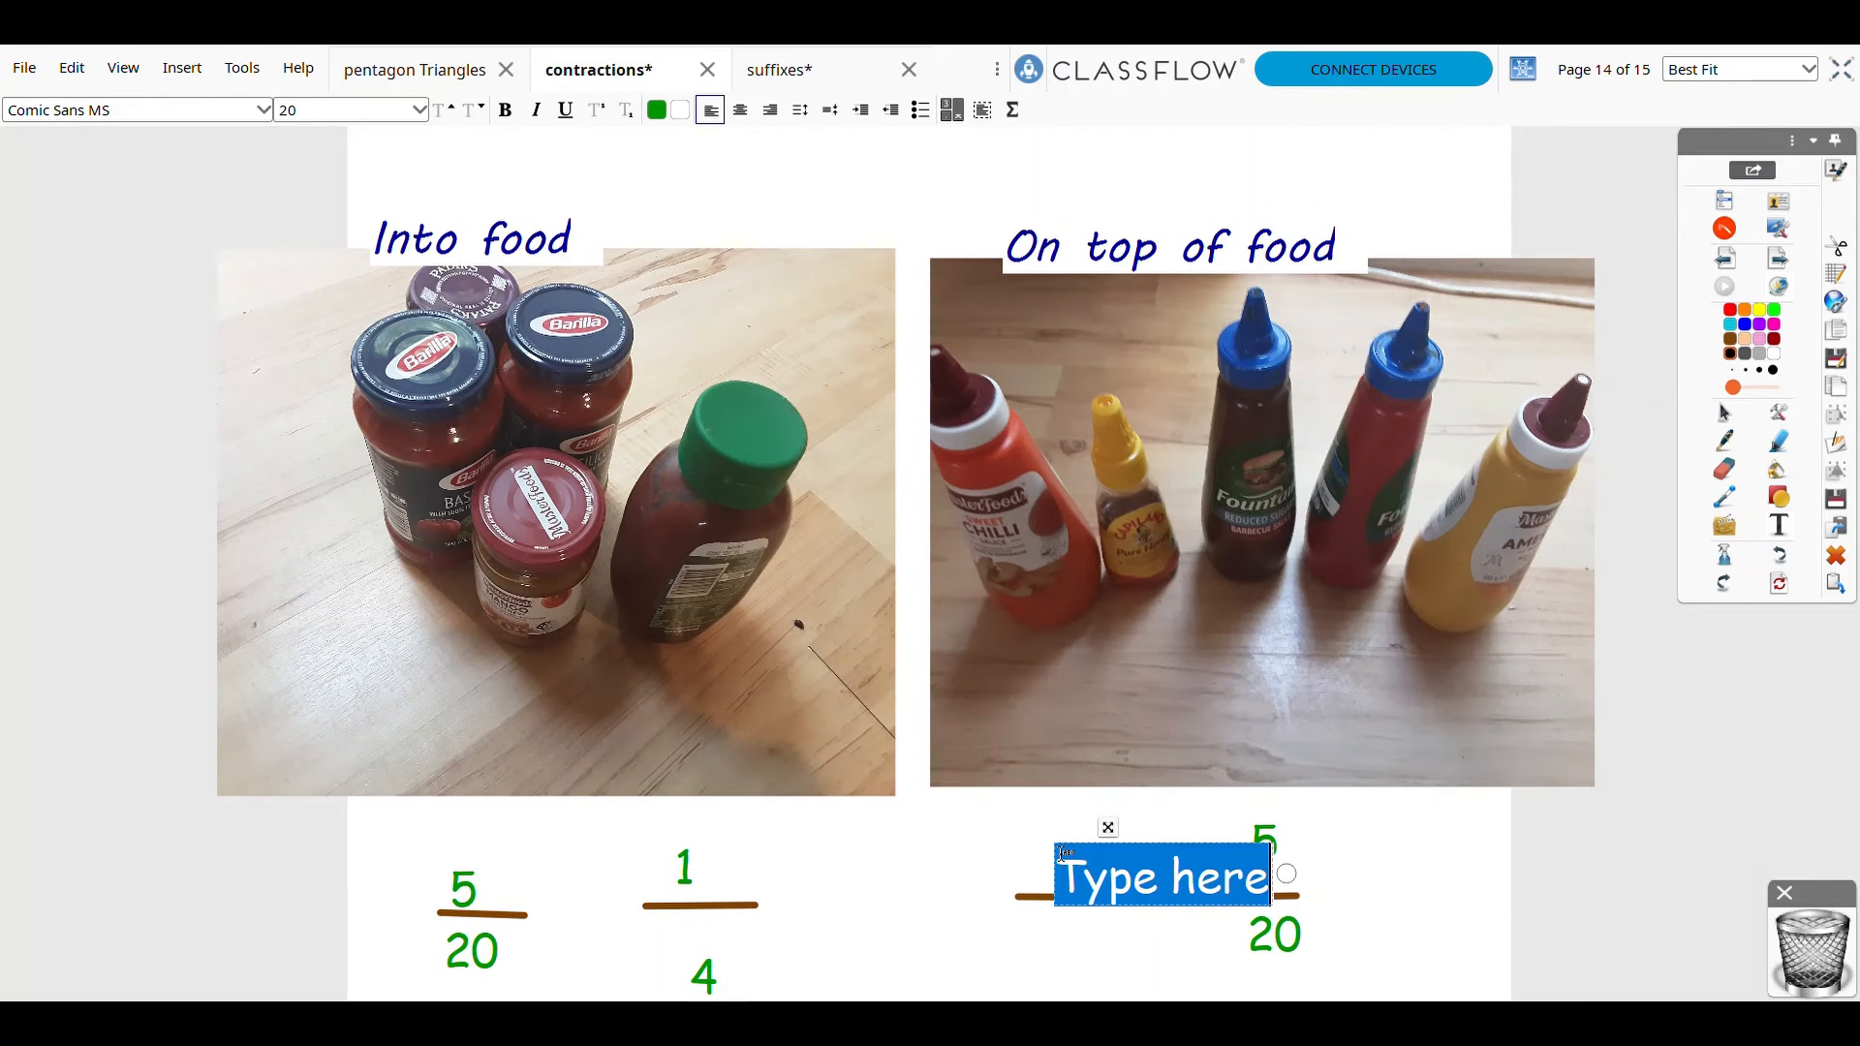
text(1)
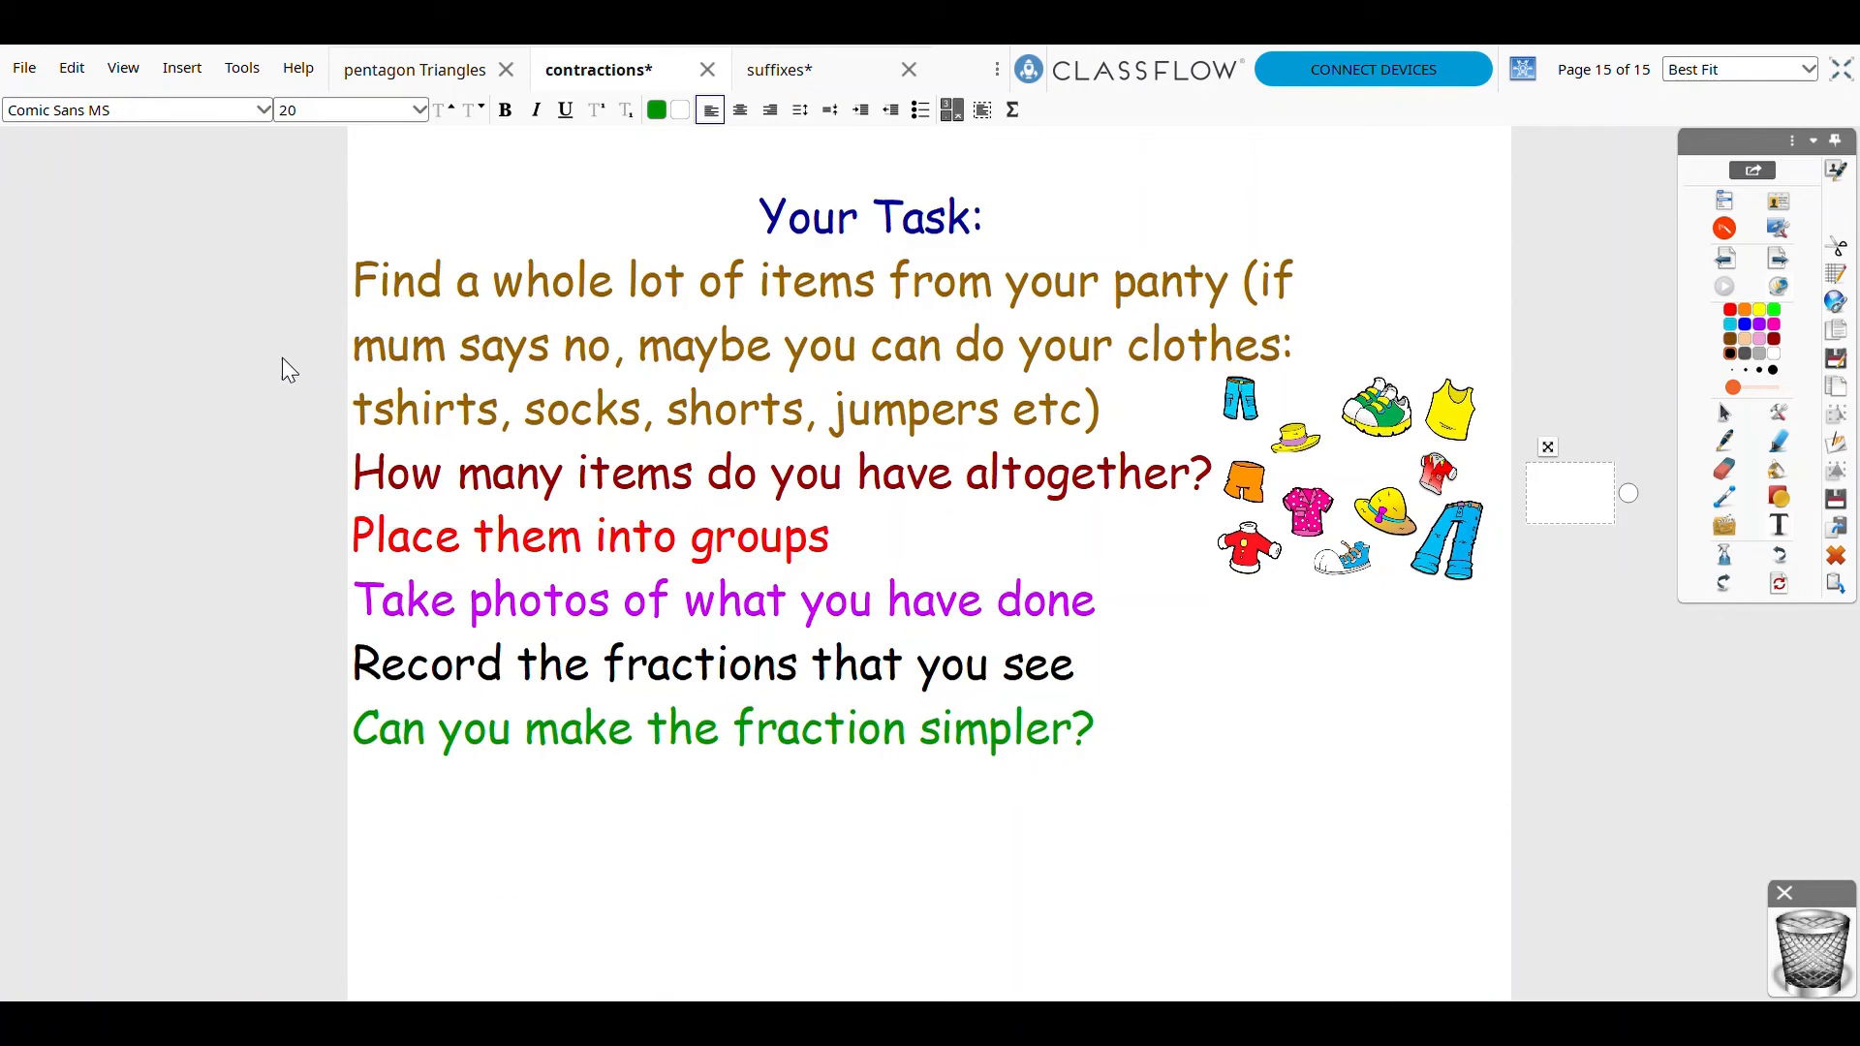
mouse_move(1539, 523)
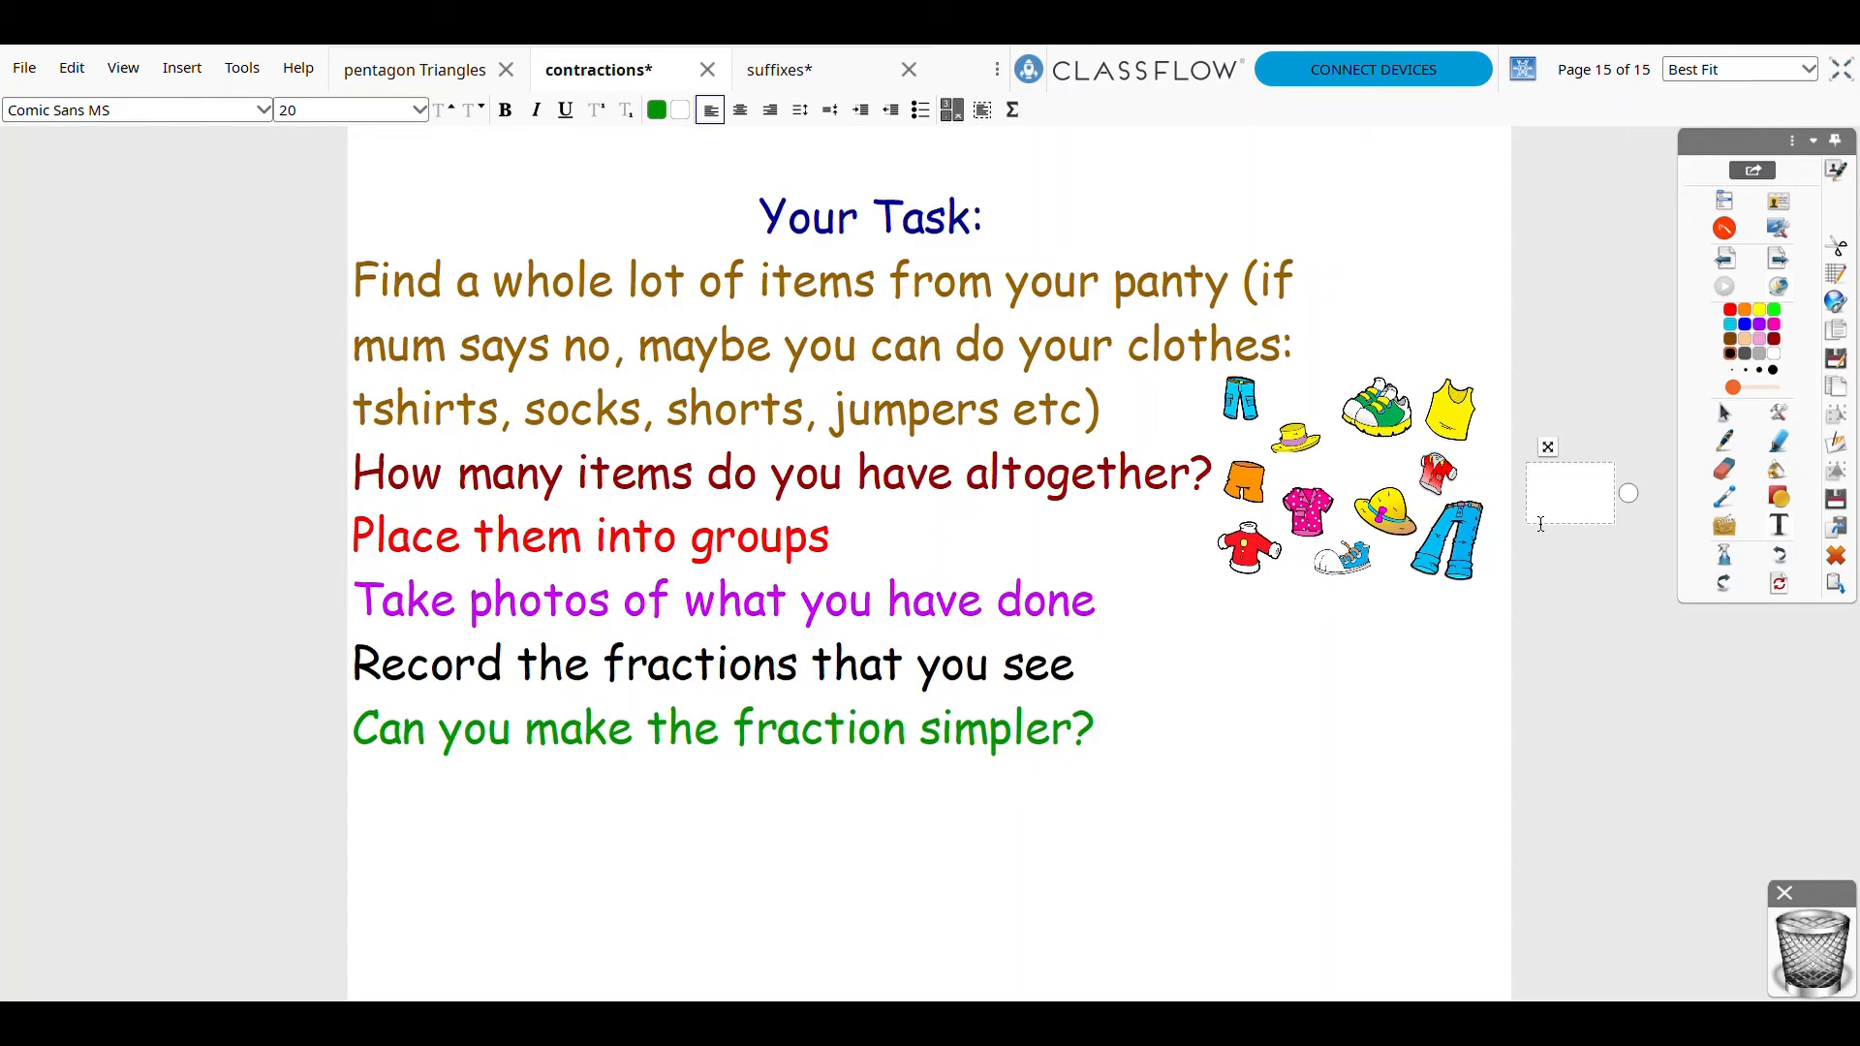
- Type 20 beneath the fraction line beside the clothing clipart
text(20)
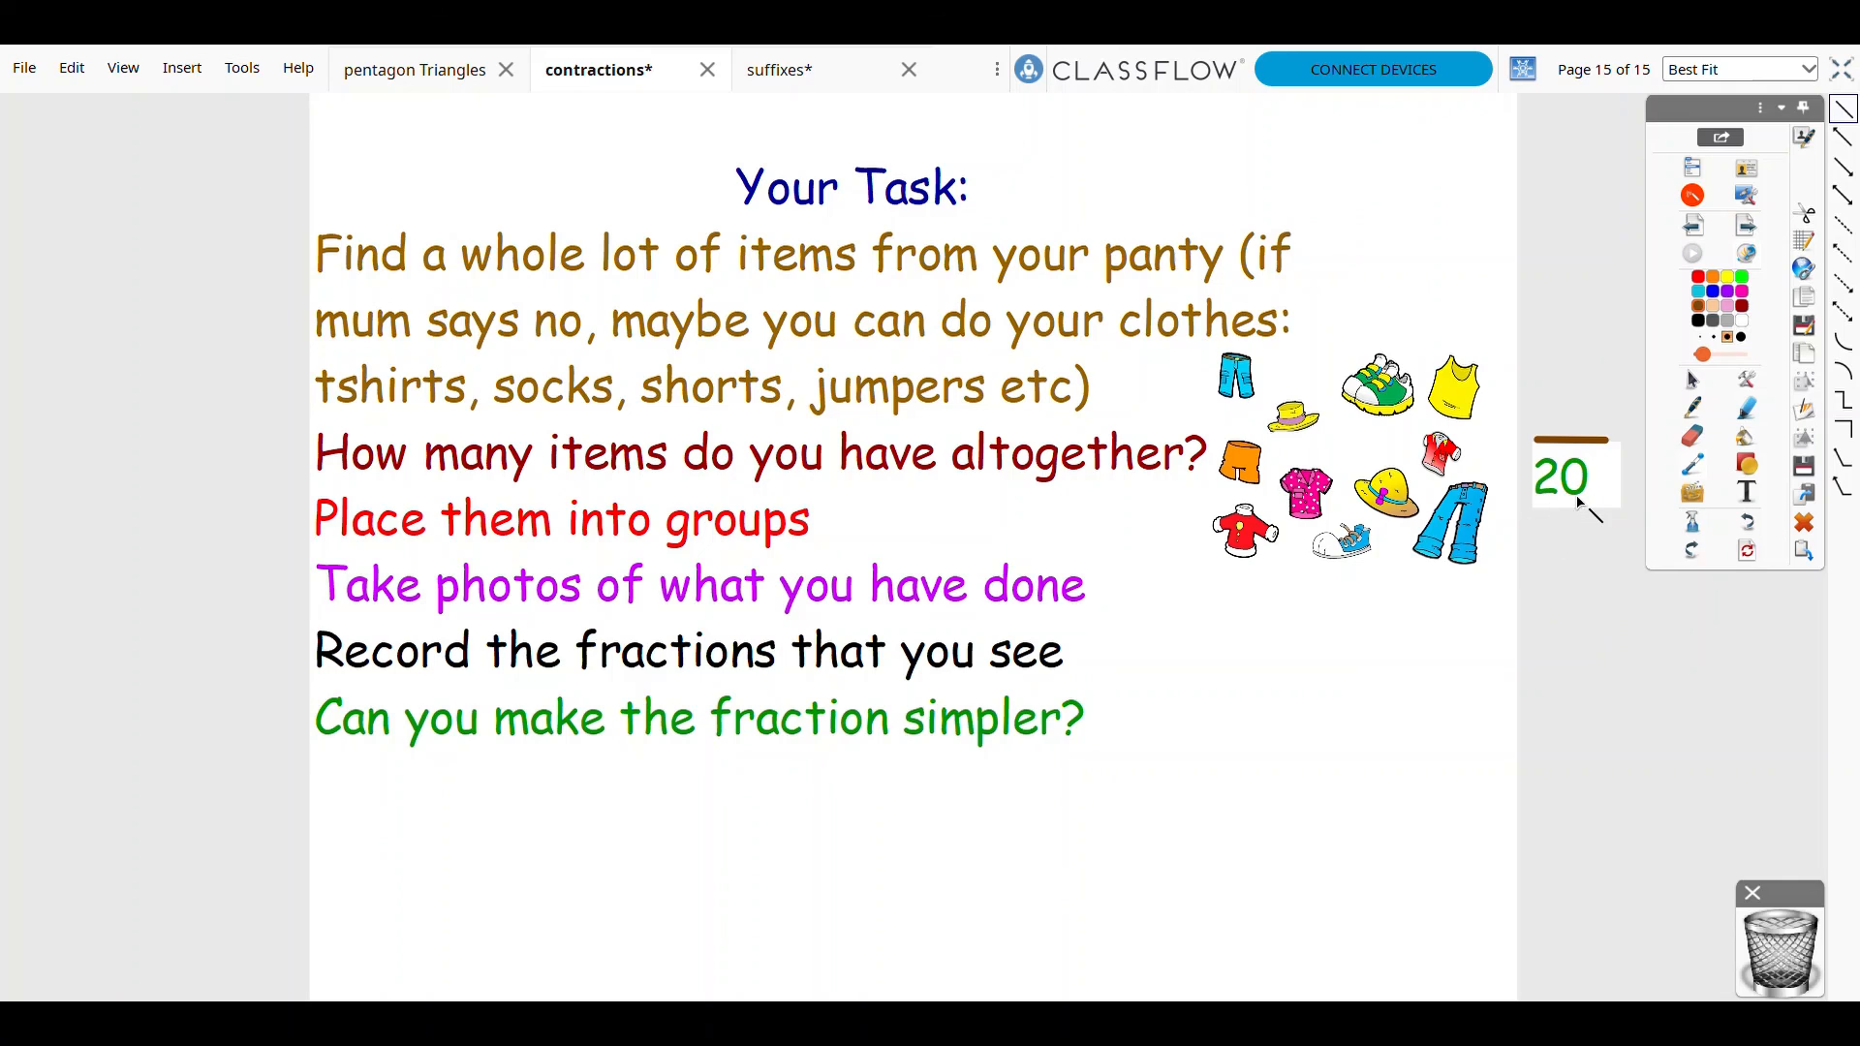
mouse_move(1575, 504)
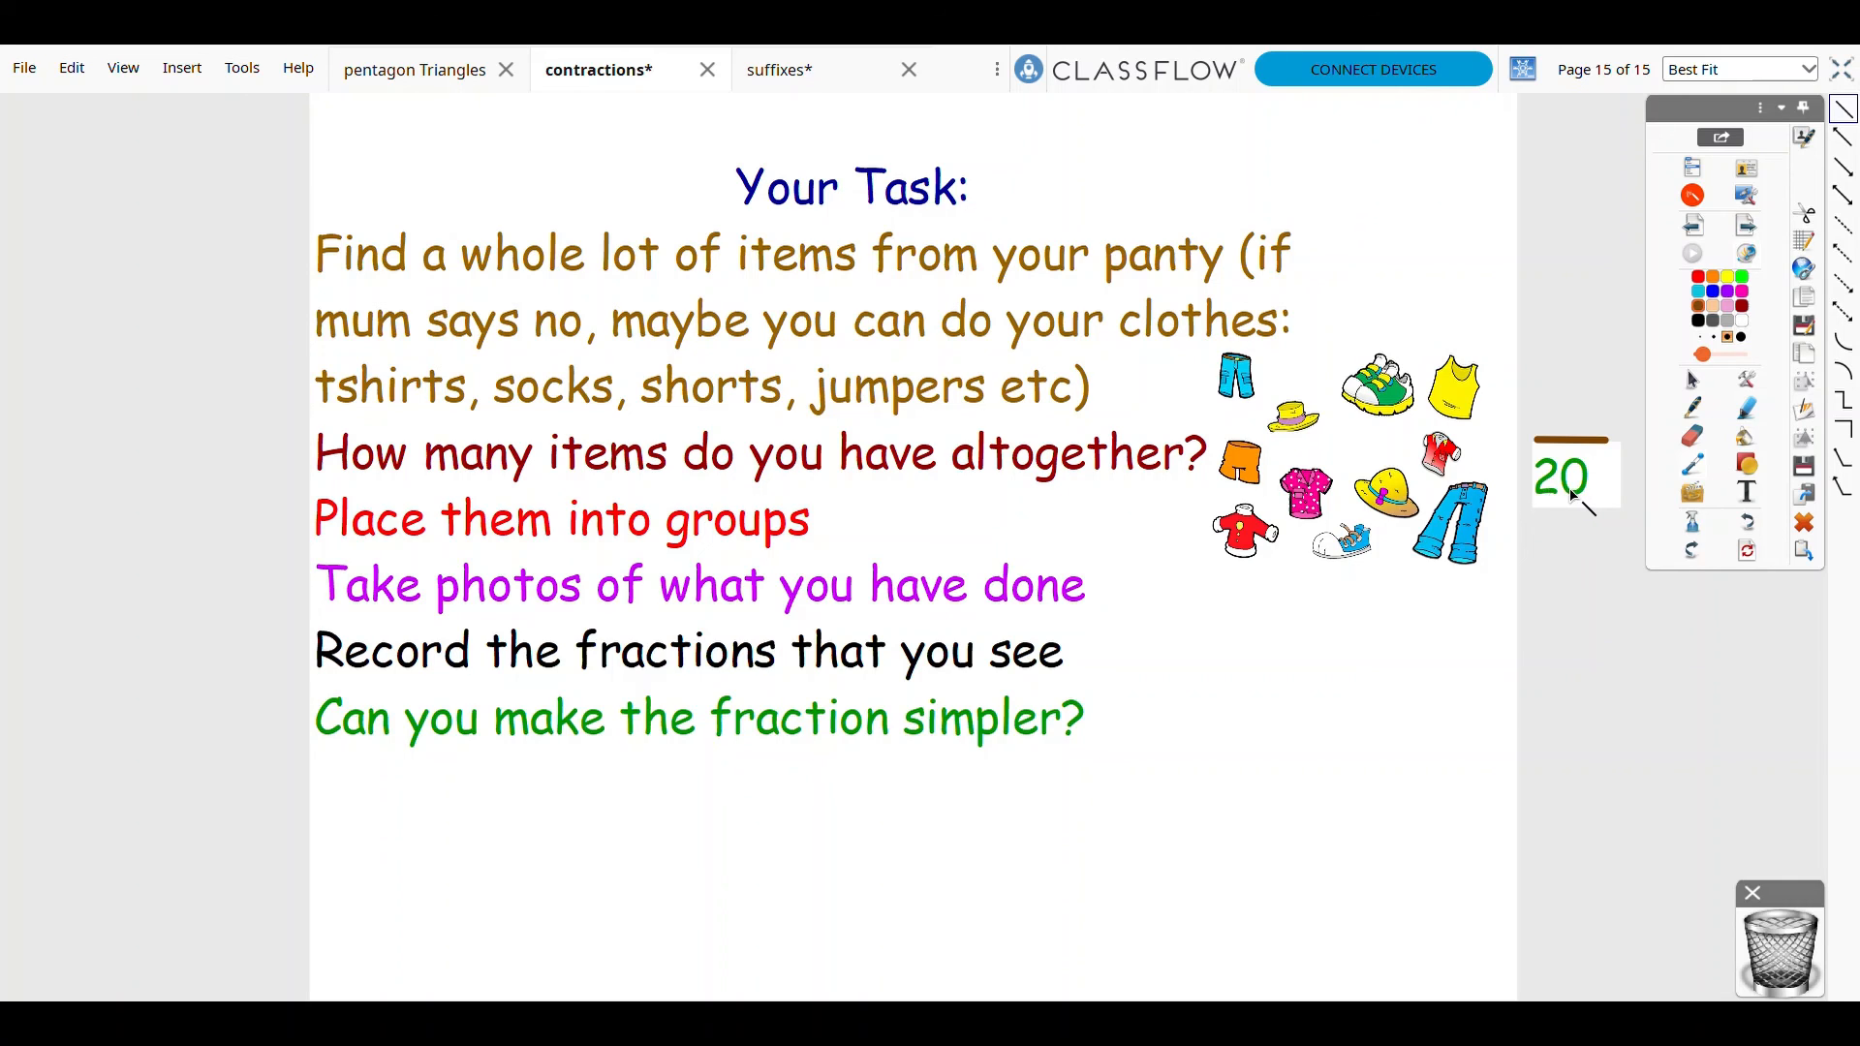
mouse_move(1362, 661)
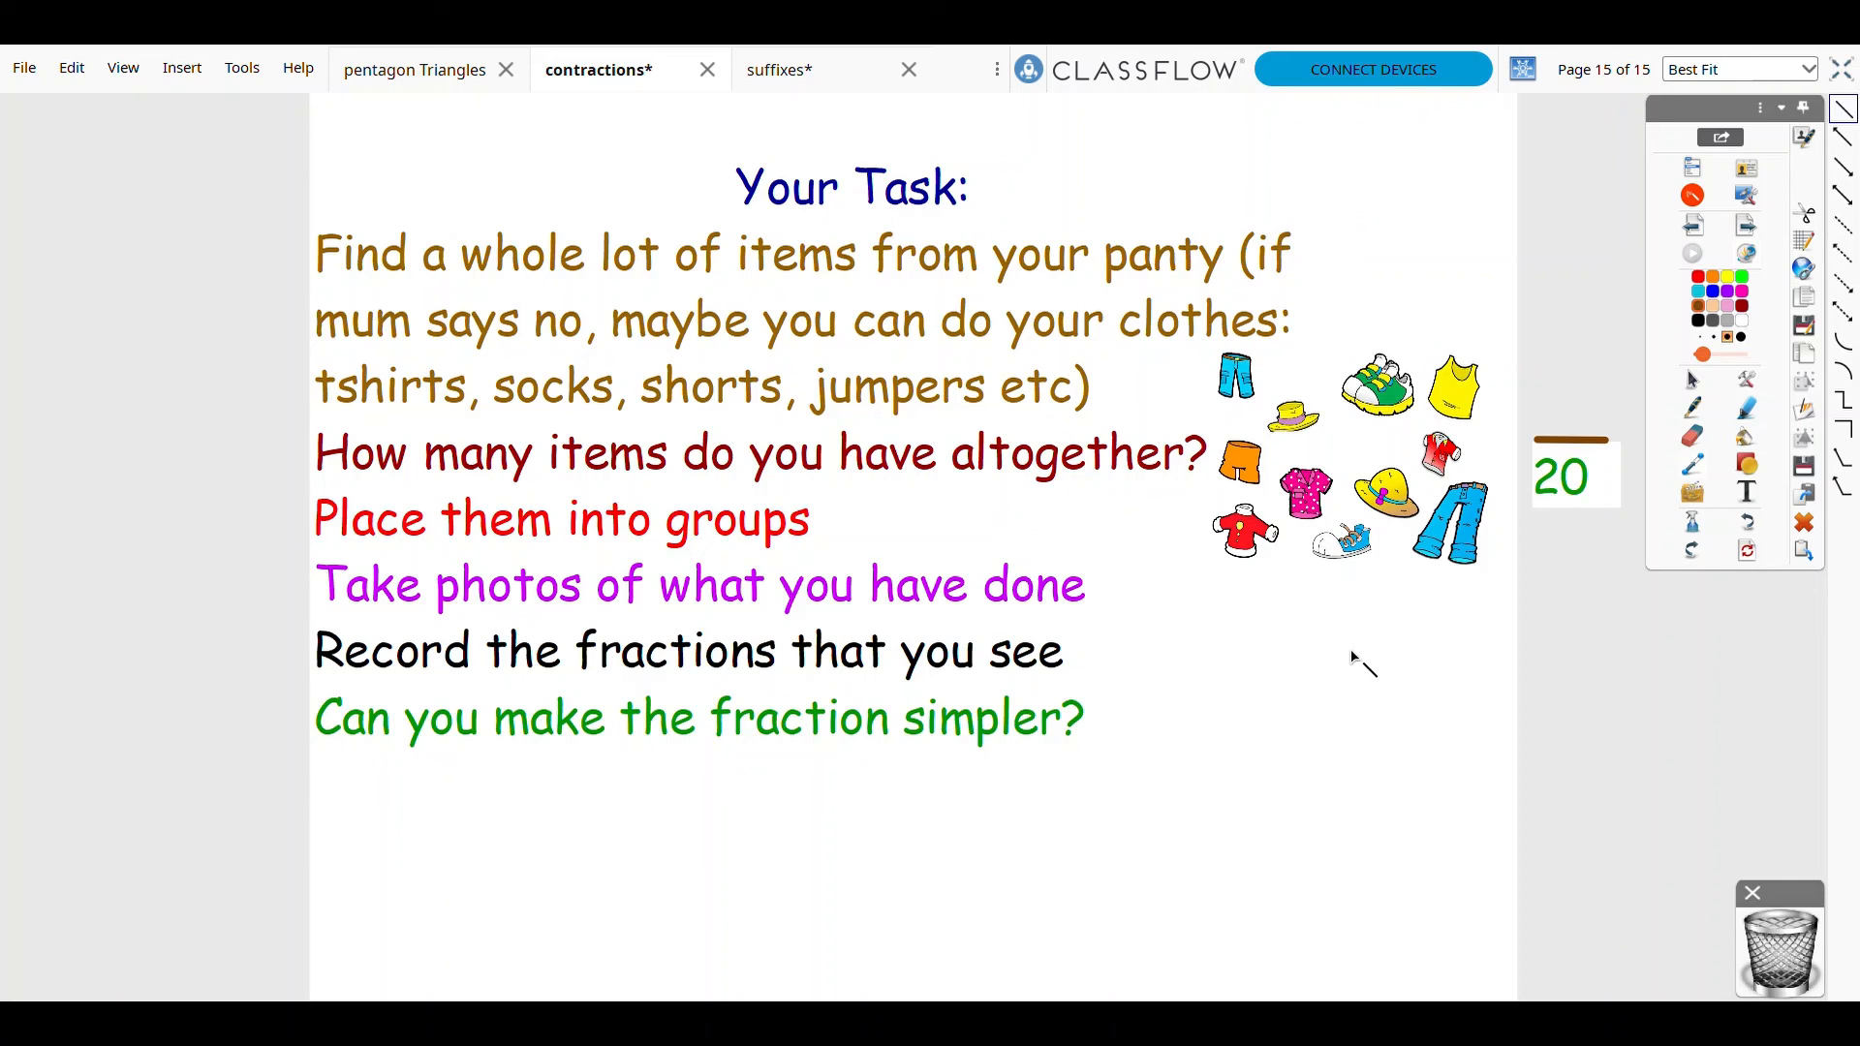
mouse_move(1725, 202)
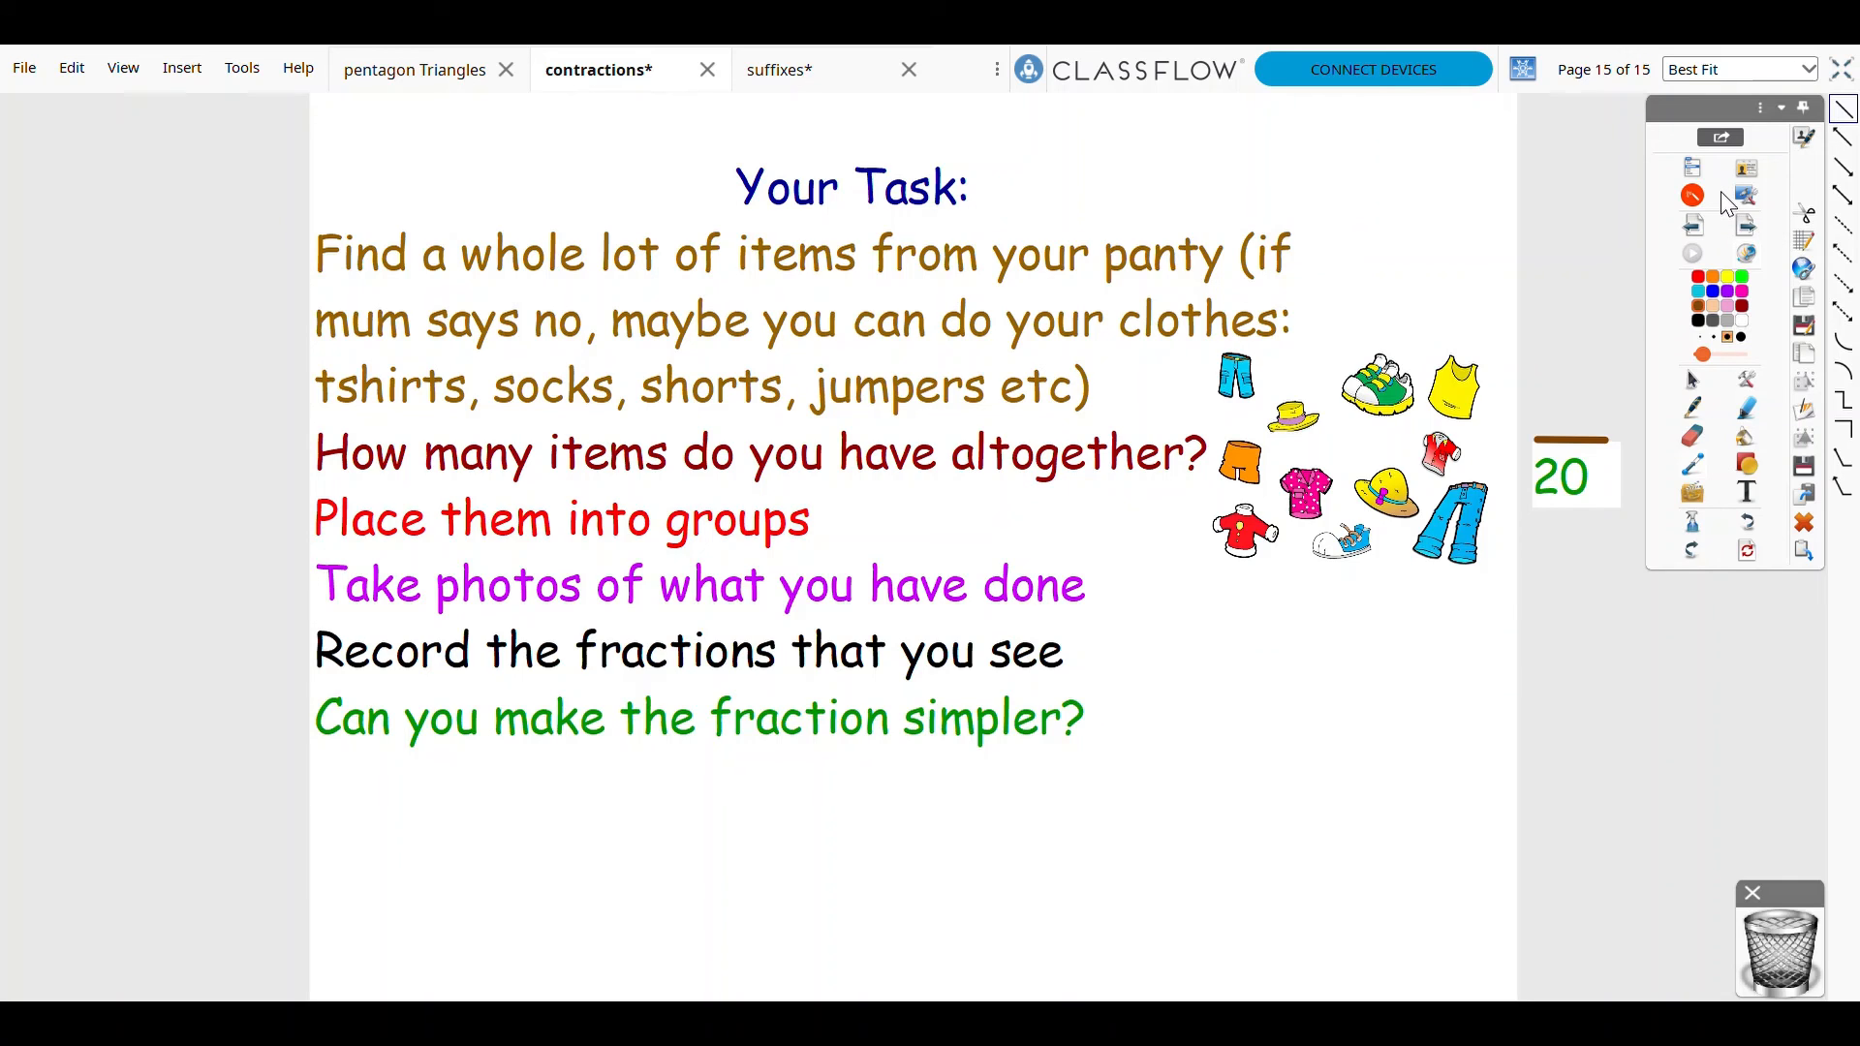